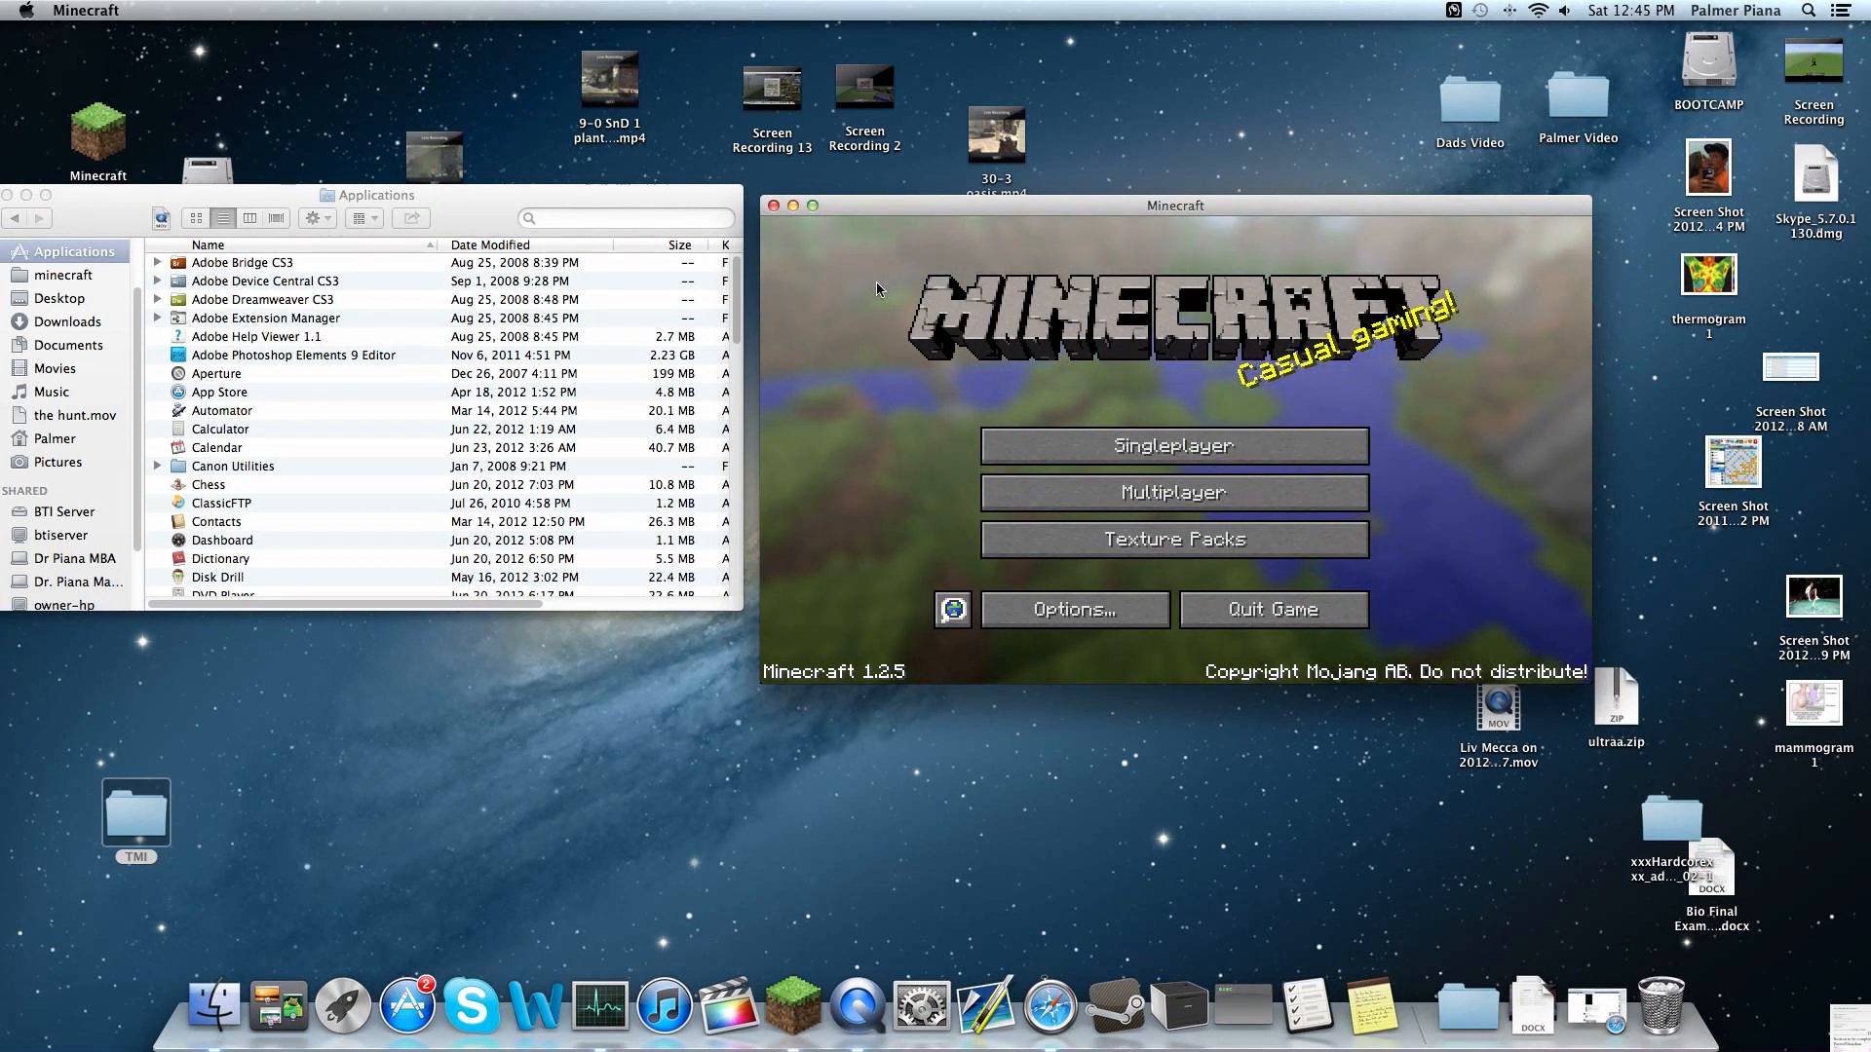
mouse_move(947, 245)
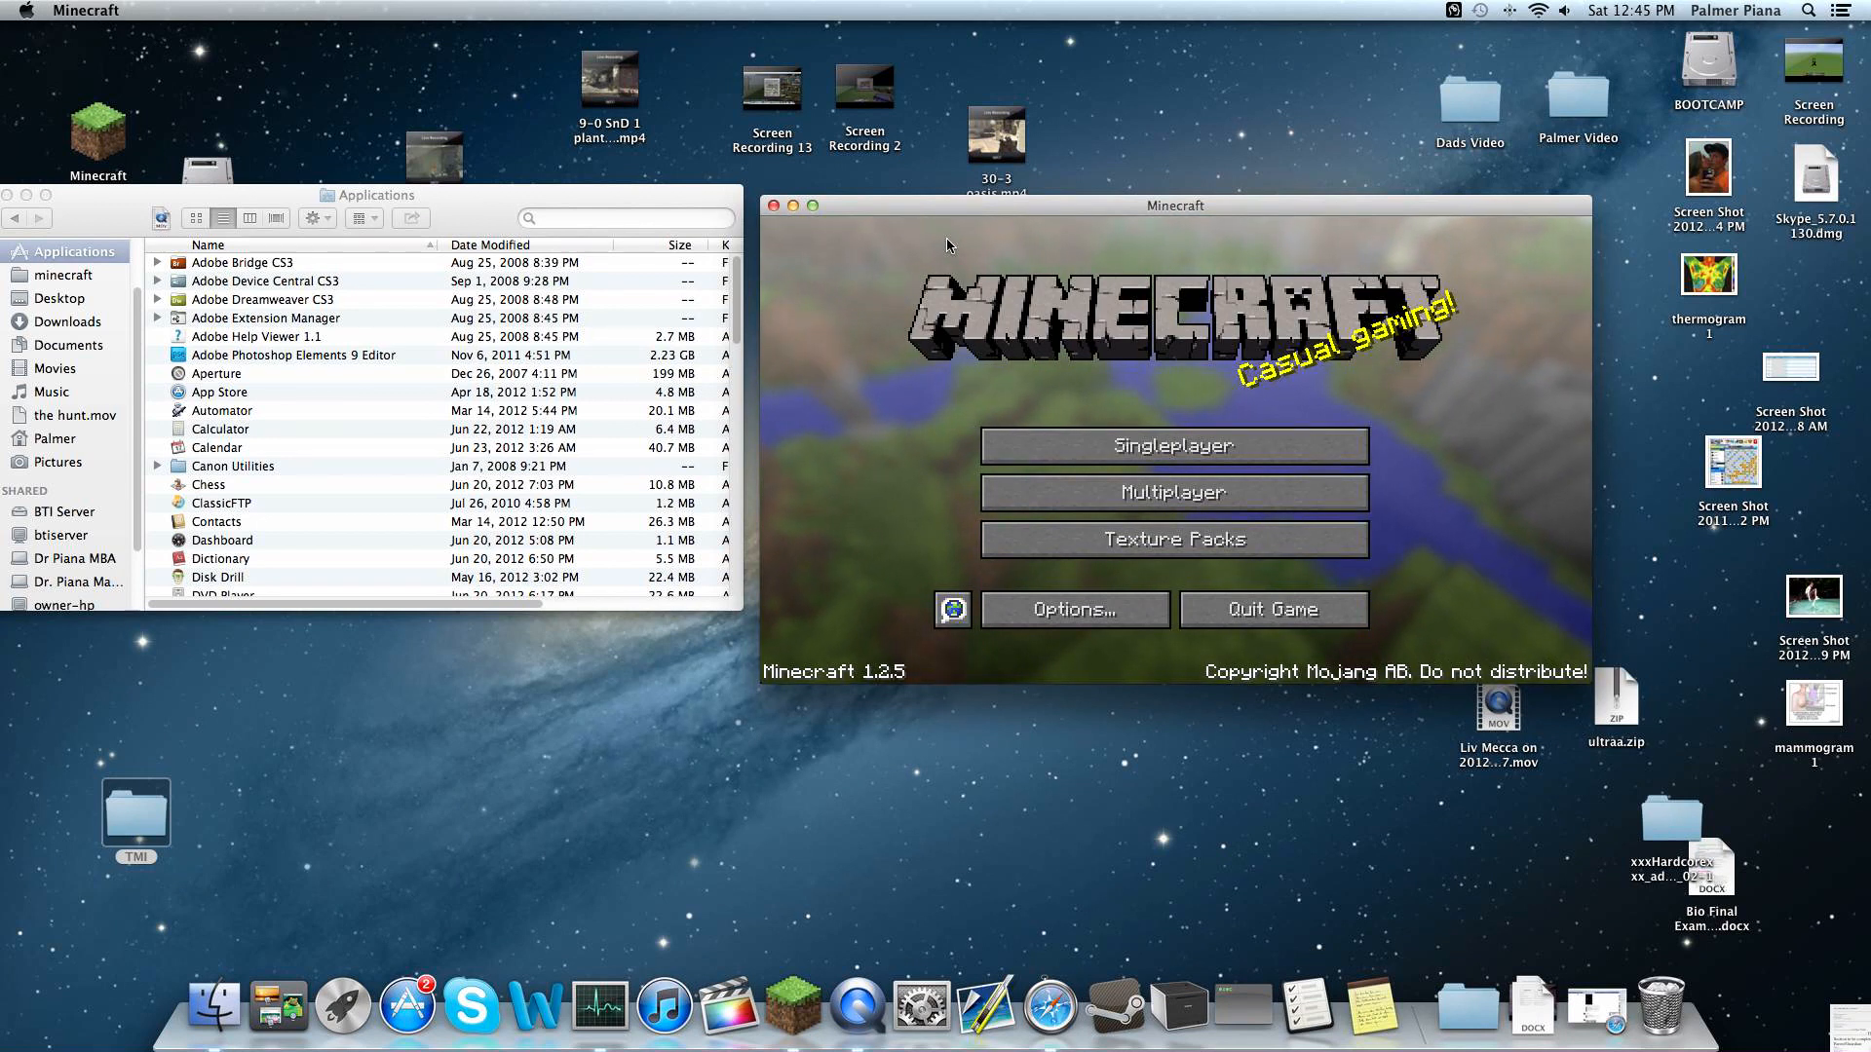
mouse_move(795, 186)
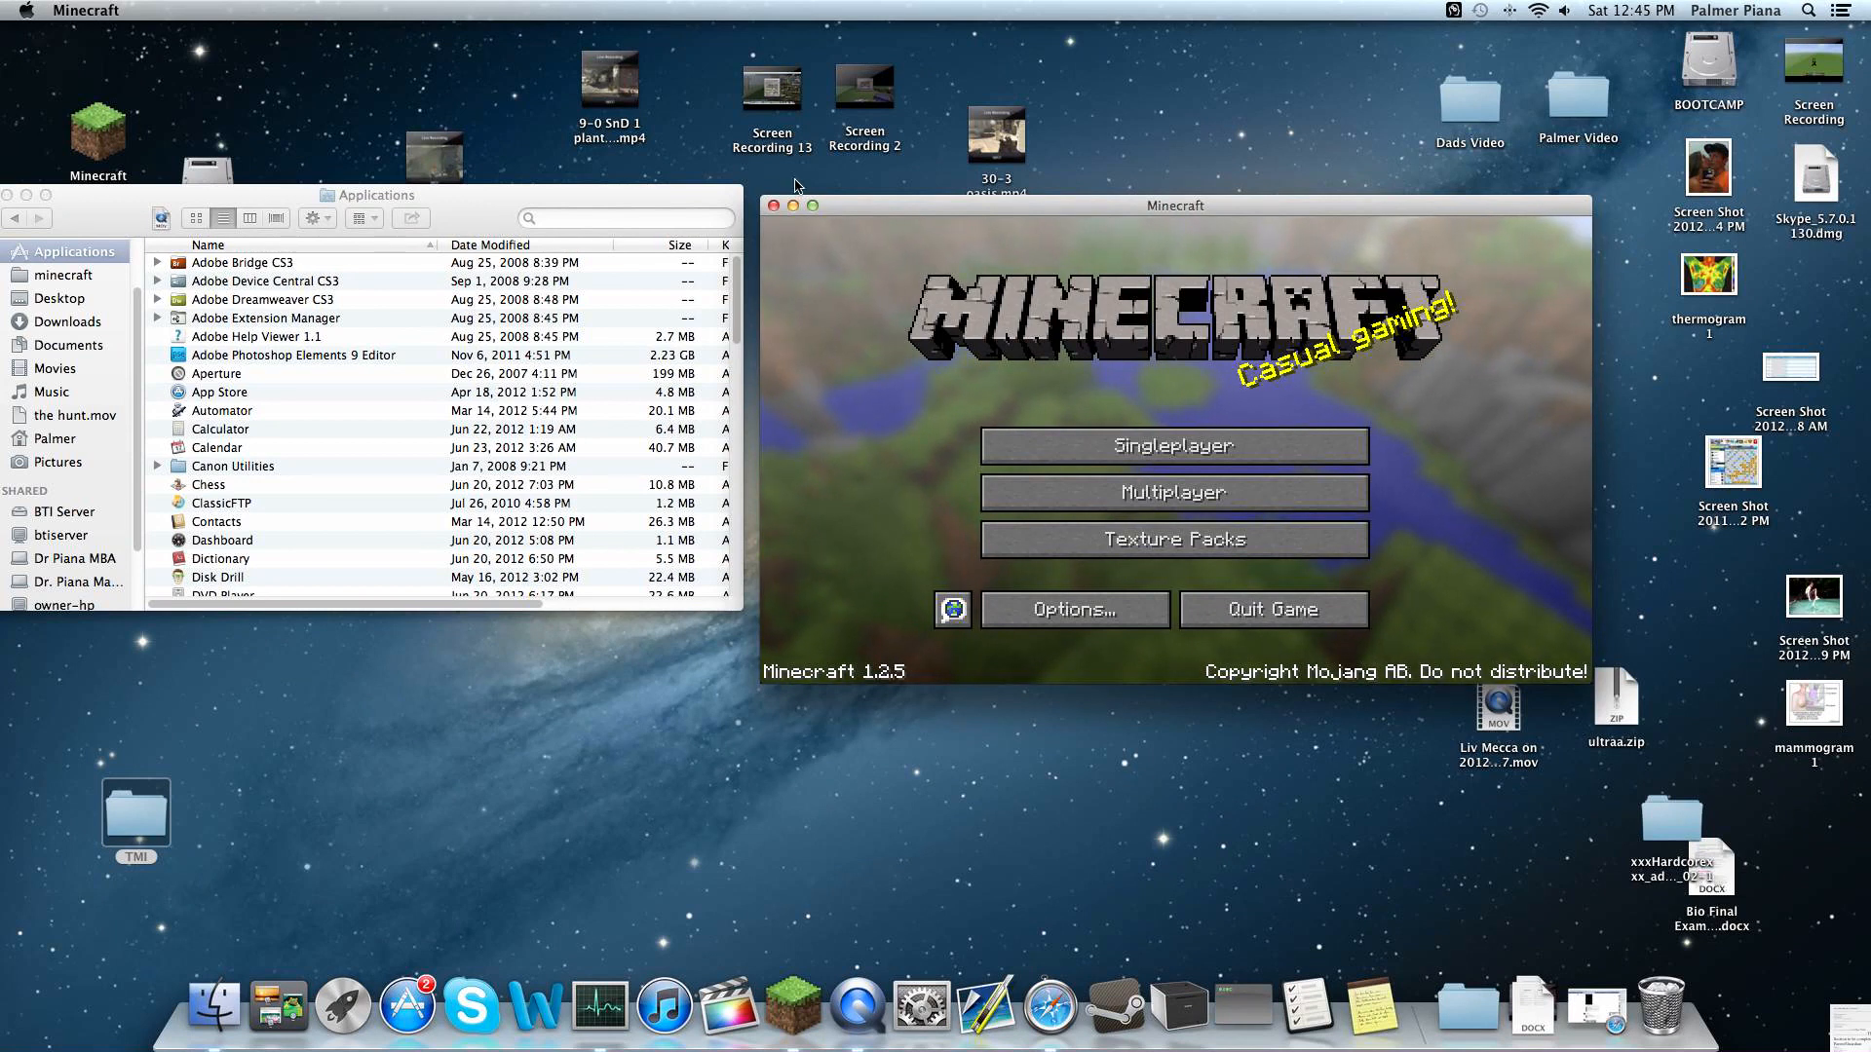
mouse_move(778, 204)
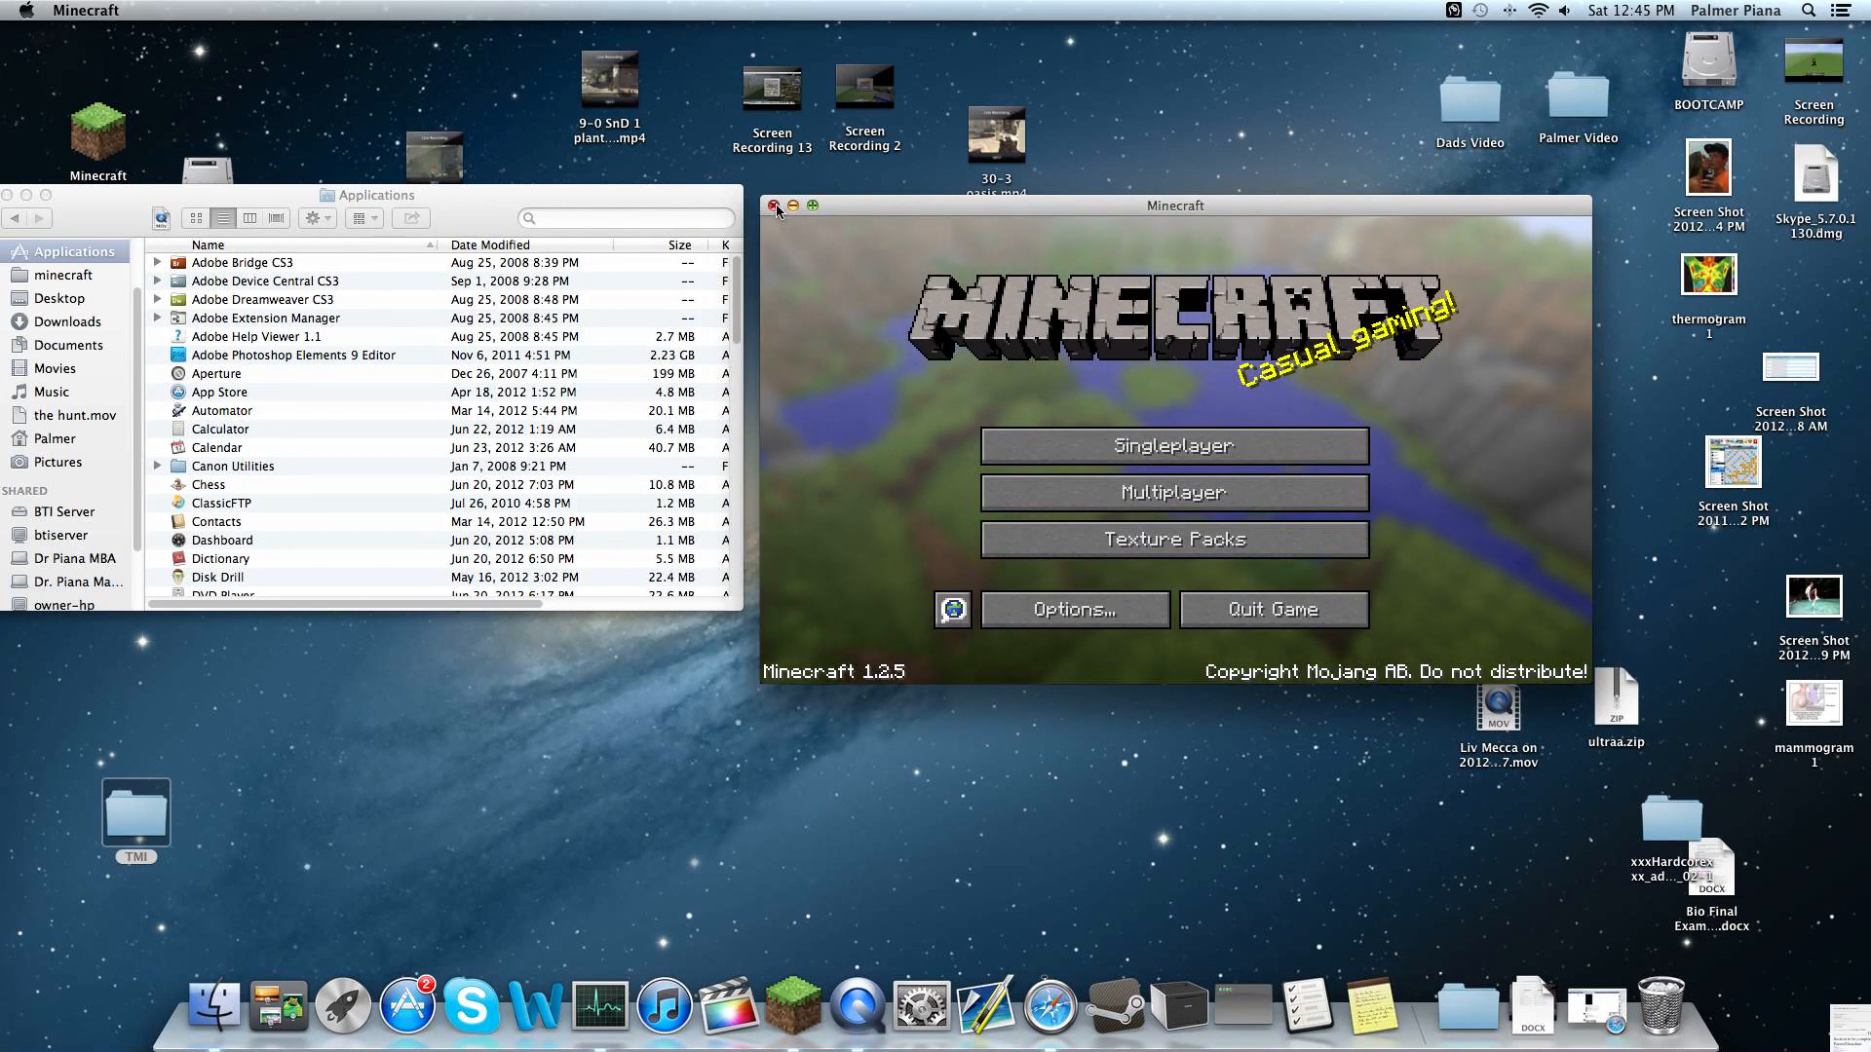
Return to the minecraft game folder after a brief 'minec' search that is cleared.
left_click(778, 204)
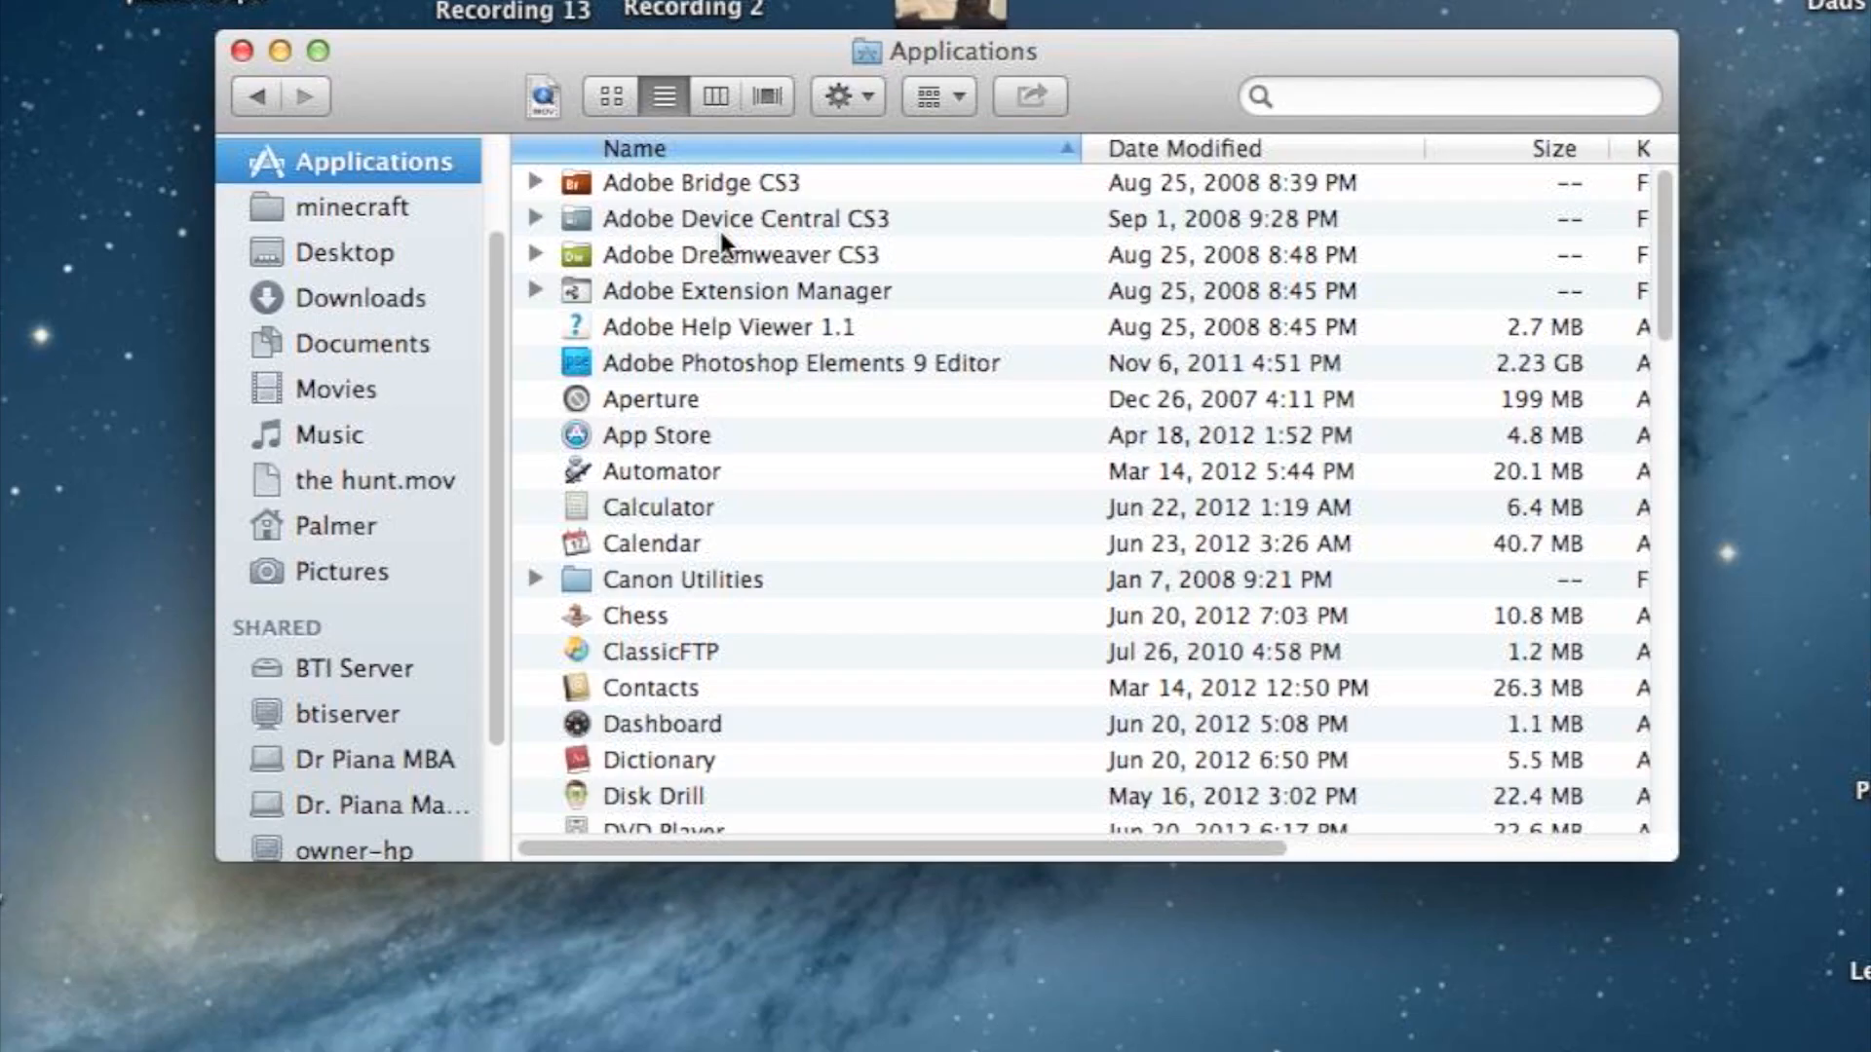
mouse_move(399, 530)
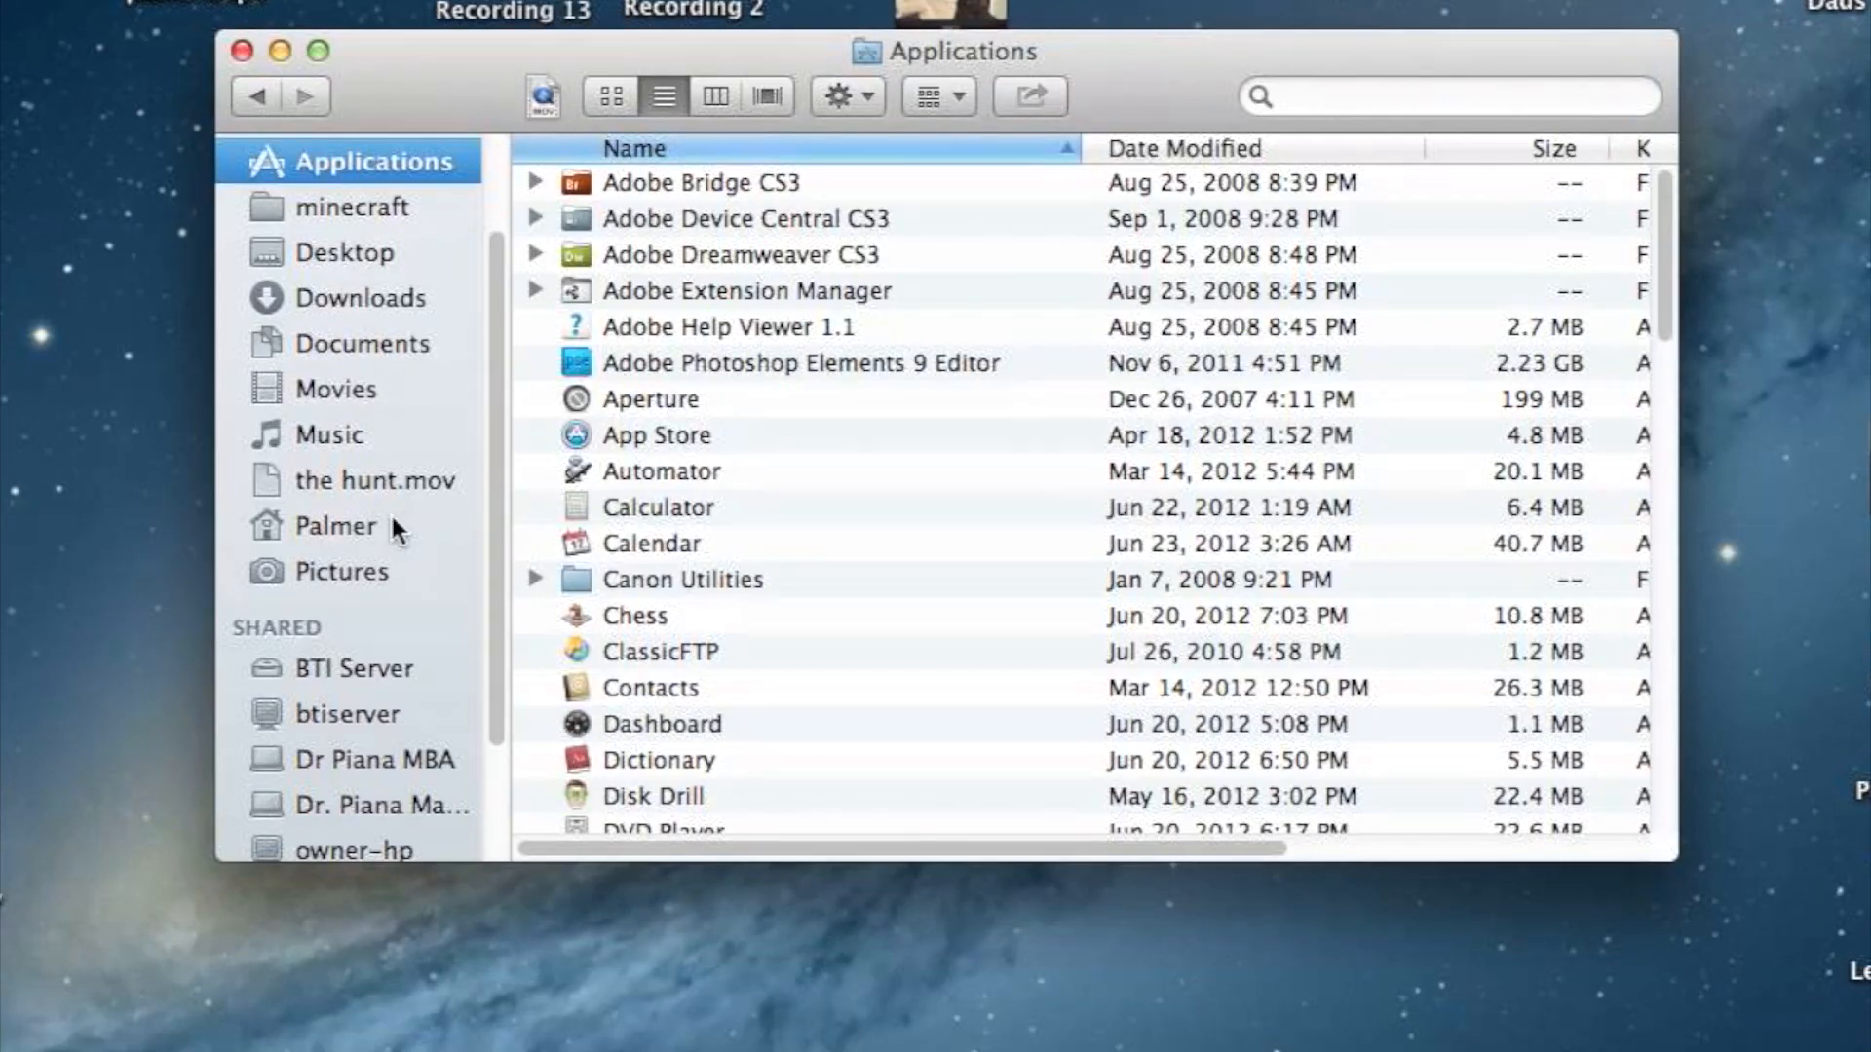
mouse_move(1524, 98)
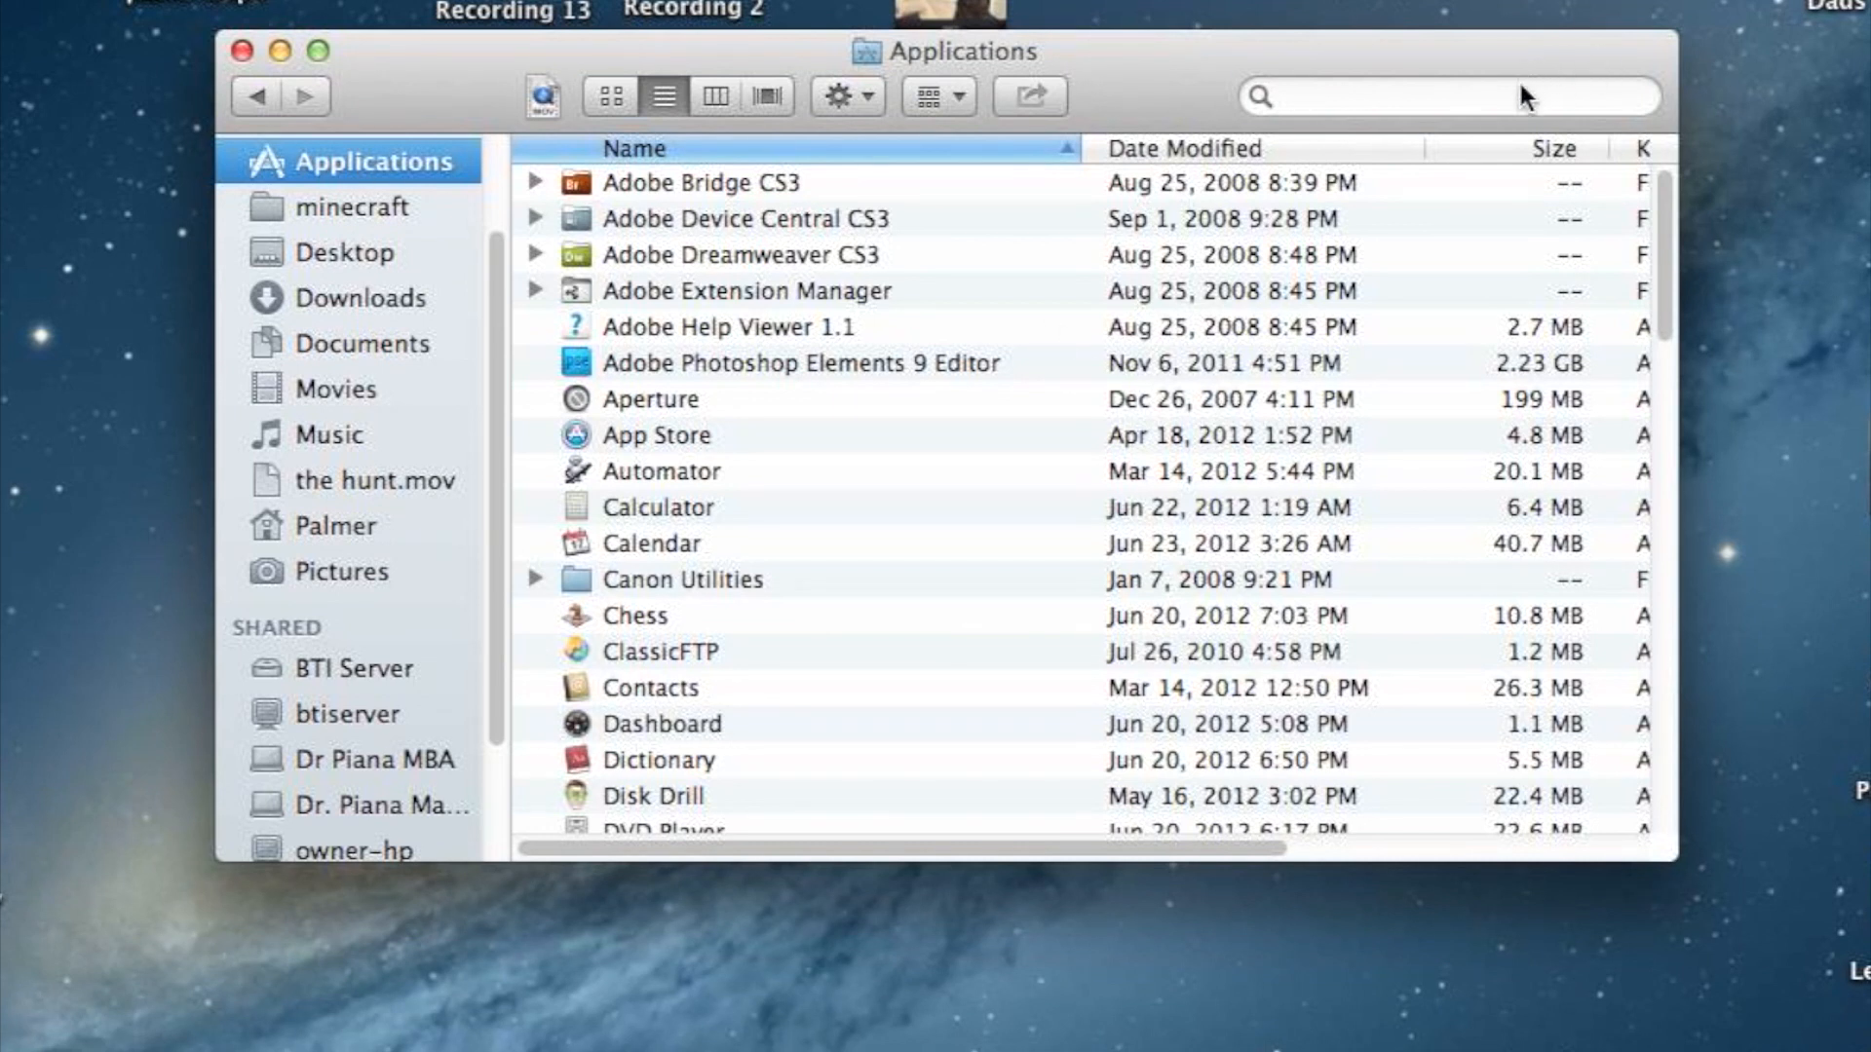
left_click(354, 204)
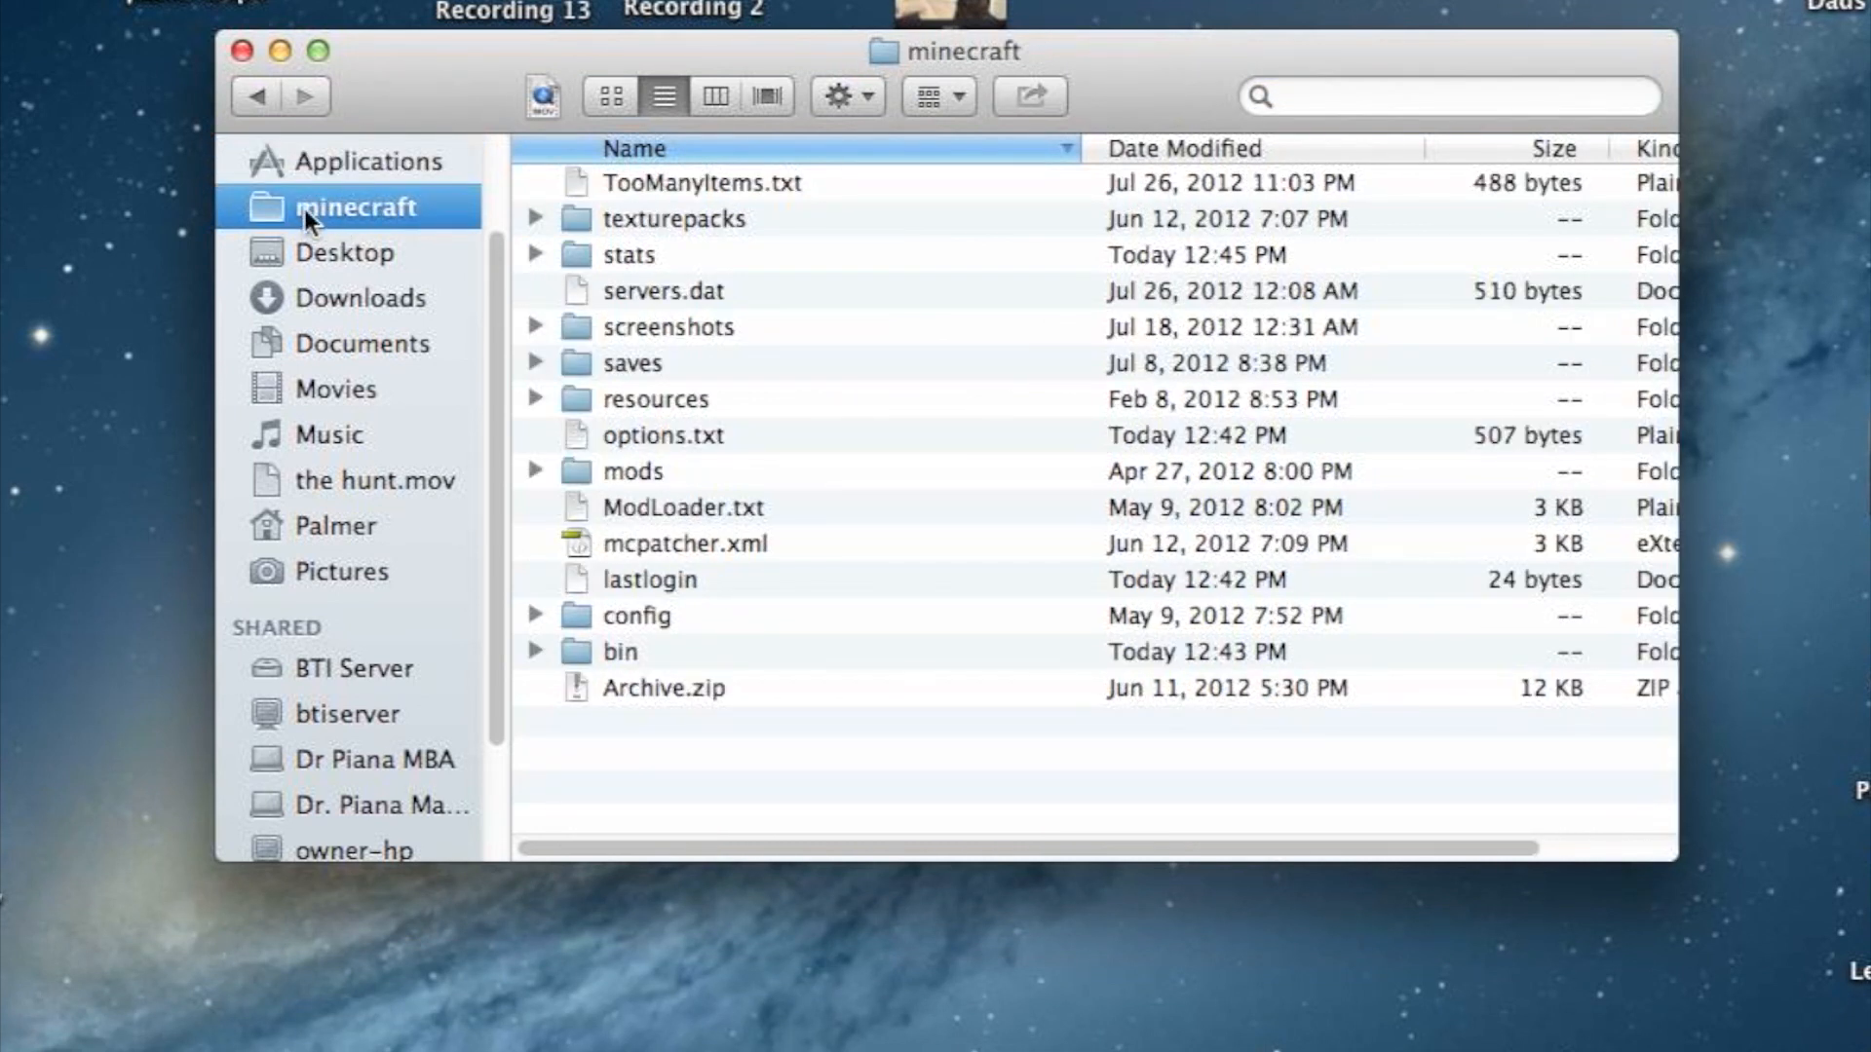
left_click(1448, 95)
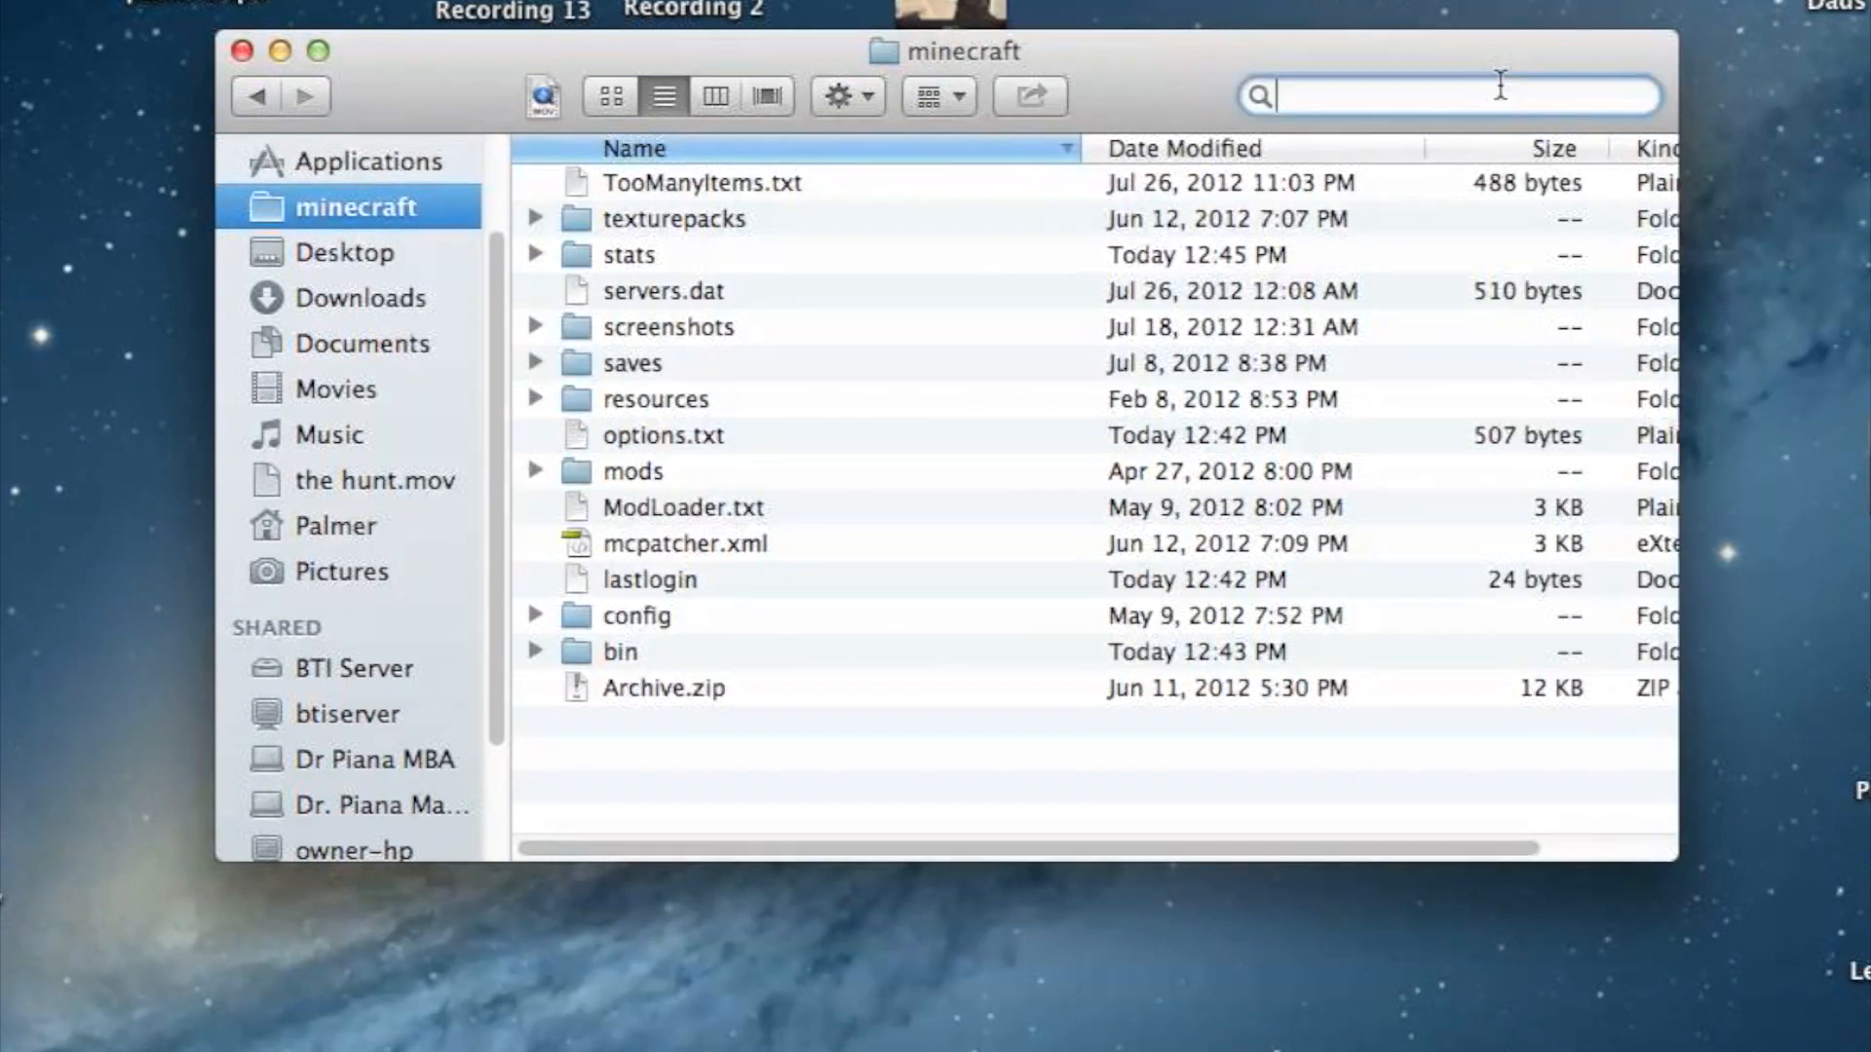
type("minec")
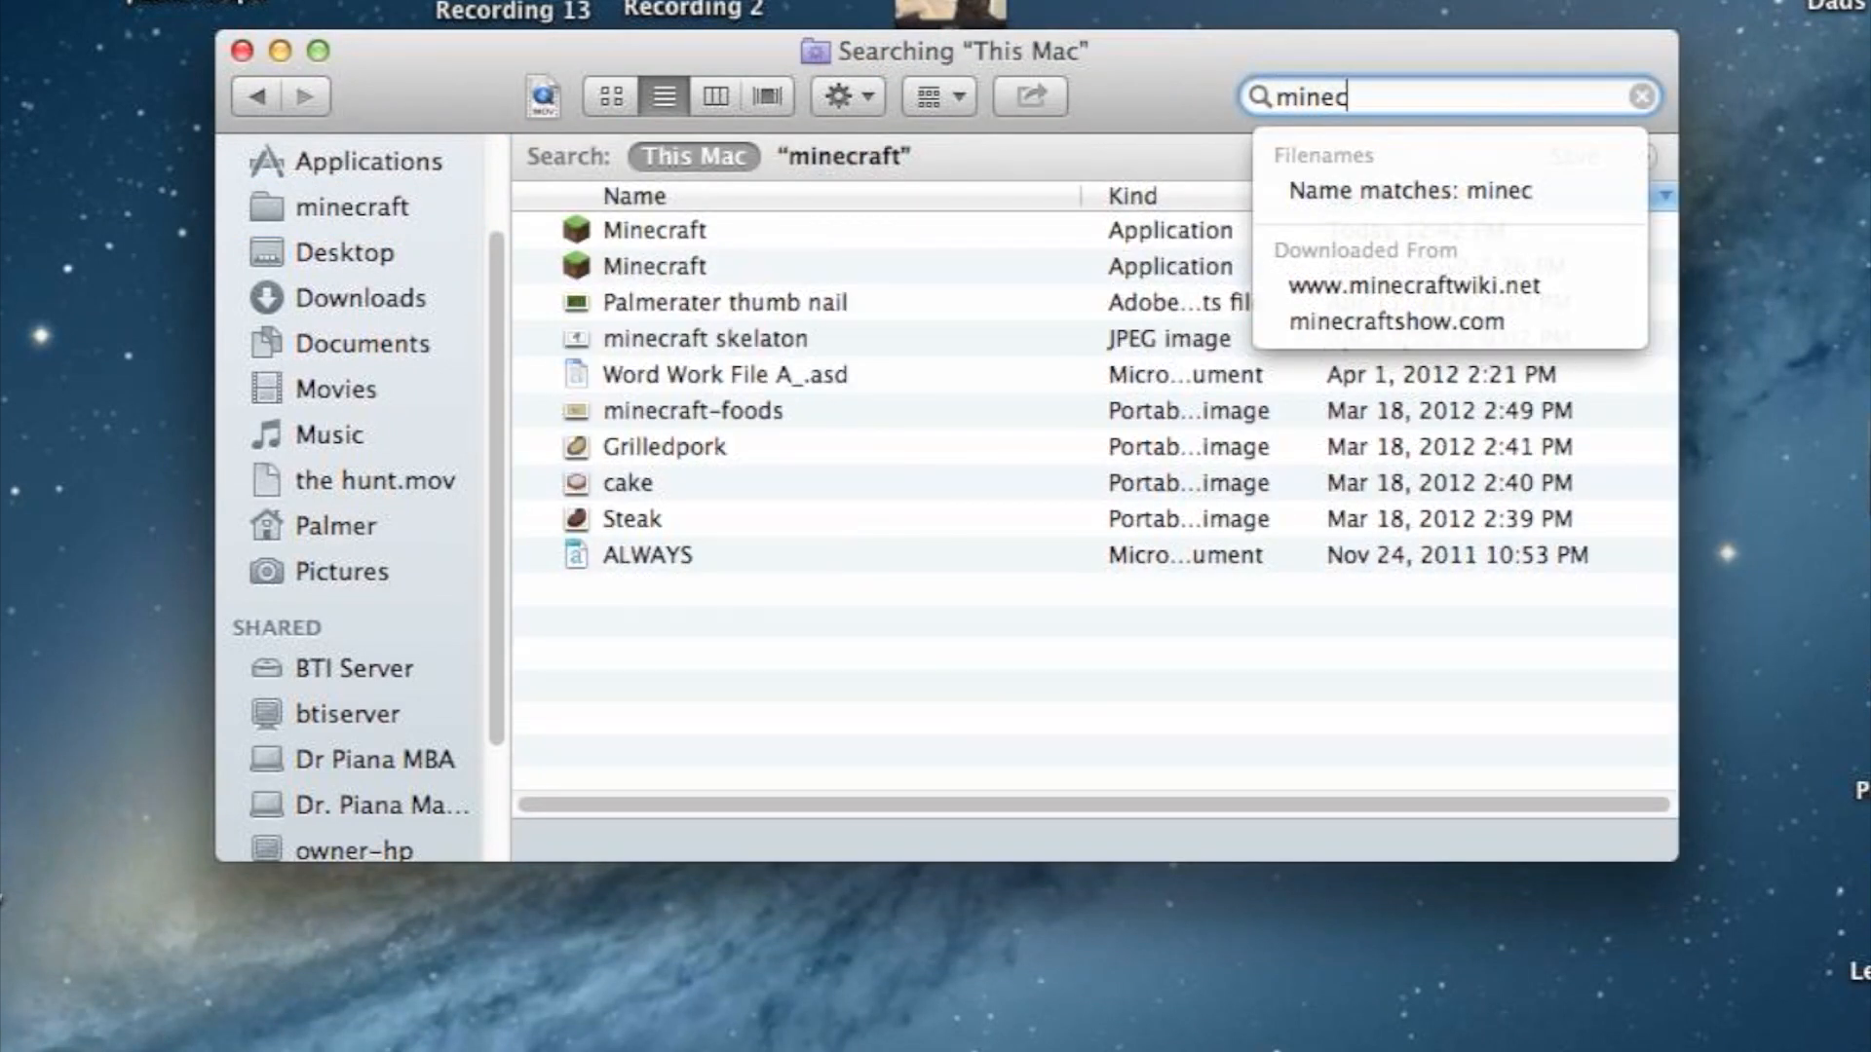
mouse_move(1080, 133)
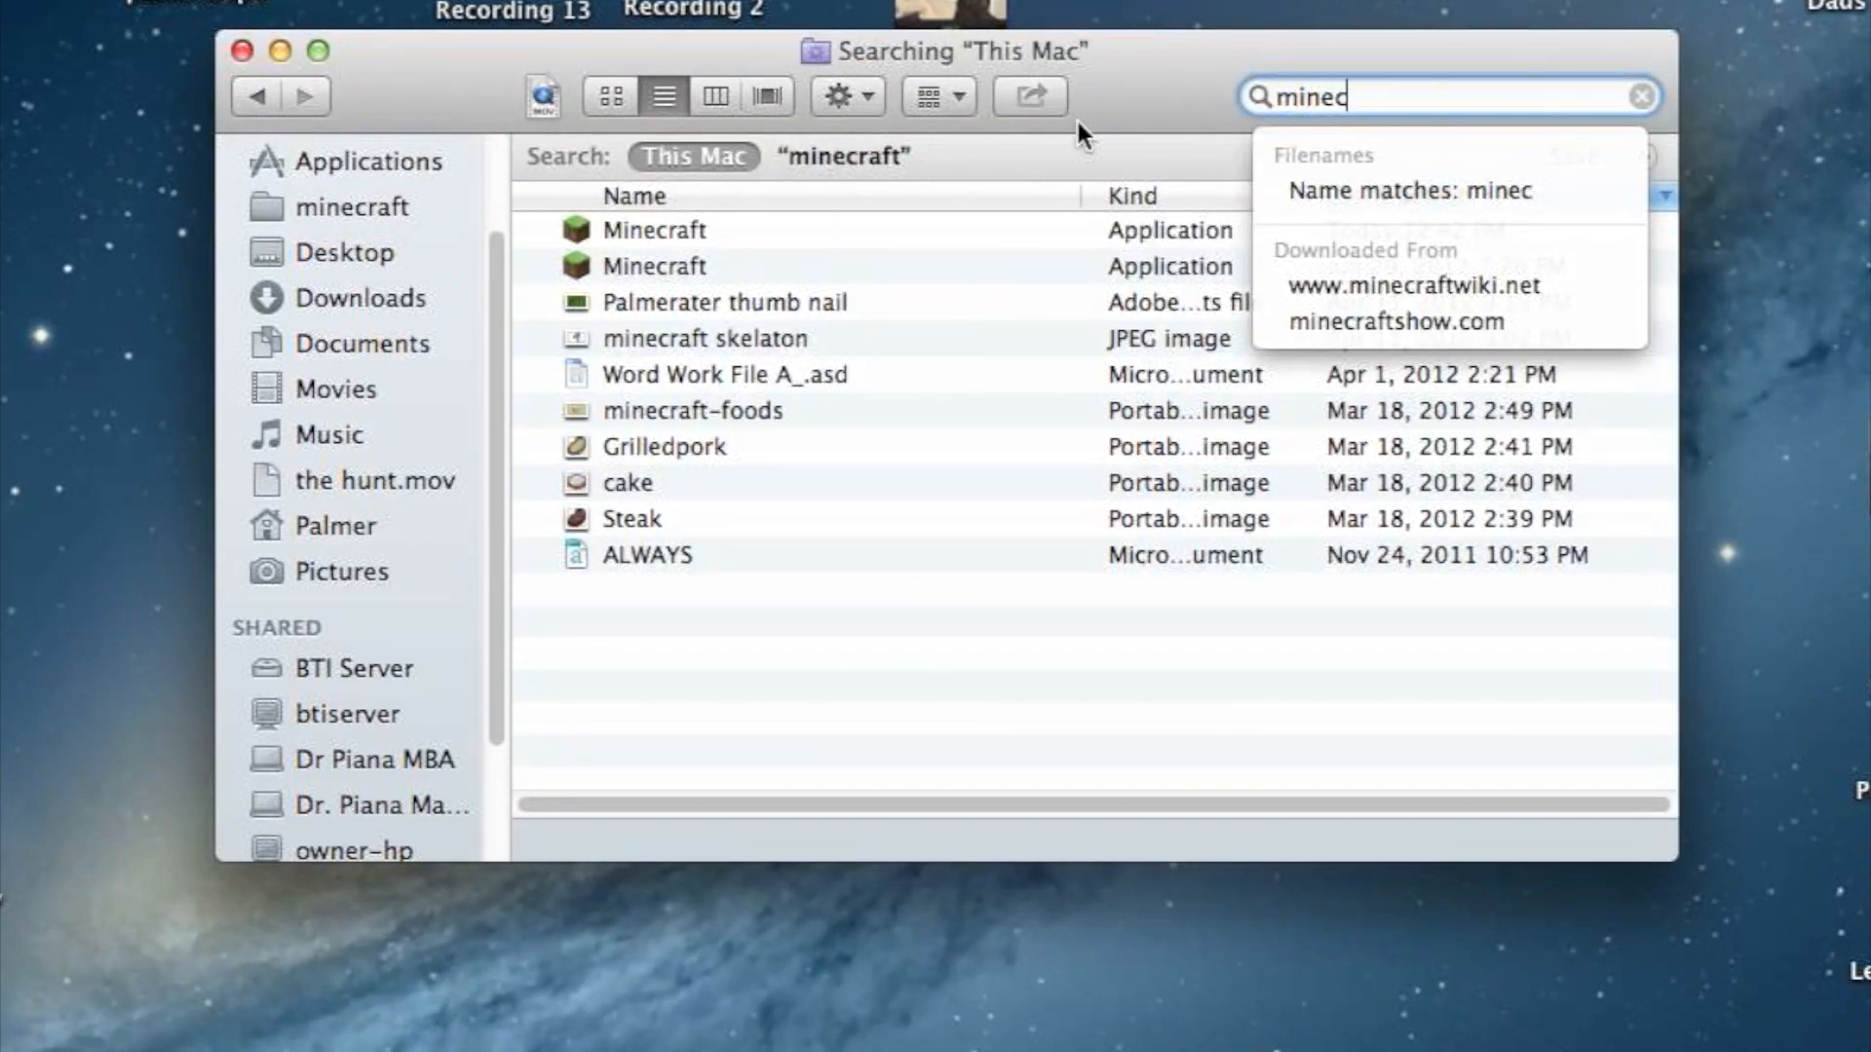
left_click(1641, 97)
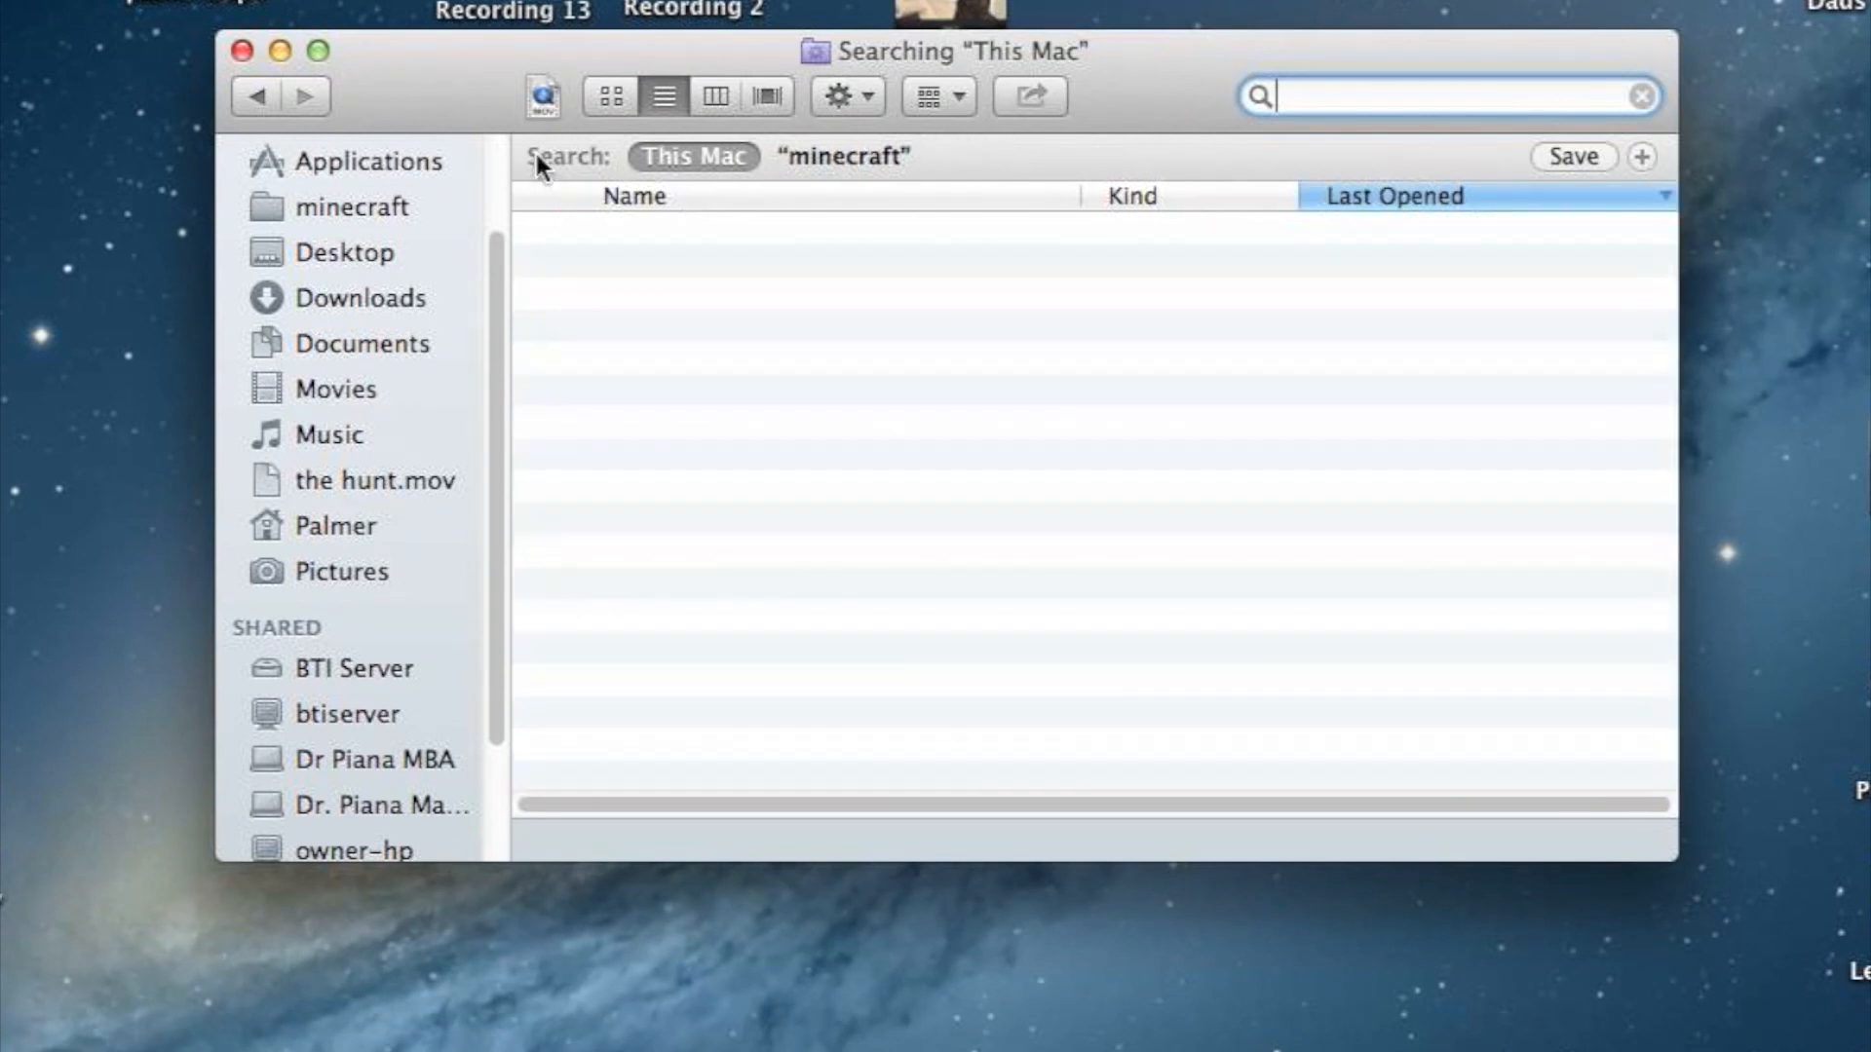
mouse_move(382, 199)
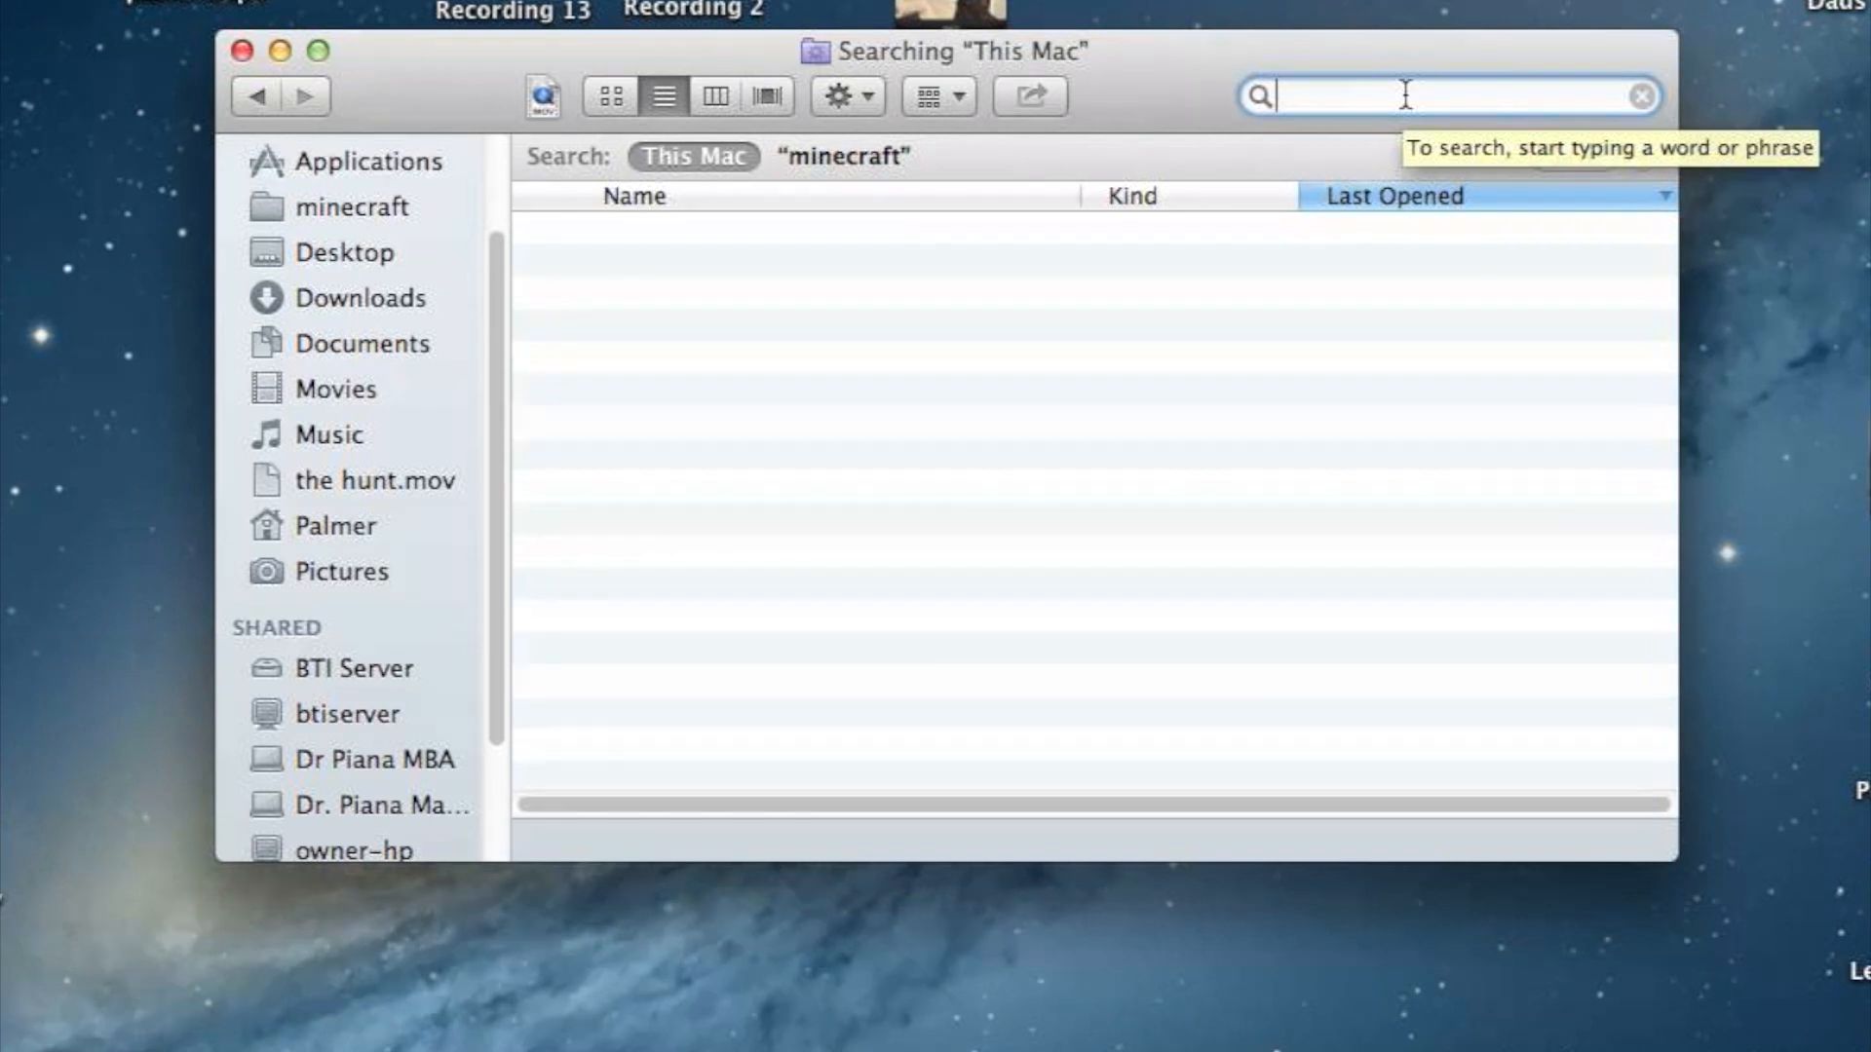
type("%")
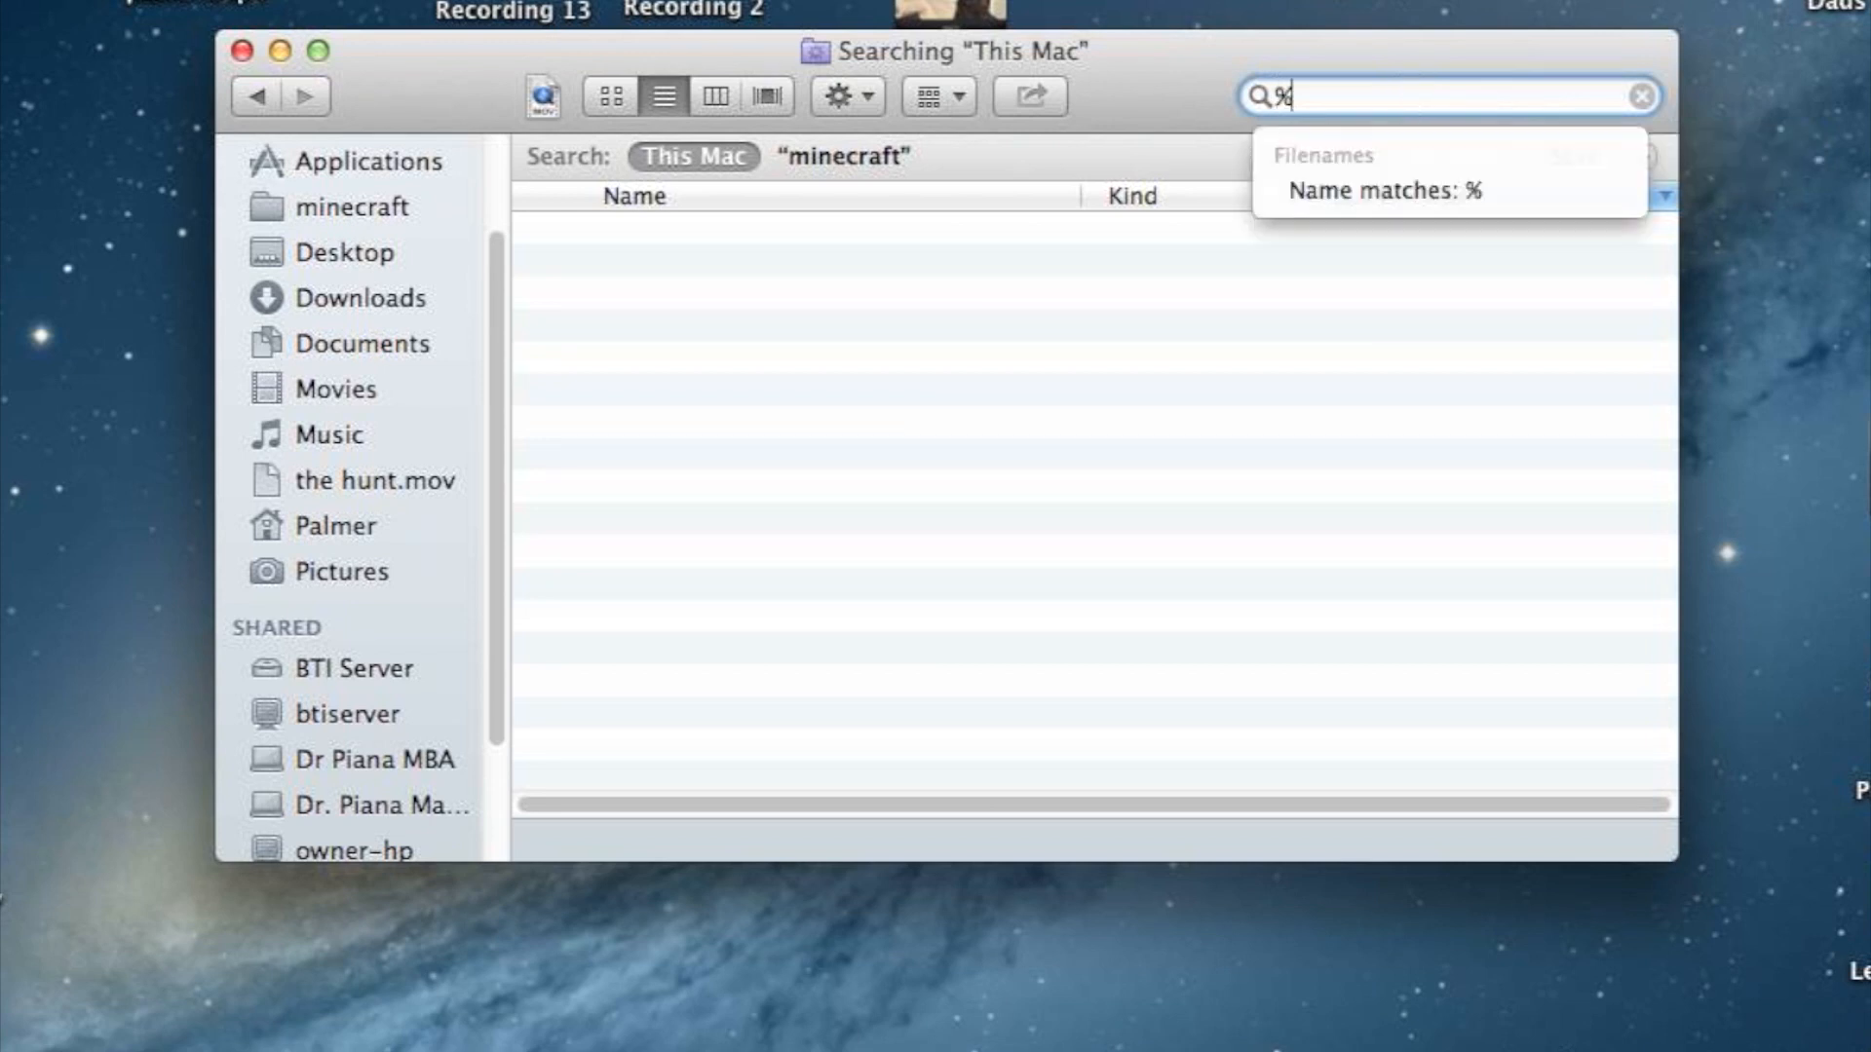
type("min")
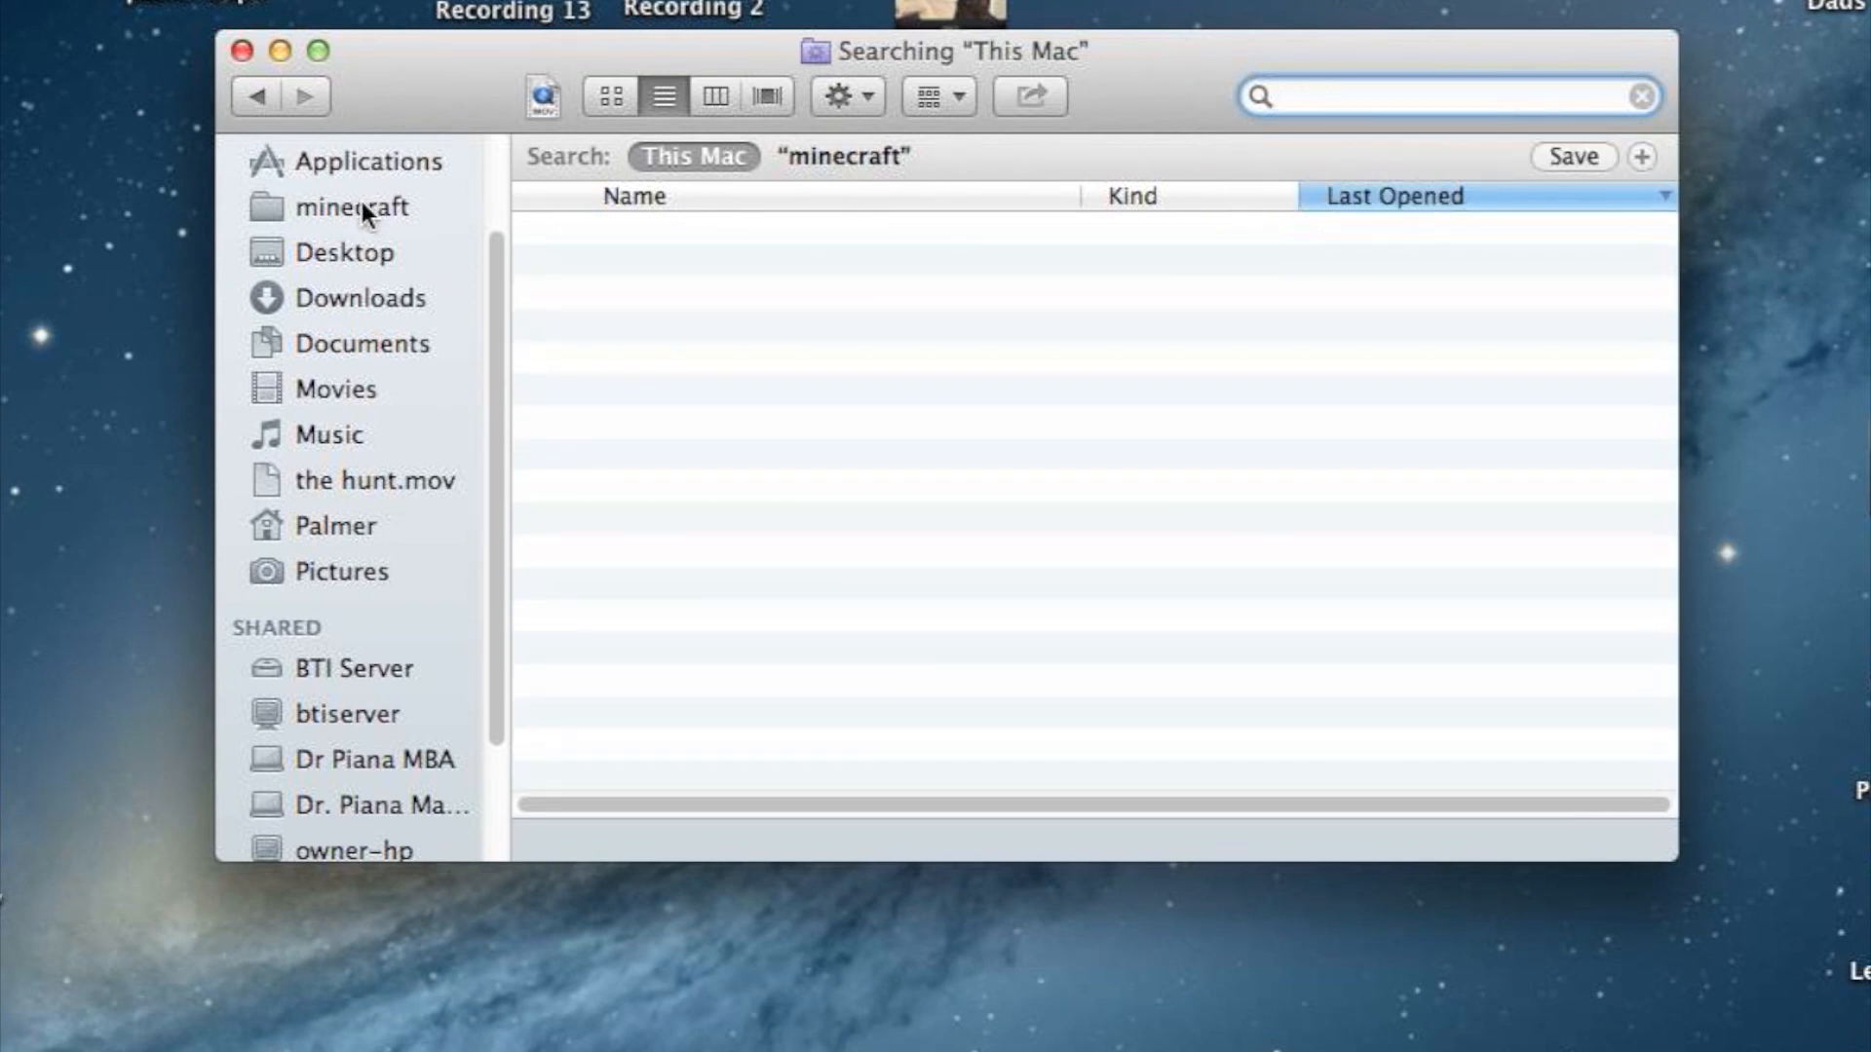
left_click(355, 207)
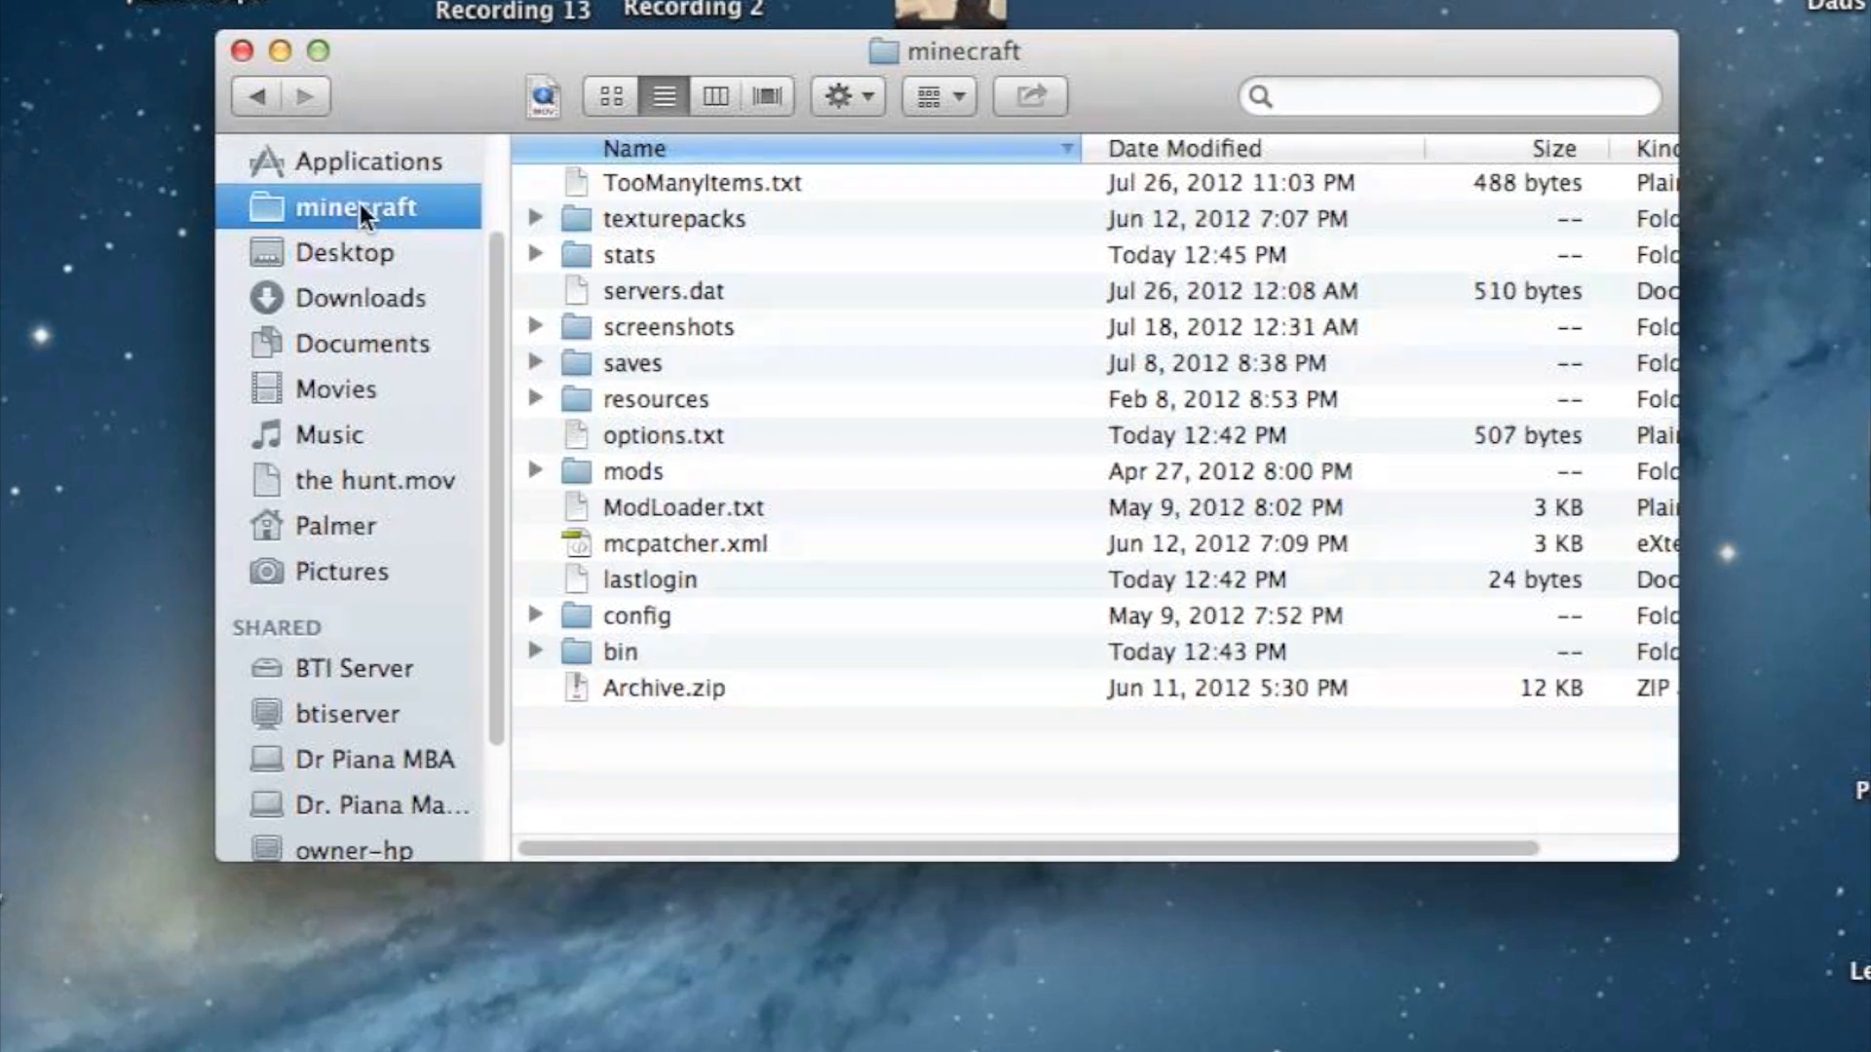
mouse_move(477, 230)
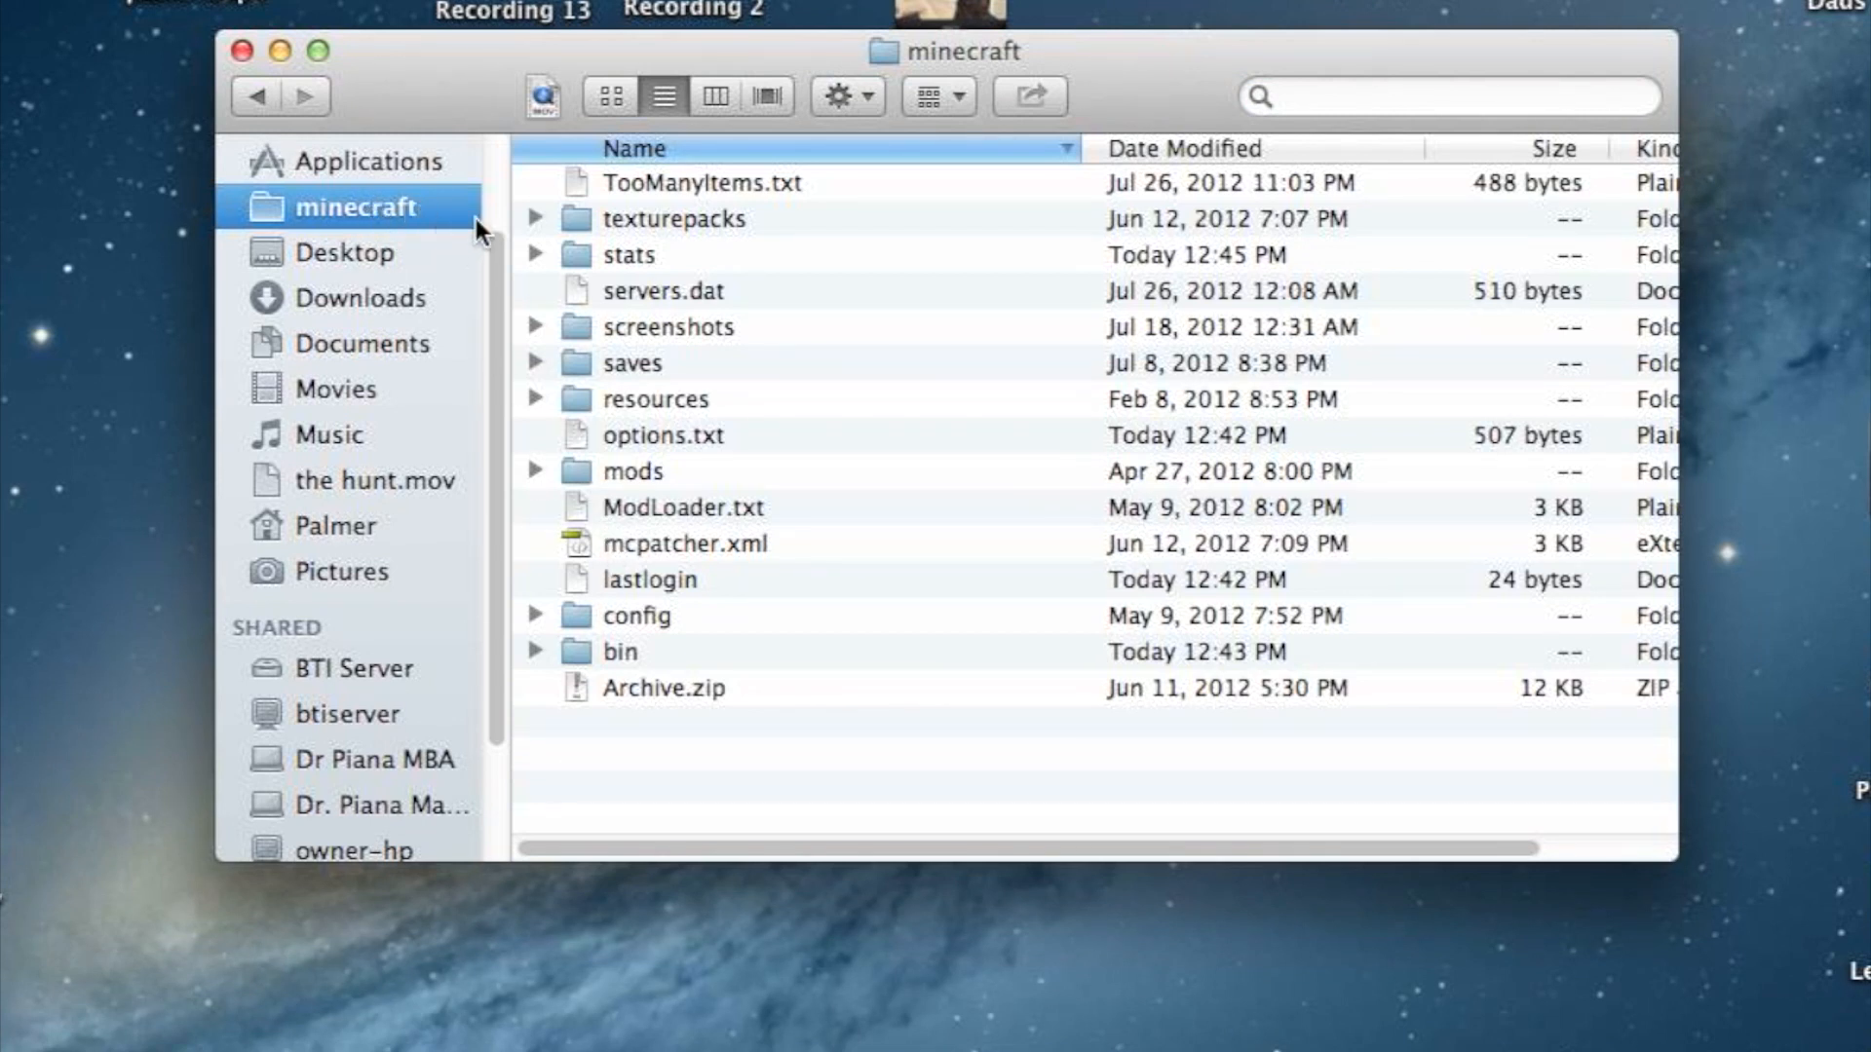
mouse_move(371, 260)
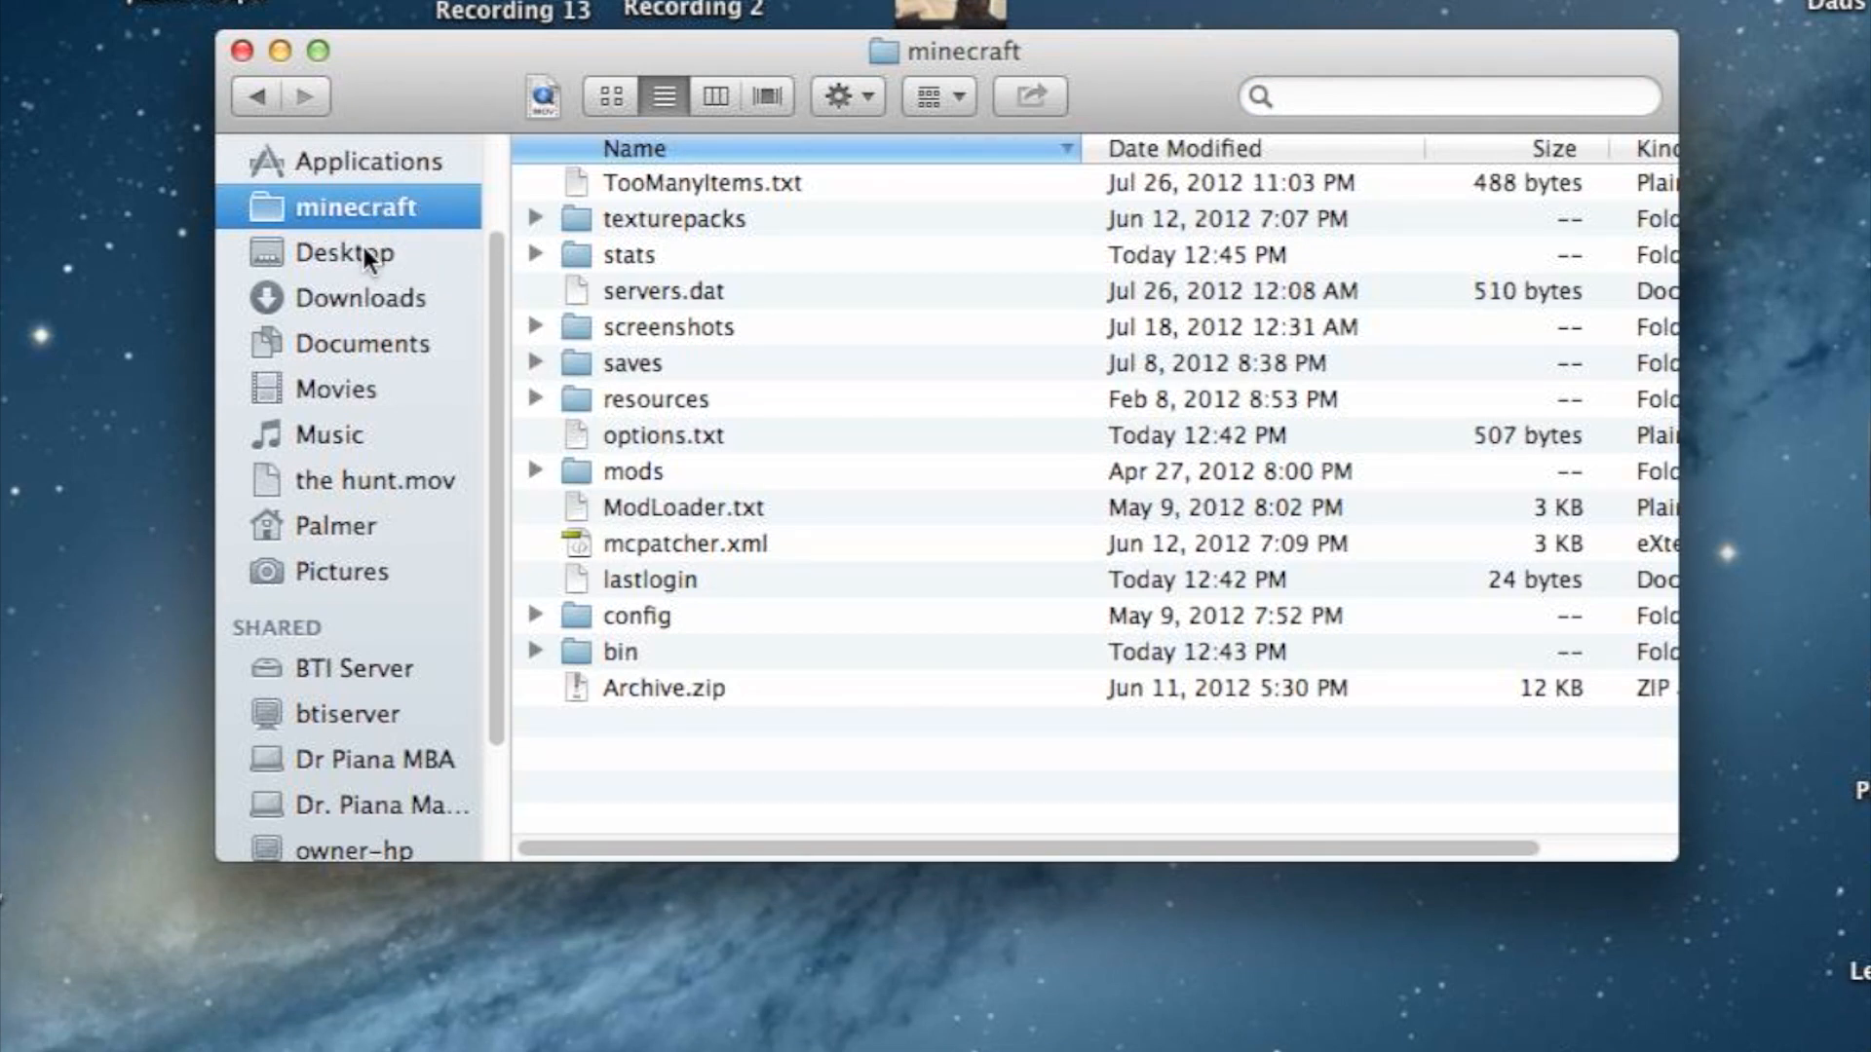
Bring up the Open With actions for minecraft.jar inside the bin folder.
double_click(619, 651)
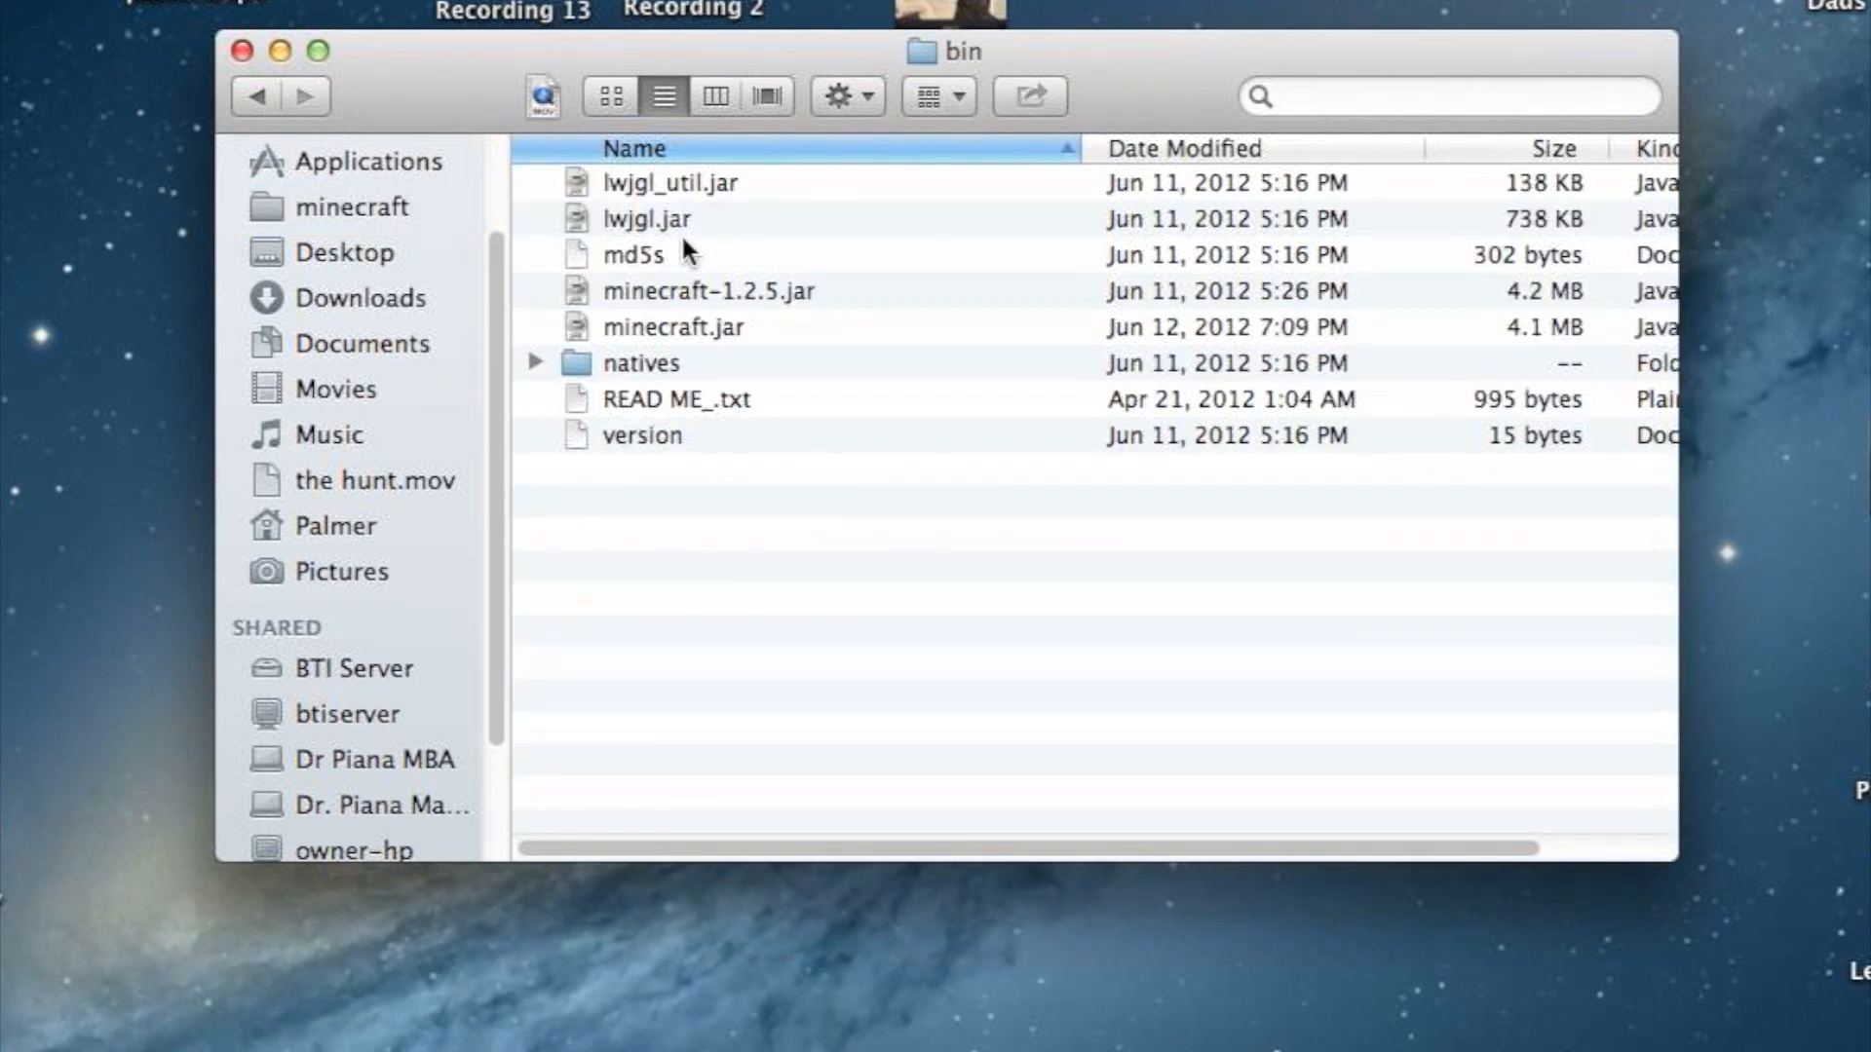
left_click(672, 328)
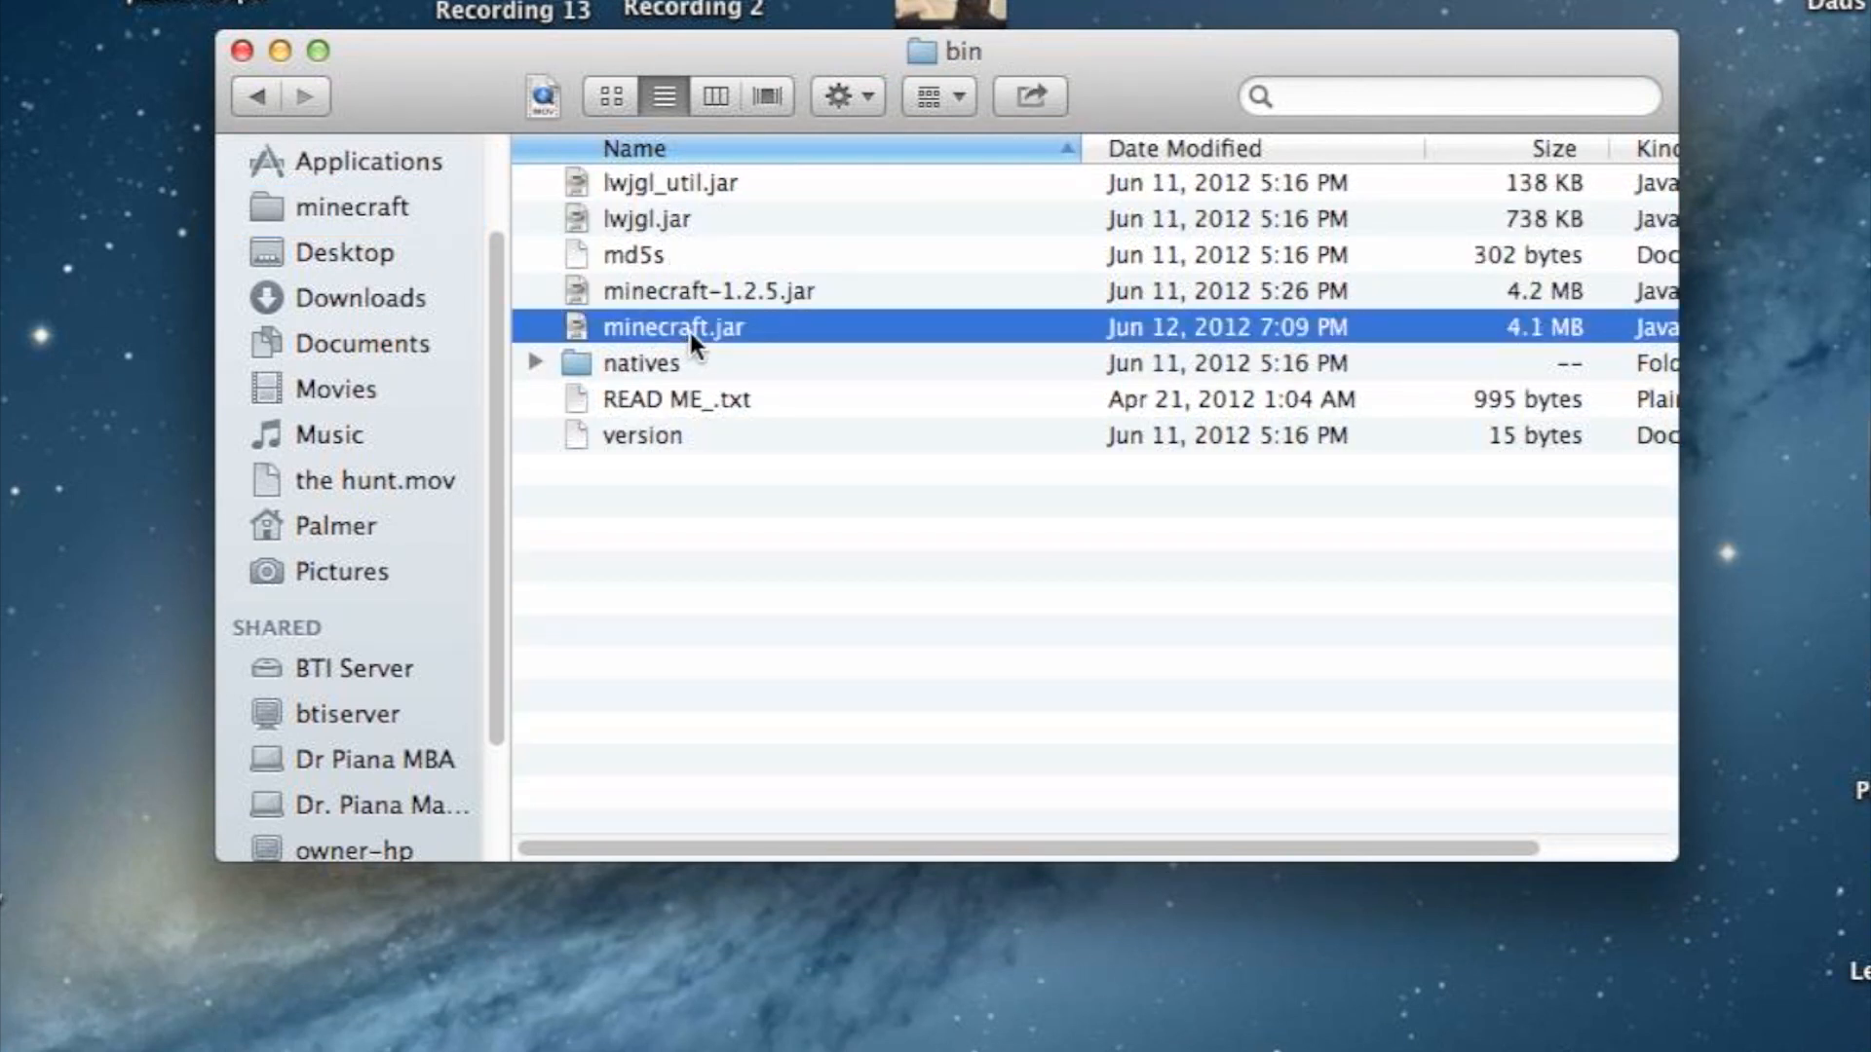
right_click(672, 328)
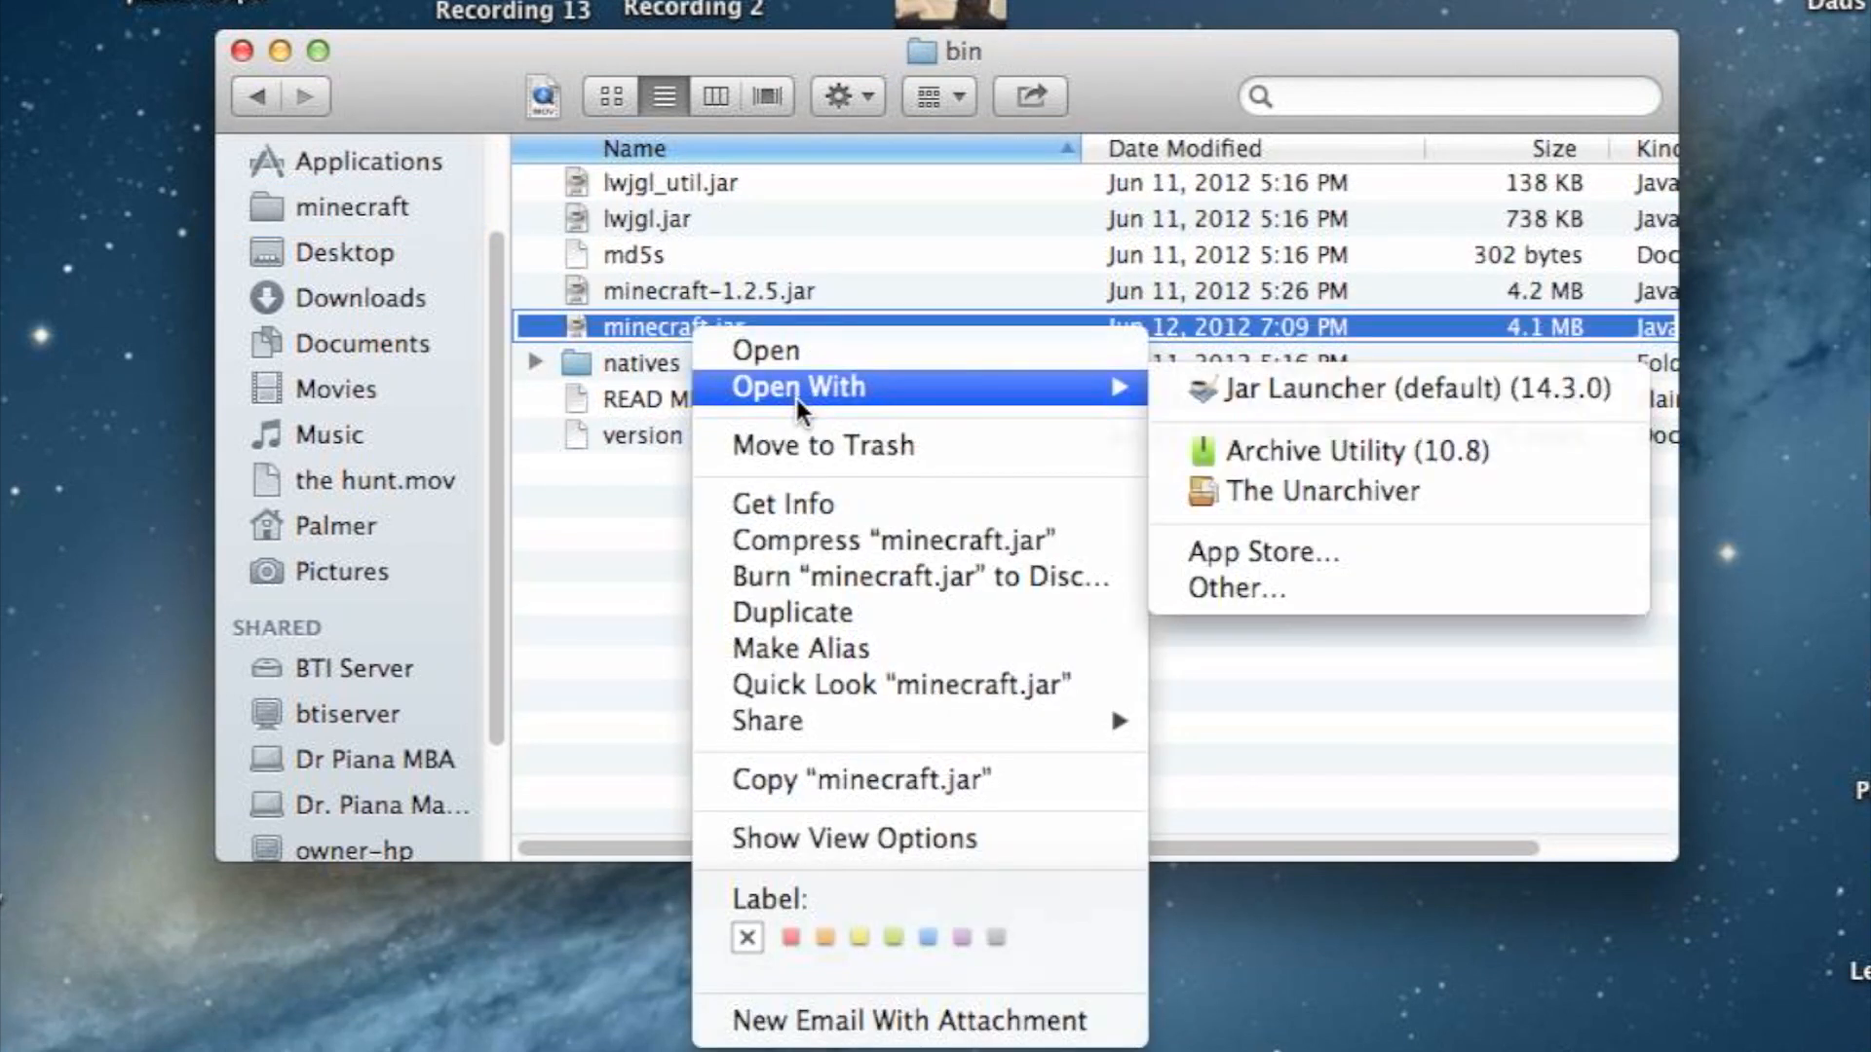
mouse_move(1321, 491)
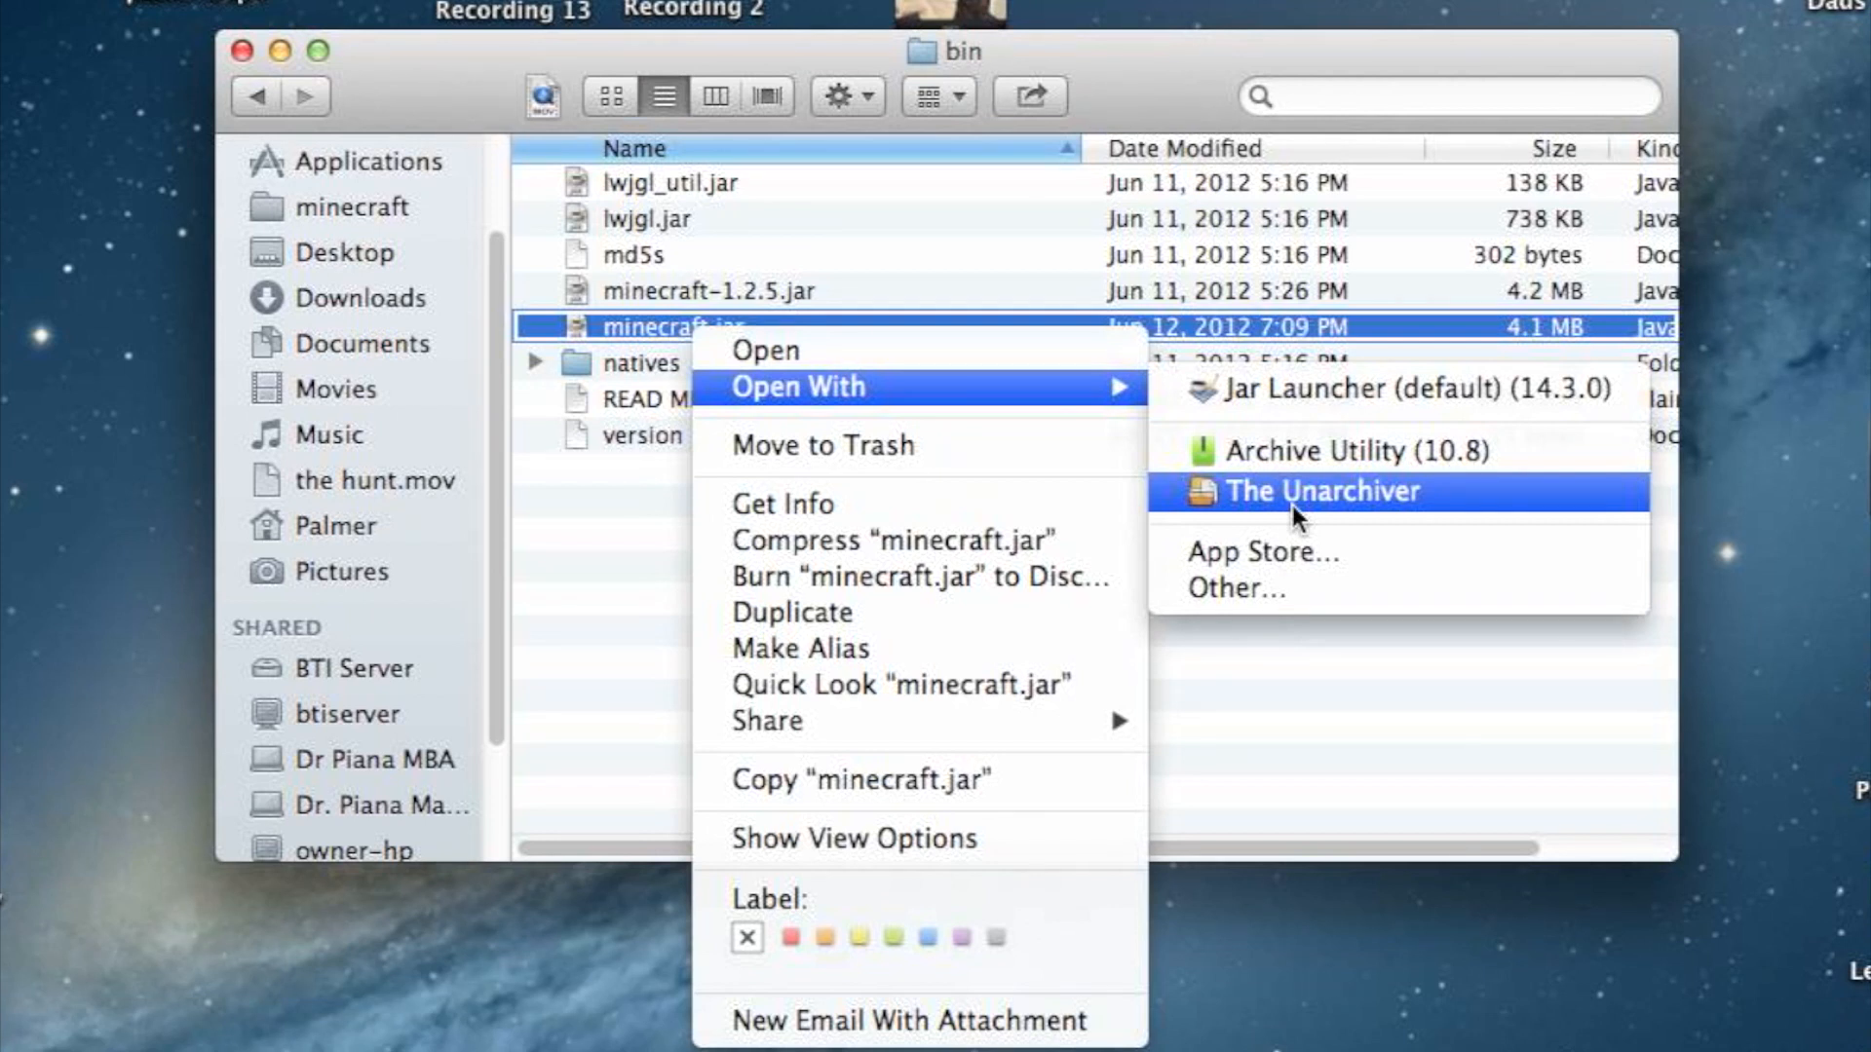
mouse_move(918, 409)
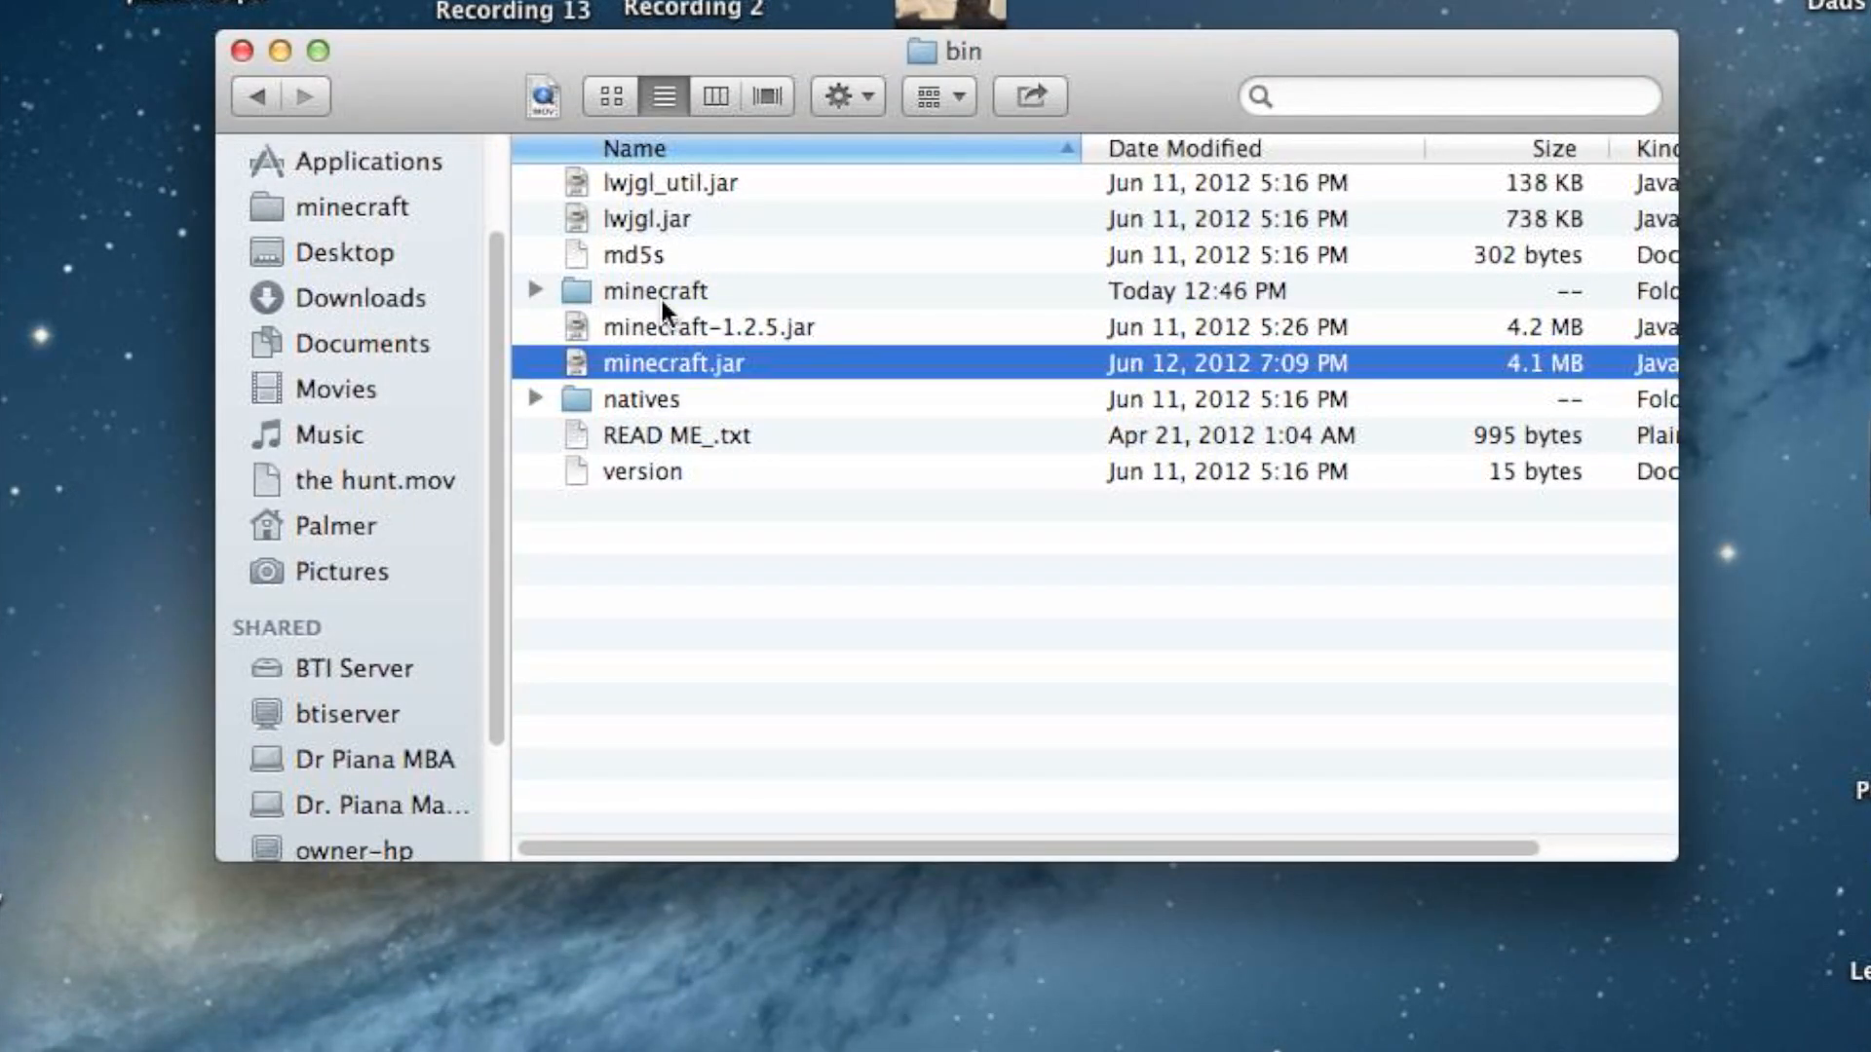
left_click(654, 290)
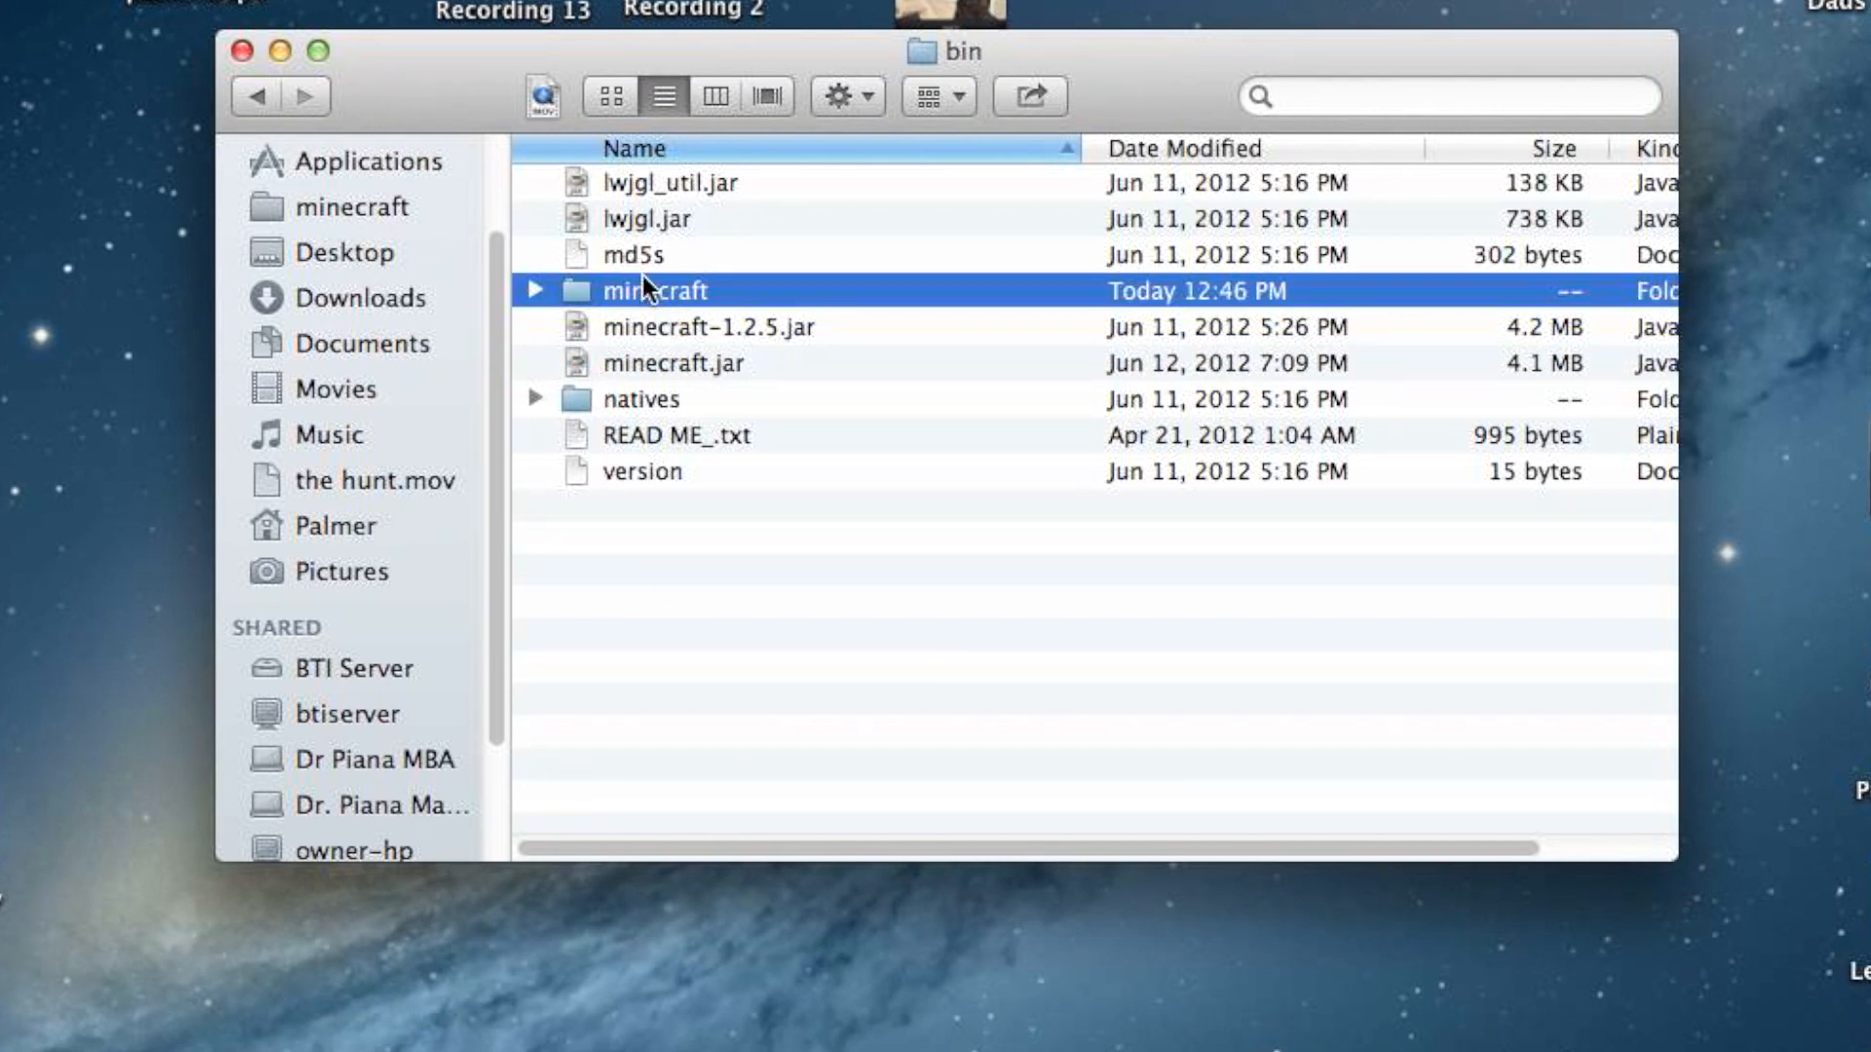
double_click(655, 290)
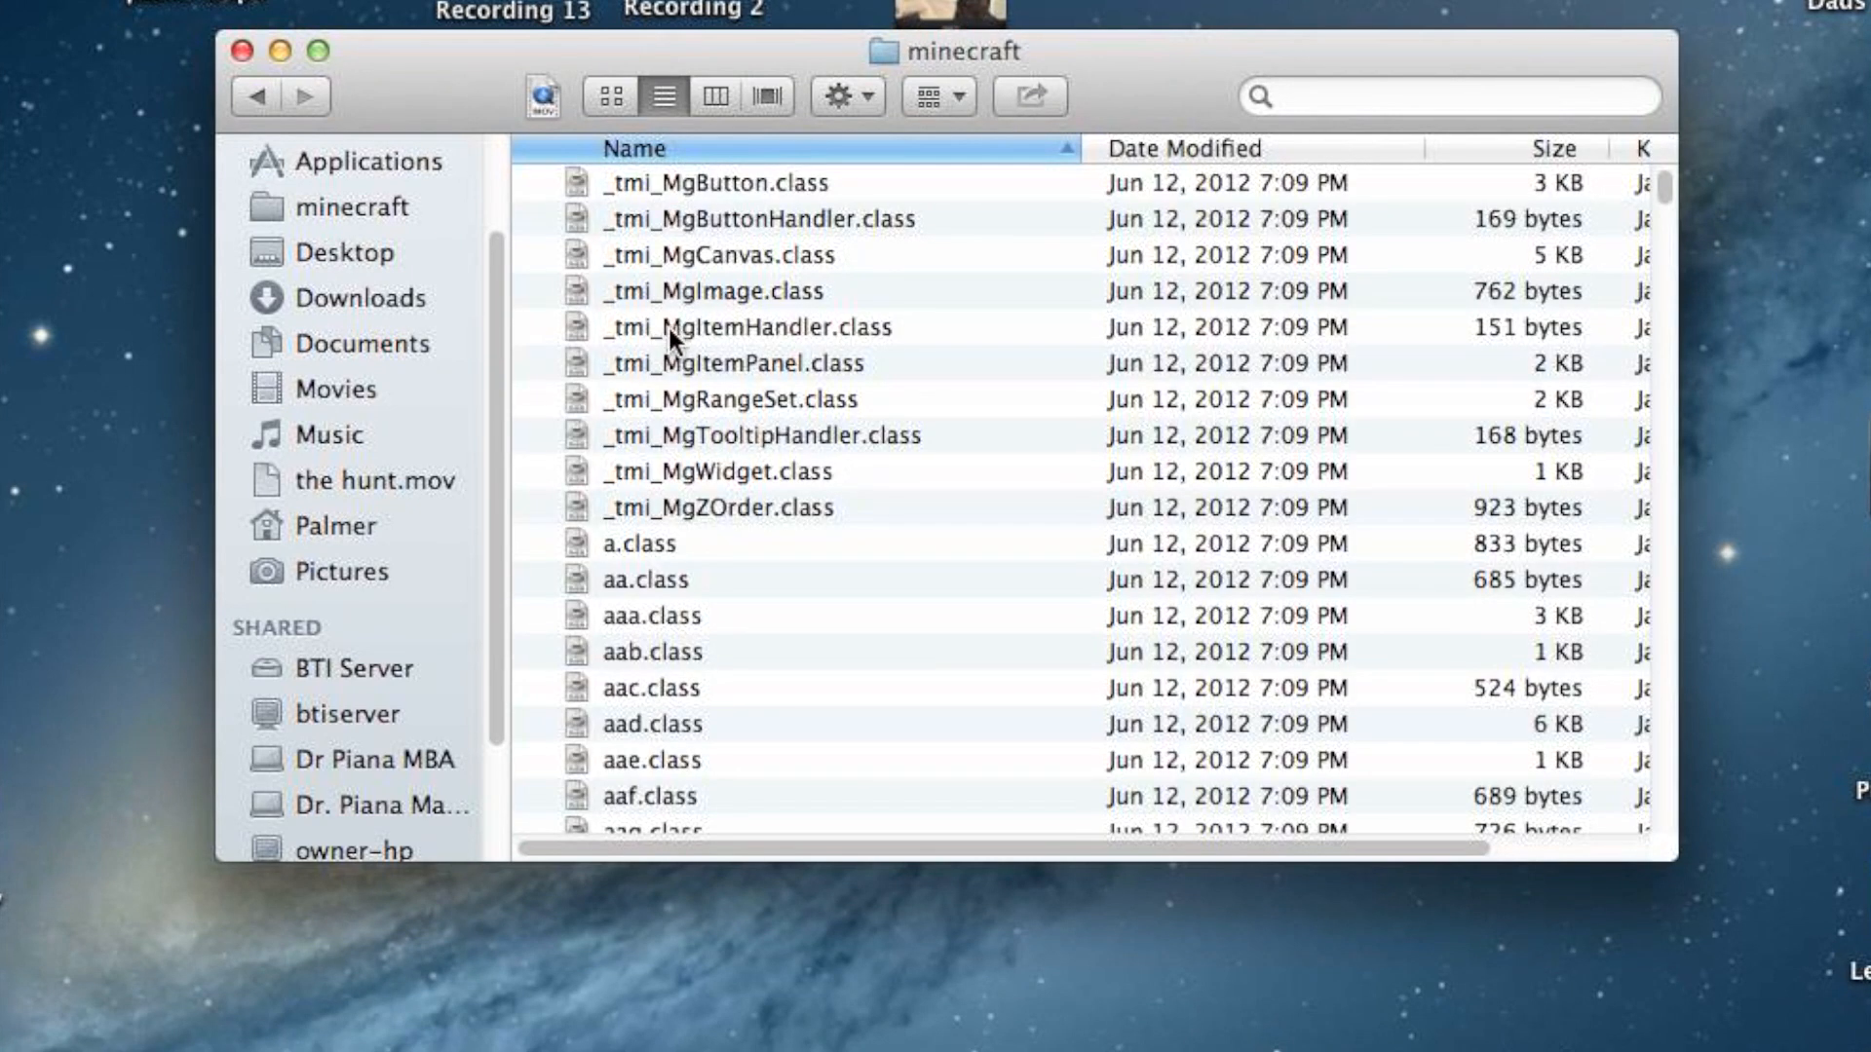
mouse_move(795, 469)
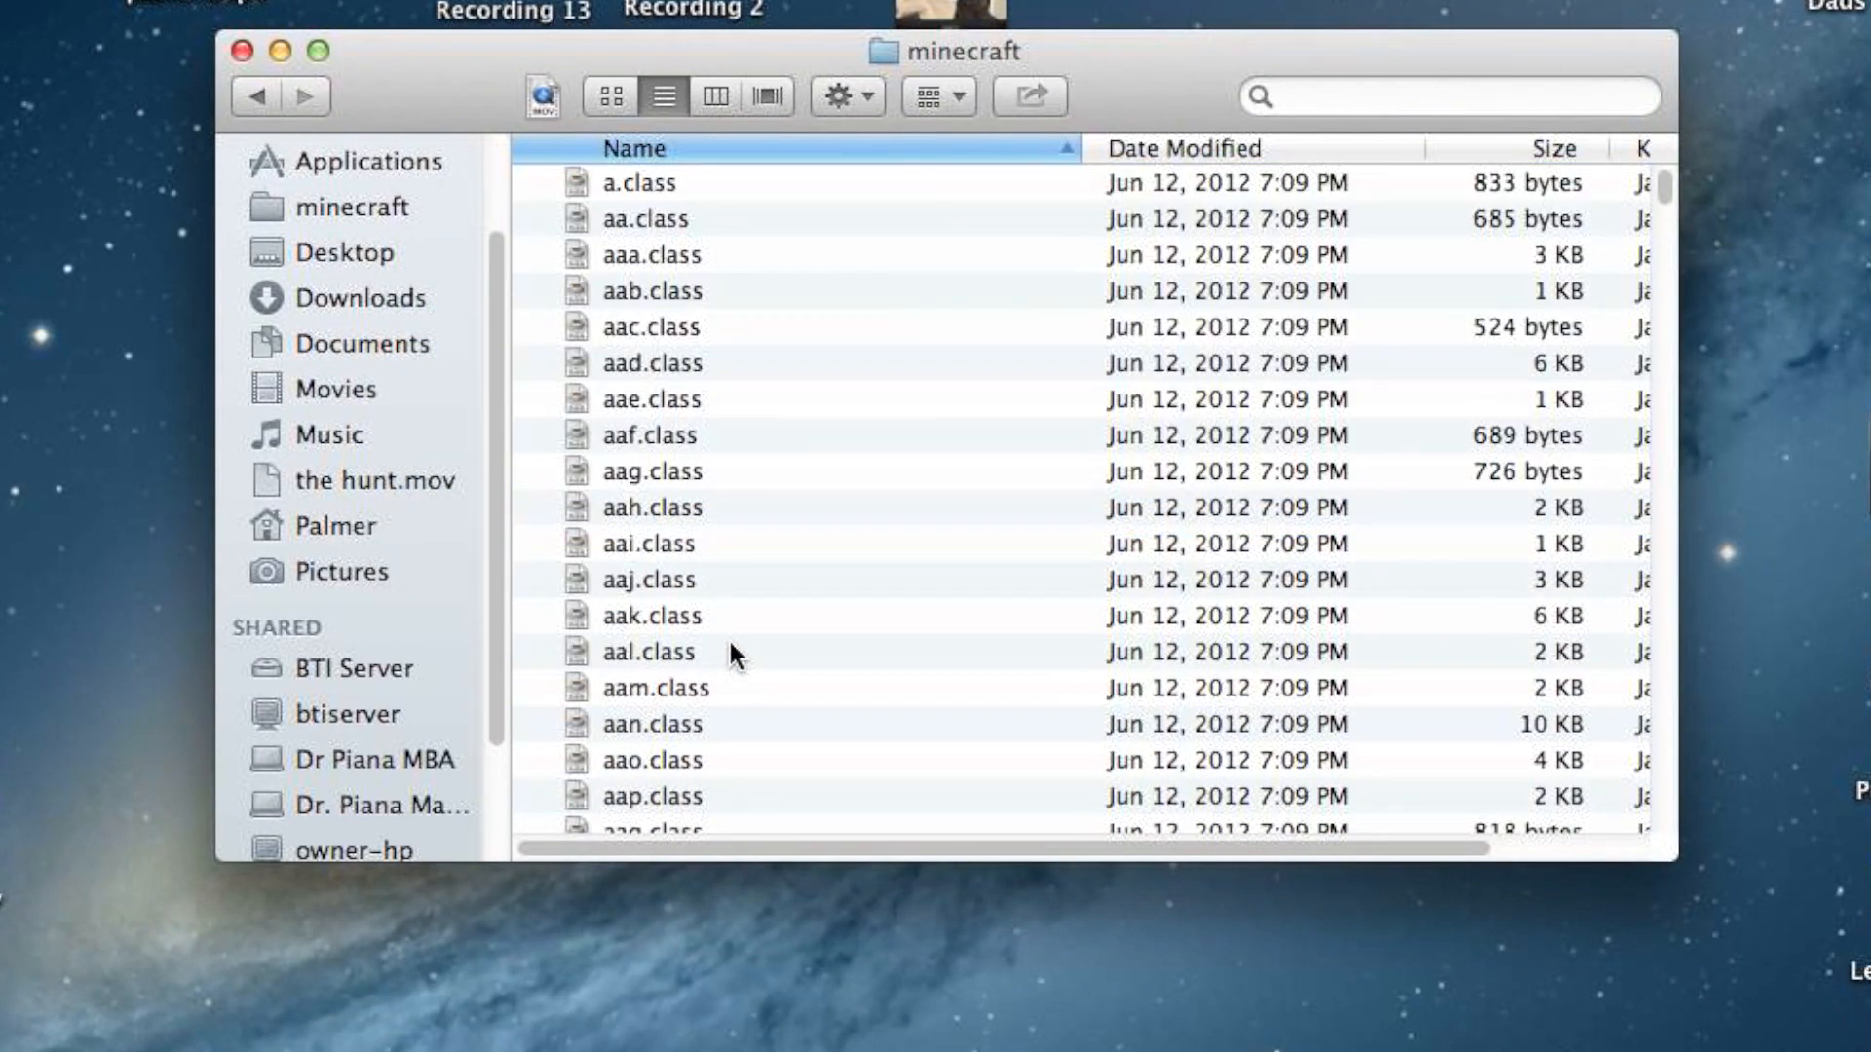
mouse_move(337, 13)
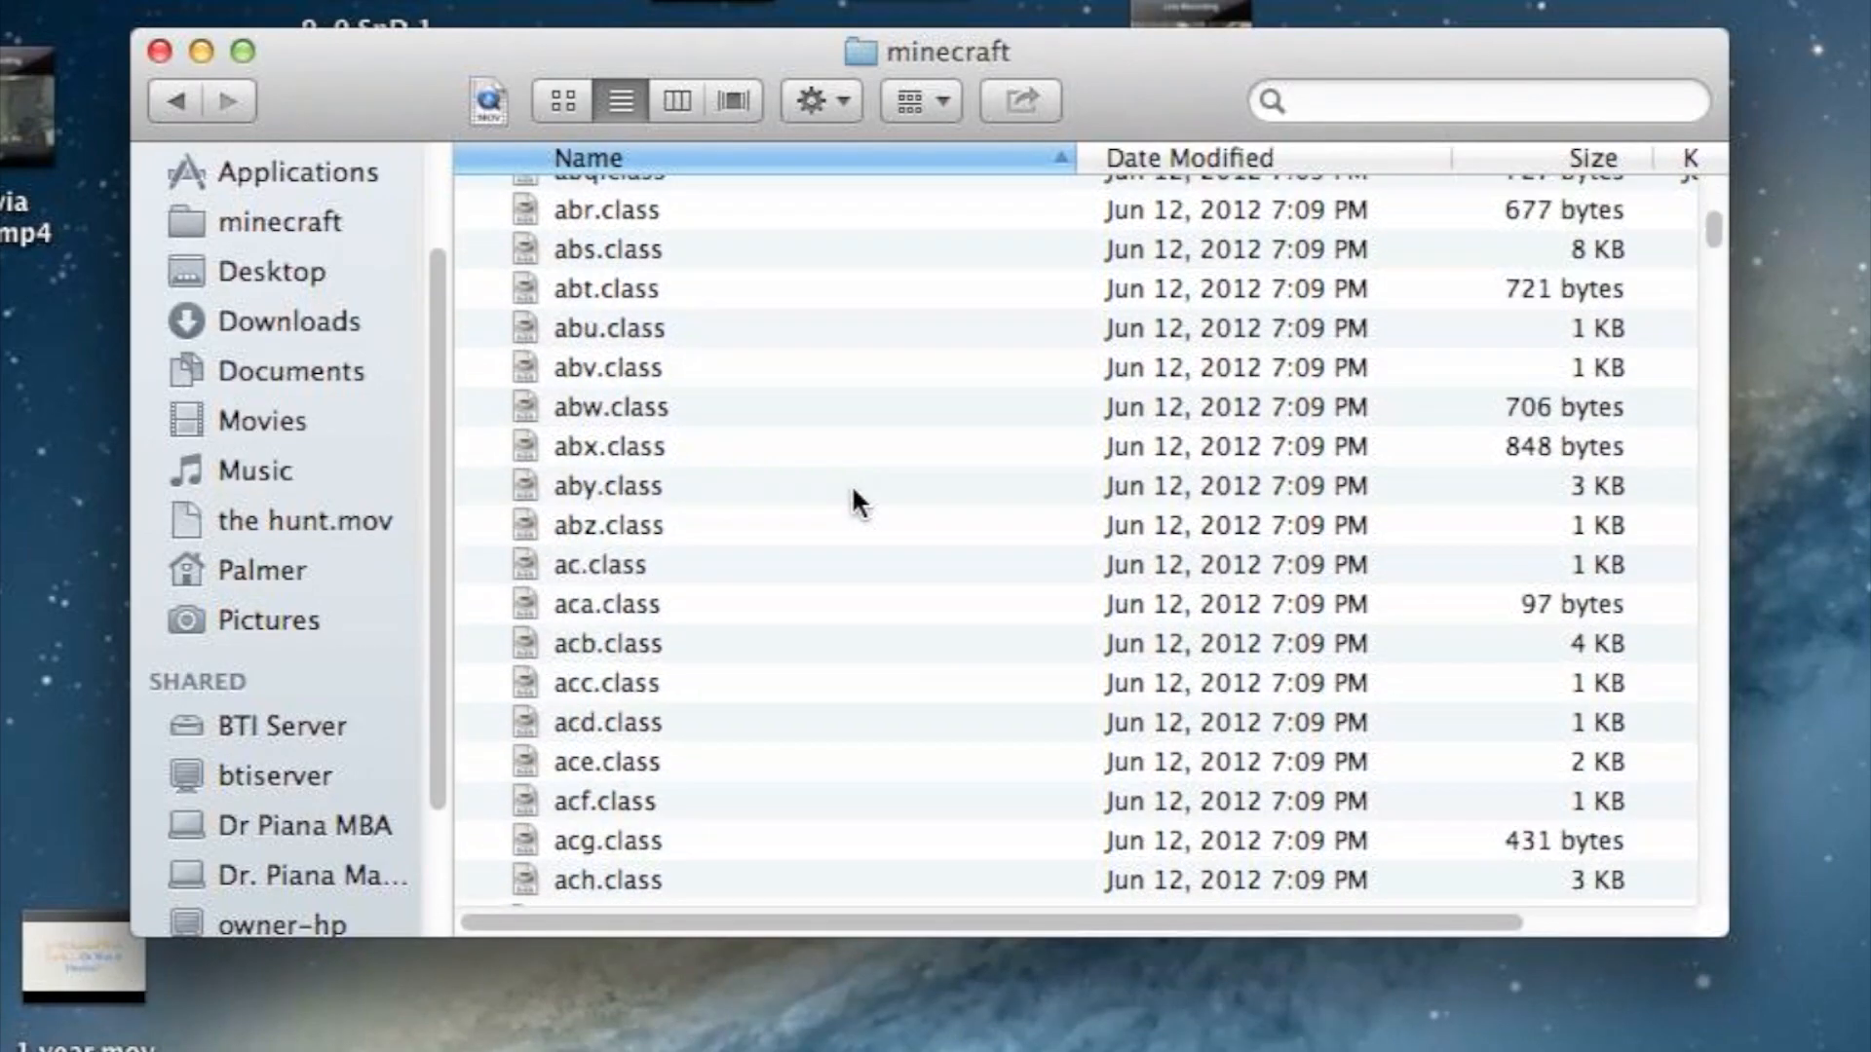
scroll("down", 3)
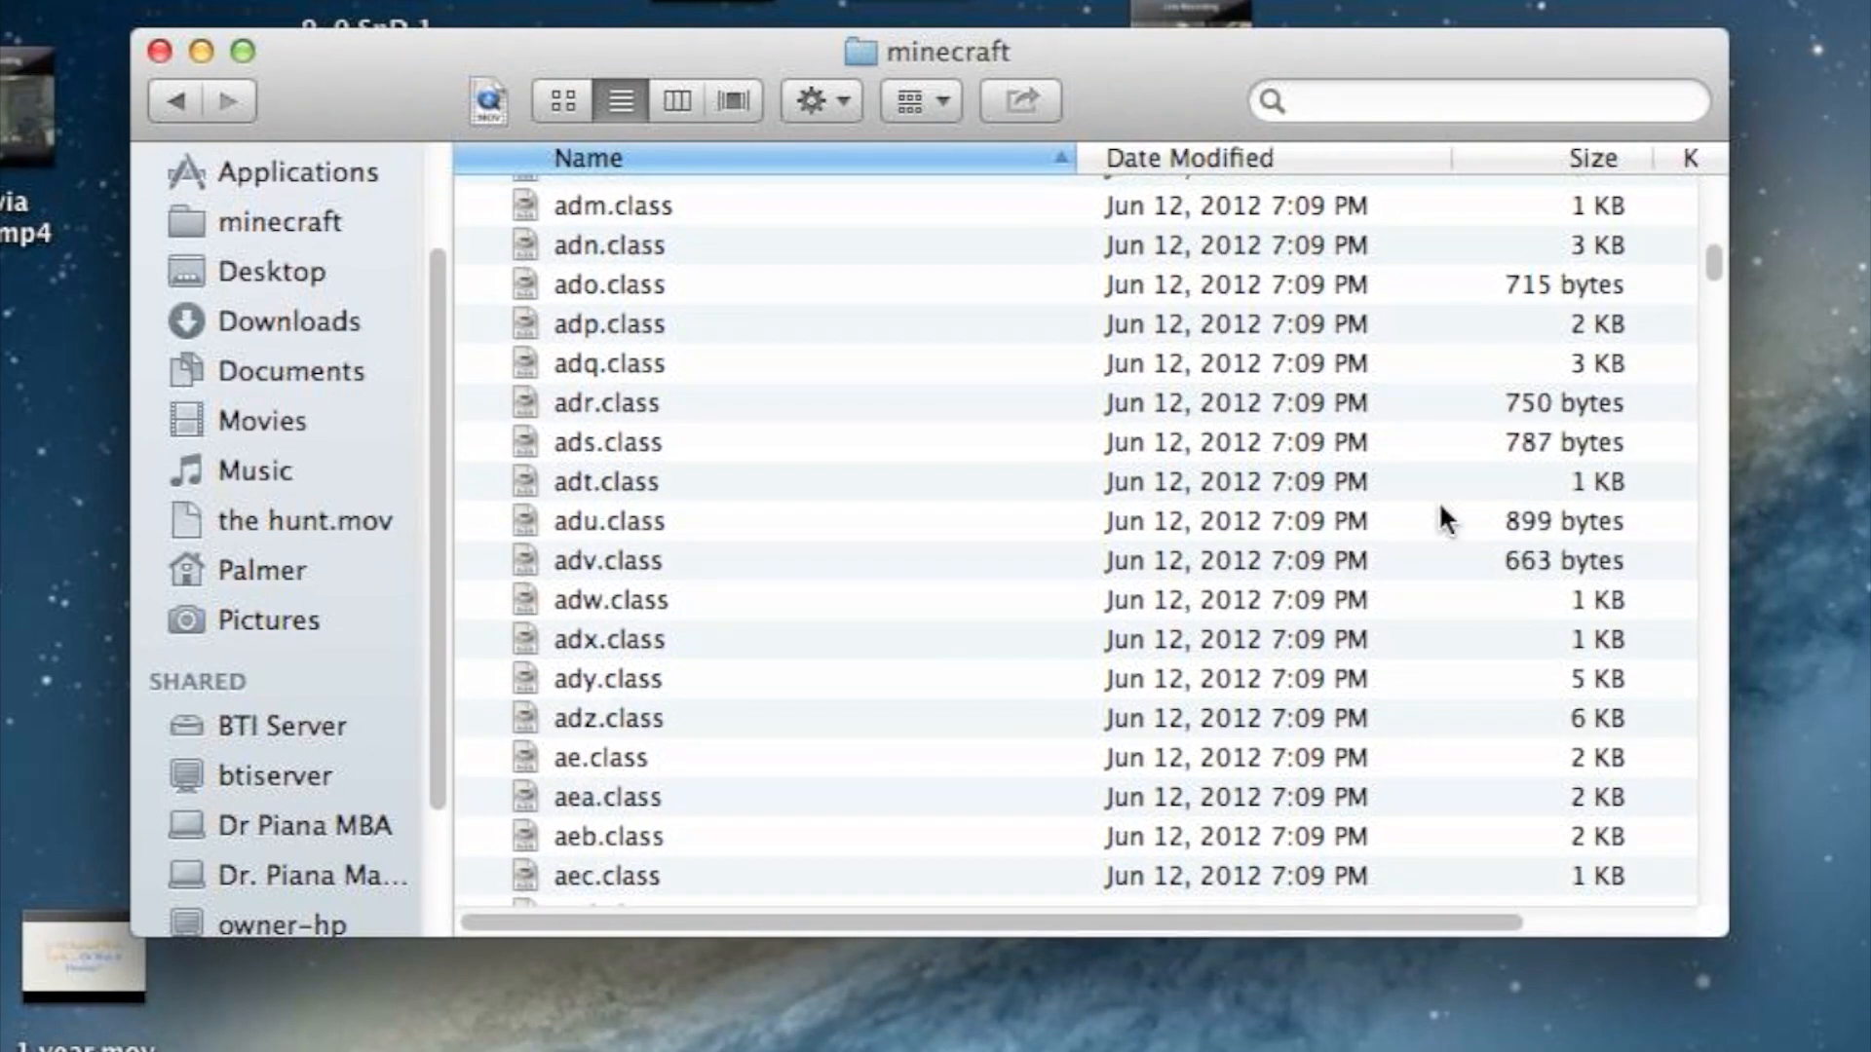
scroll("down", 3)
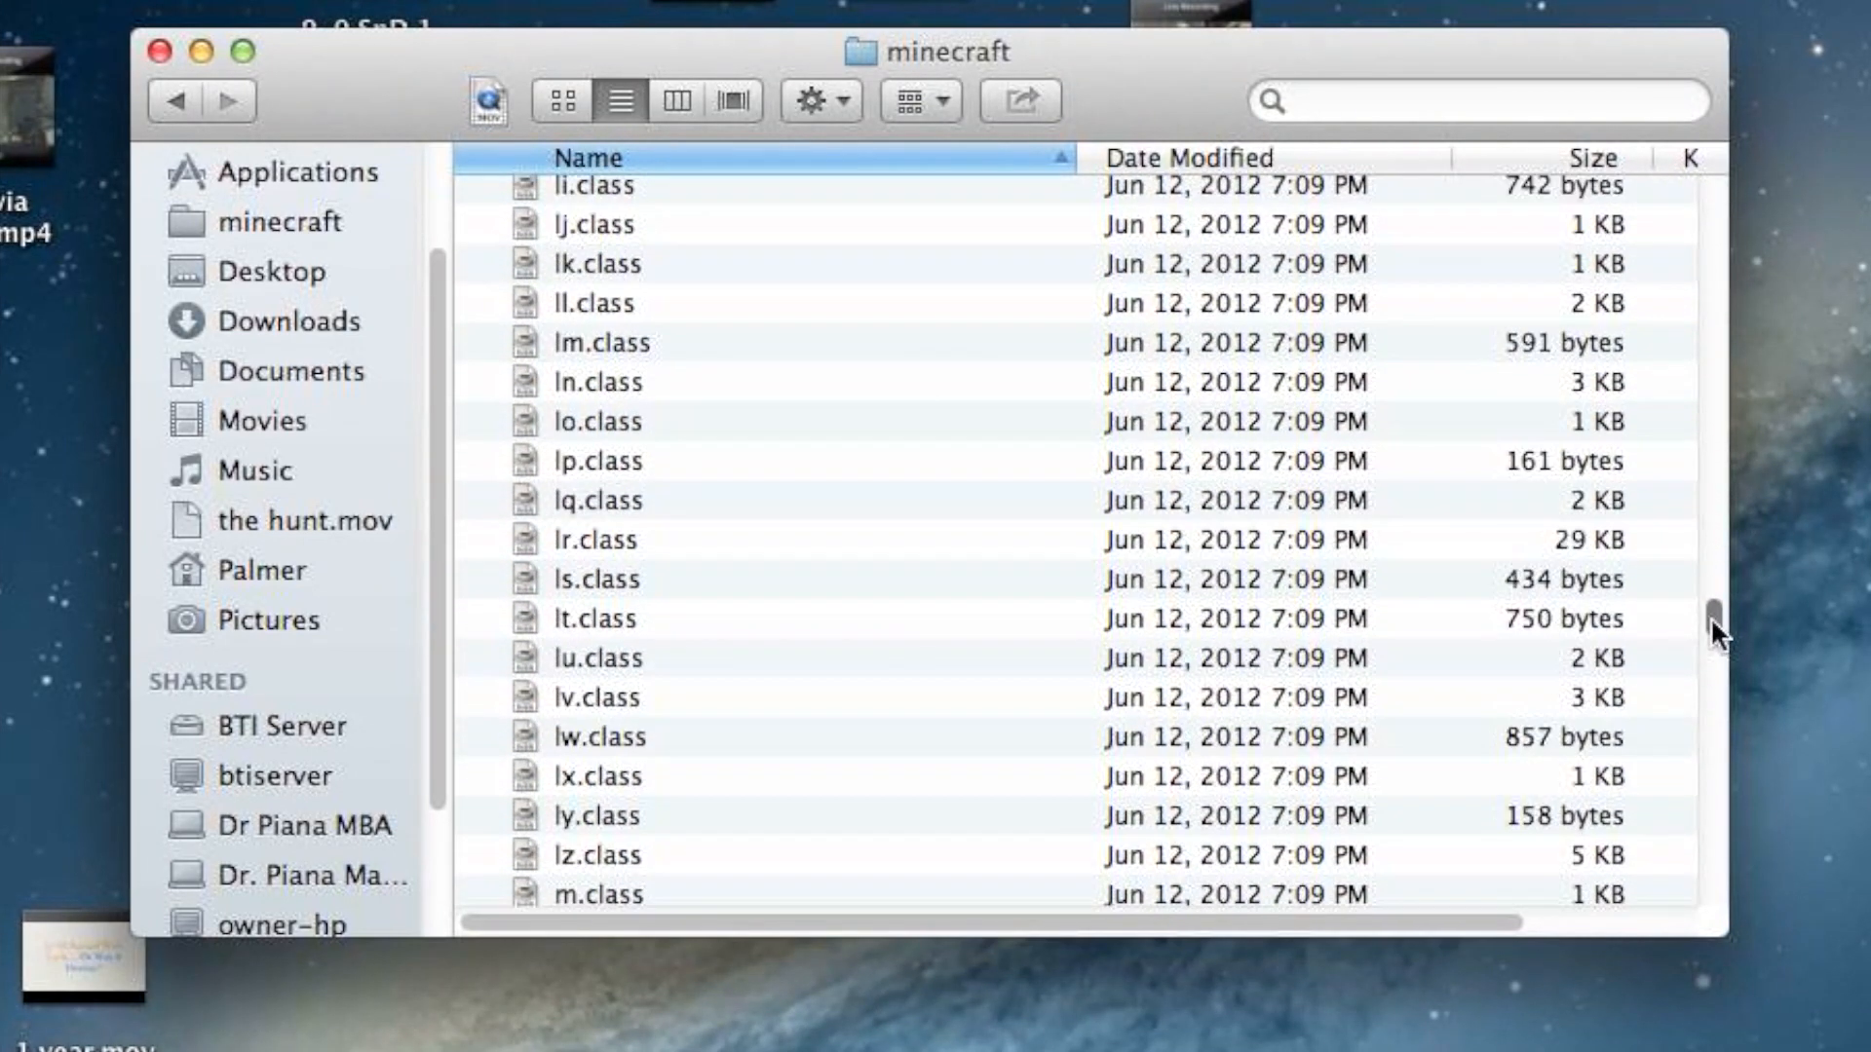
scroll("down", 3)
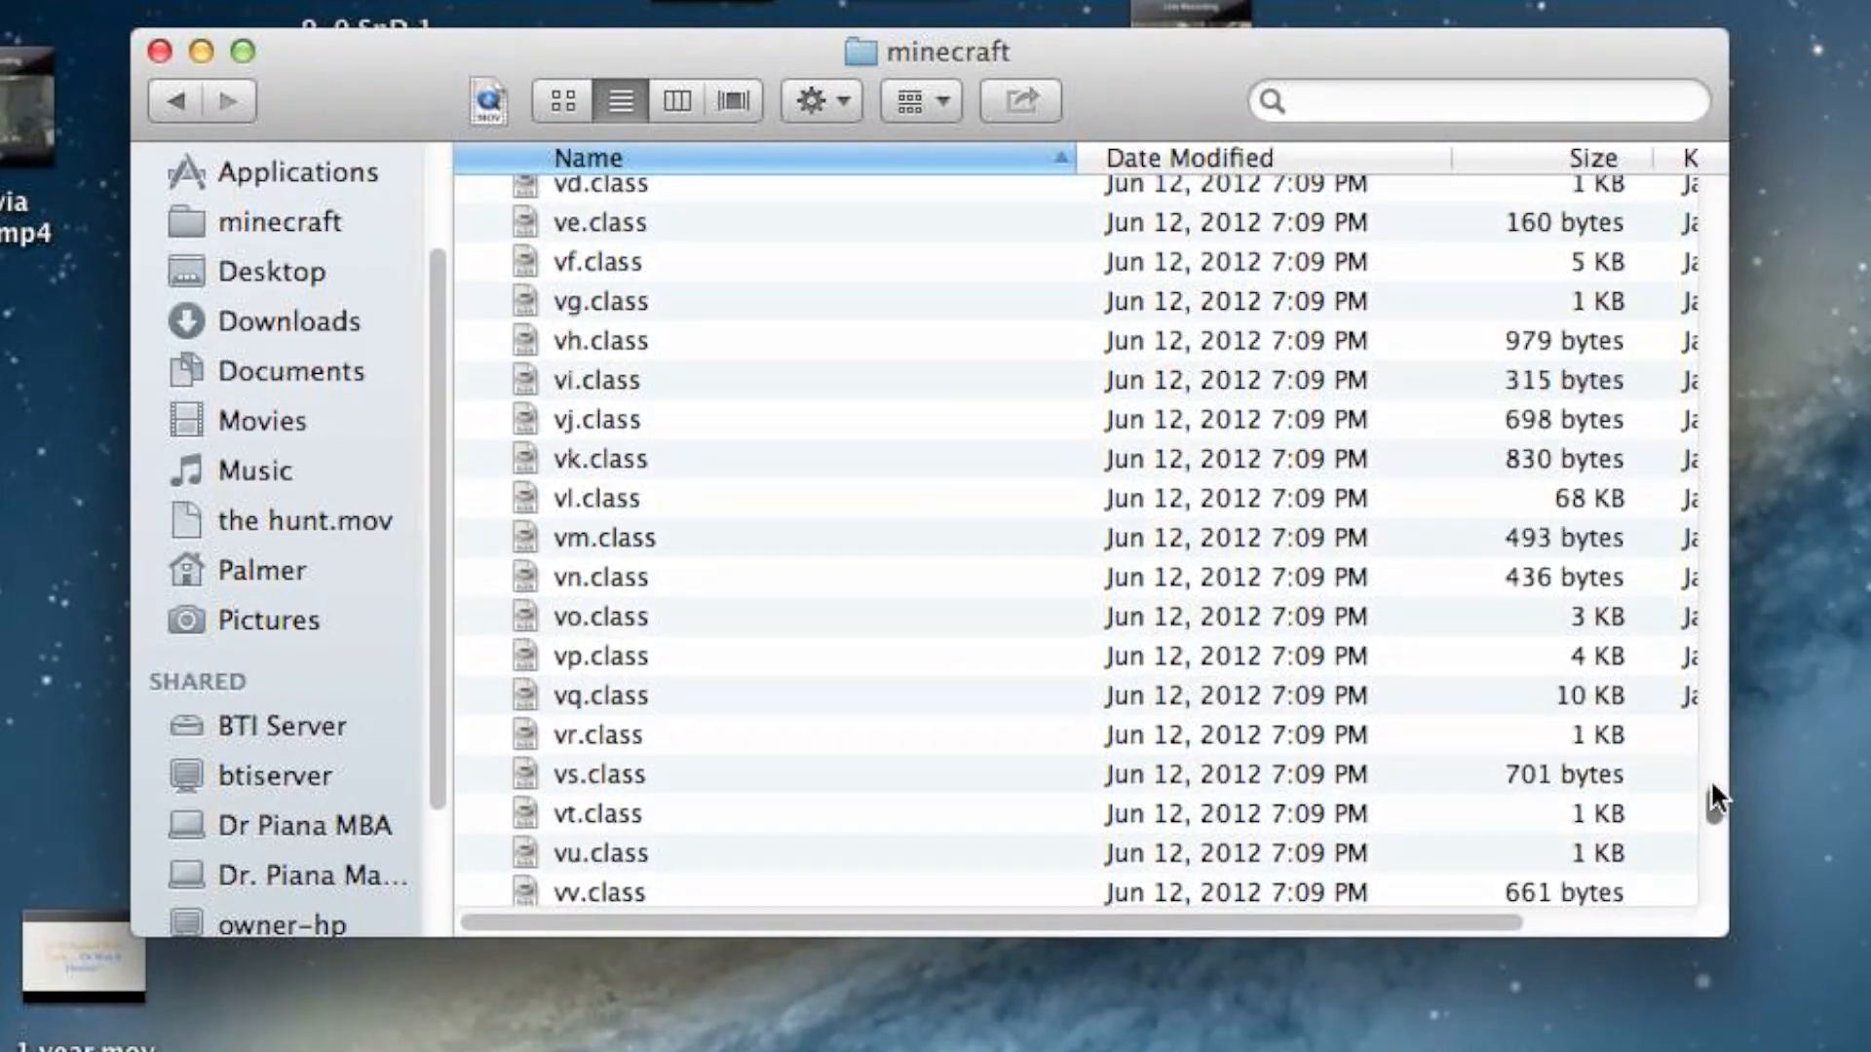
scroll("up", 3)
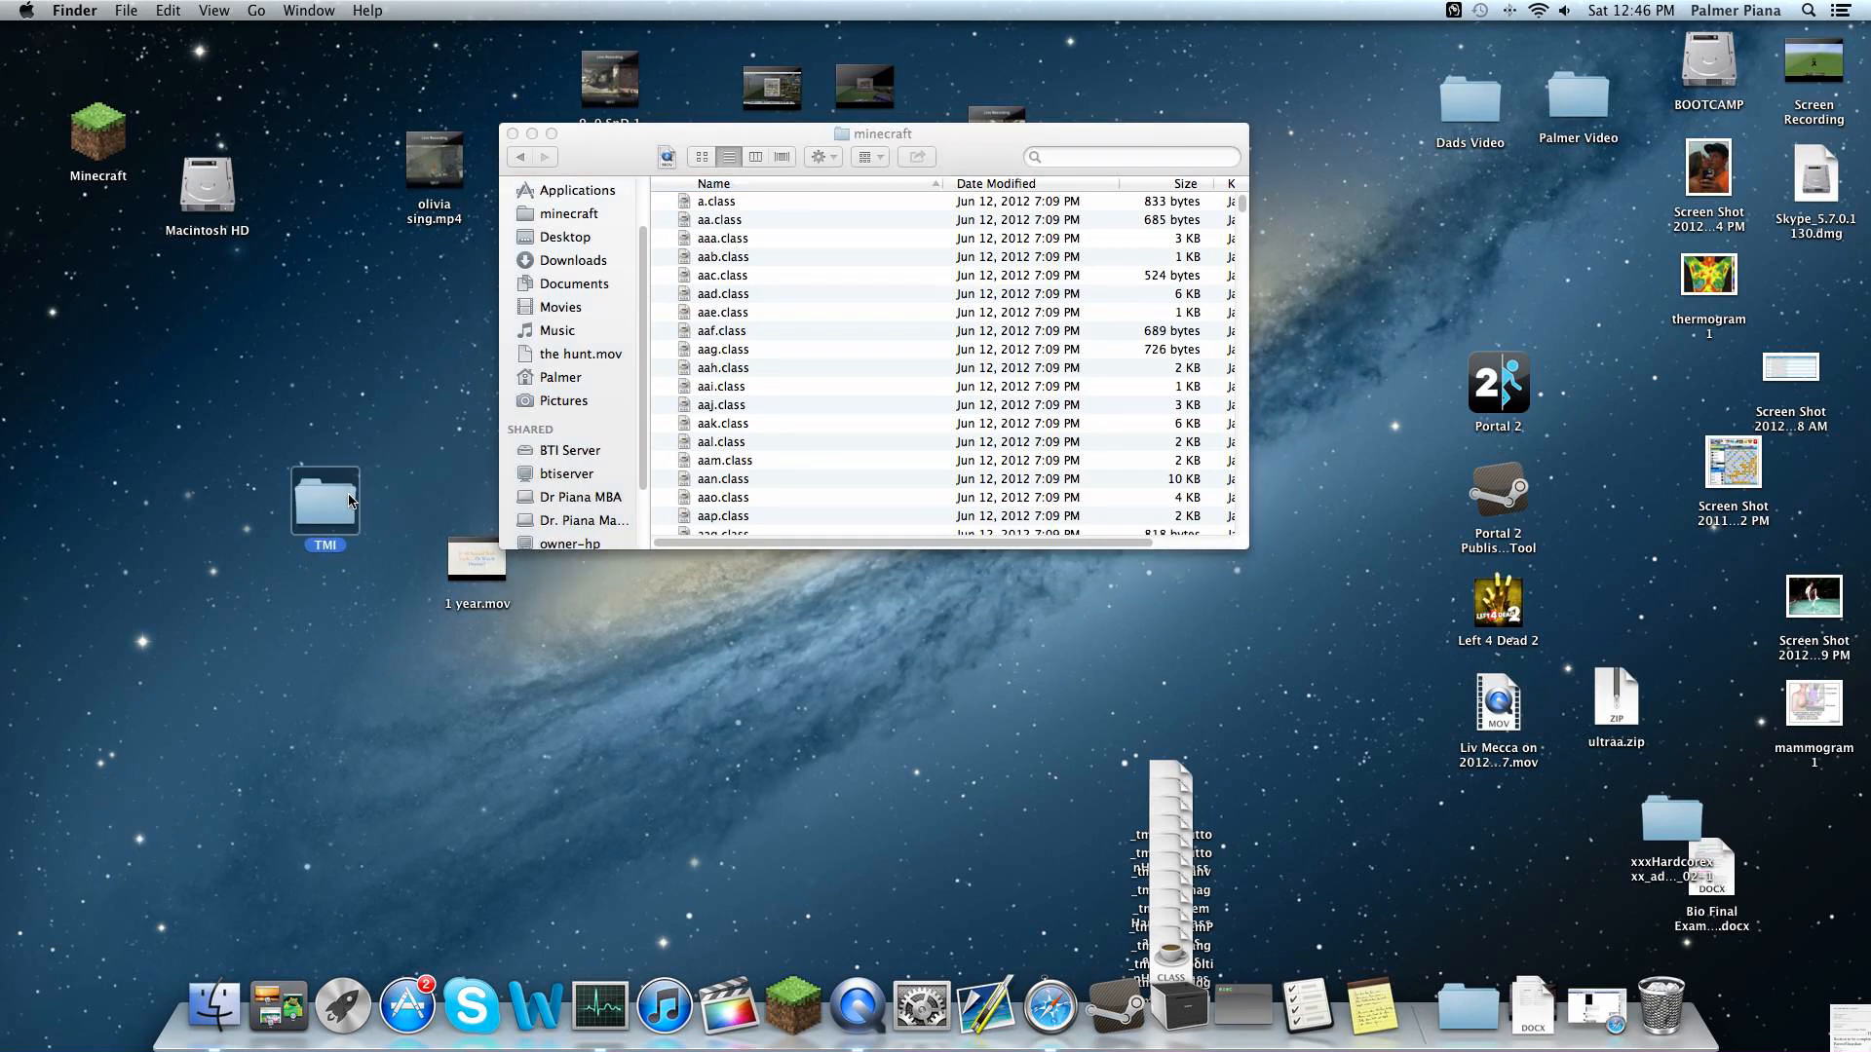
Show the TMI folder's ten _tmi_Mg class files in a second window.
double_click(324, 500)
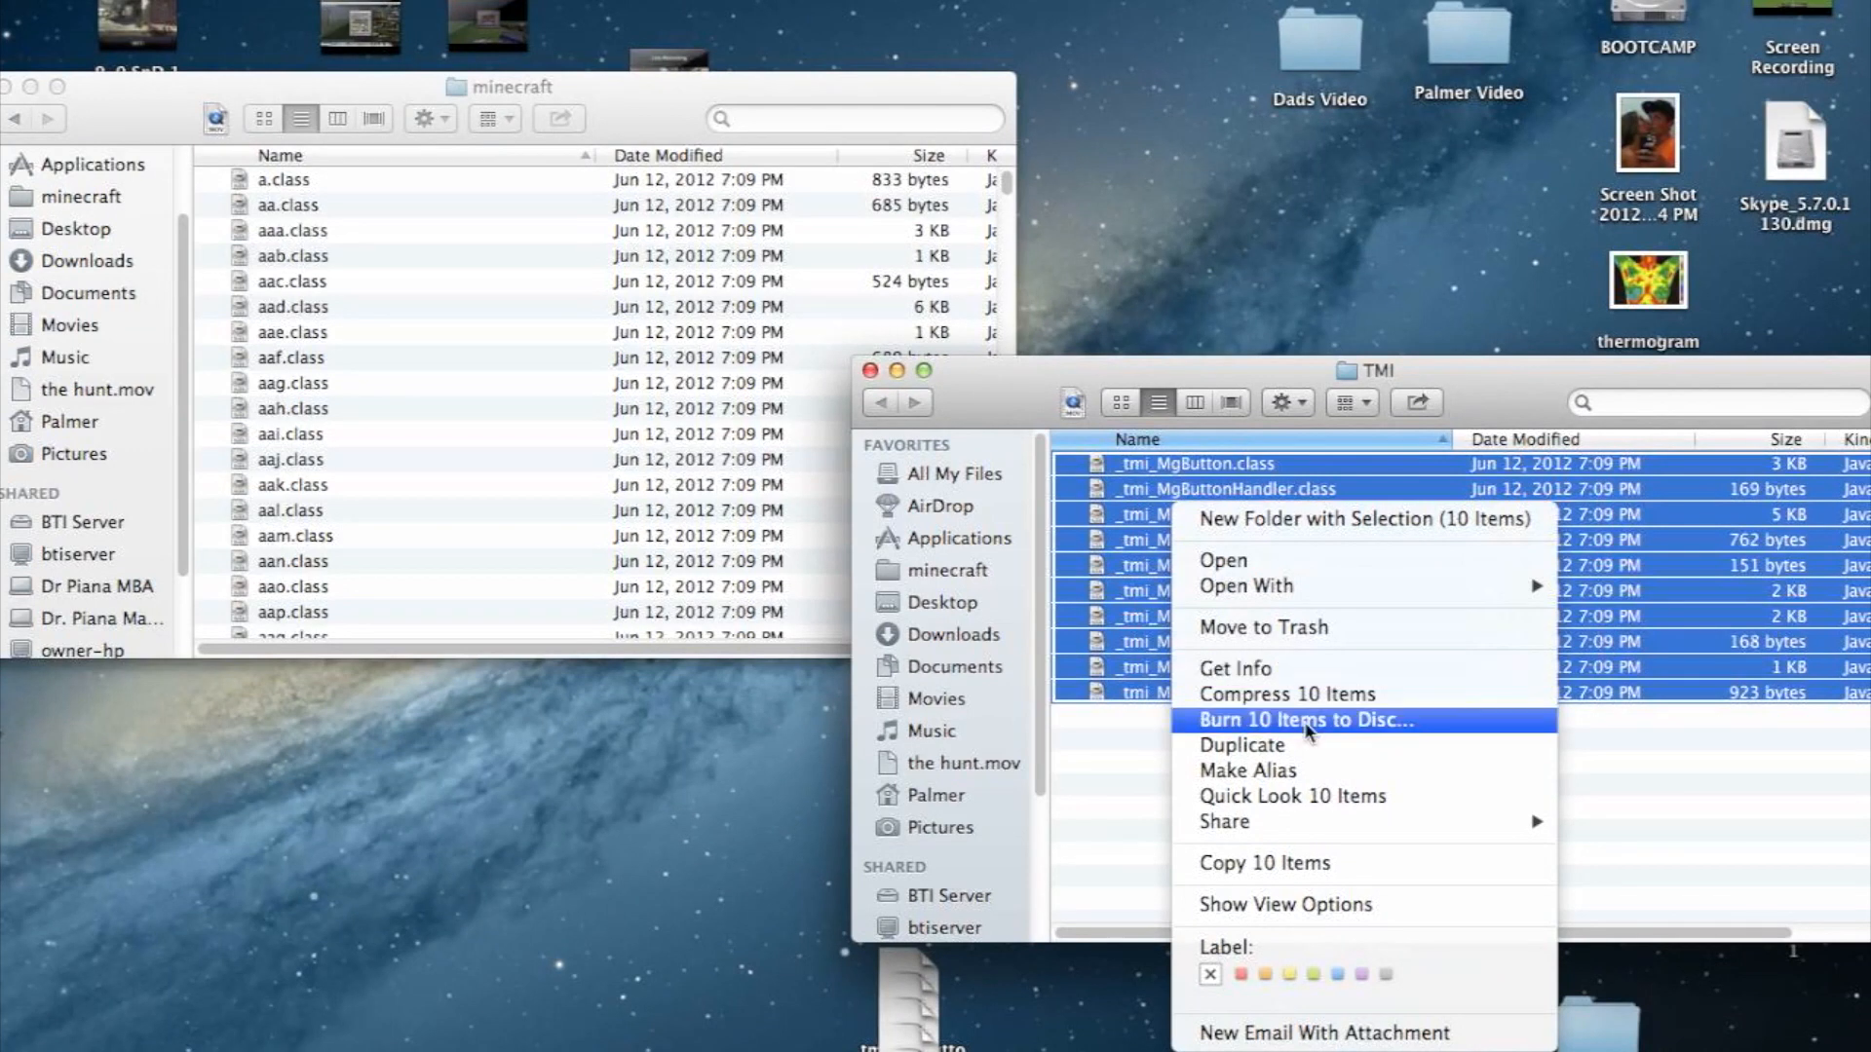
mouse_move(1348, 519)
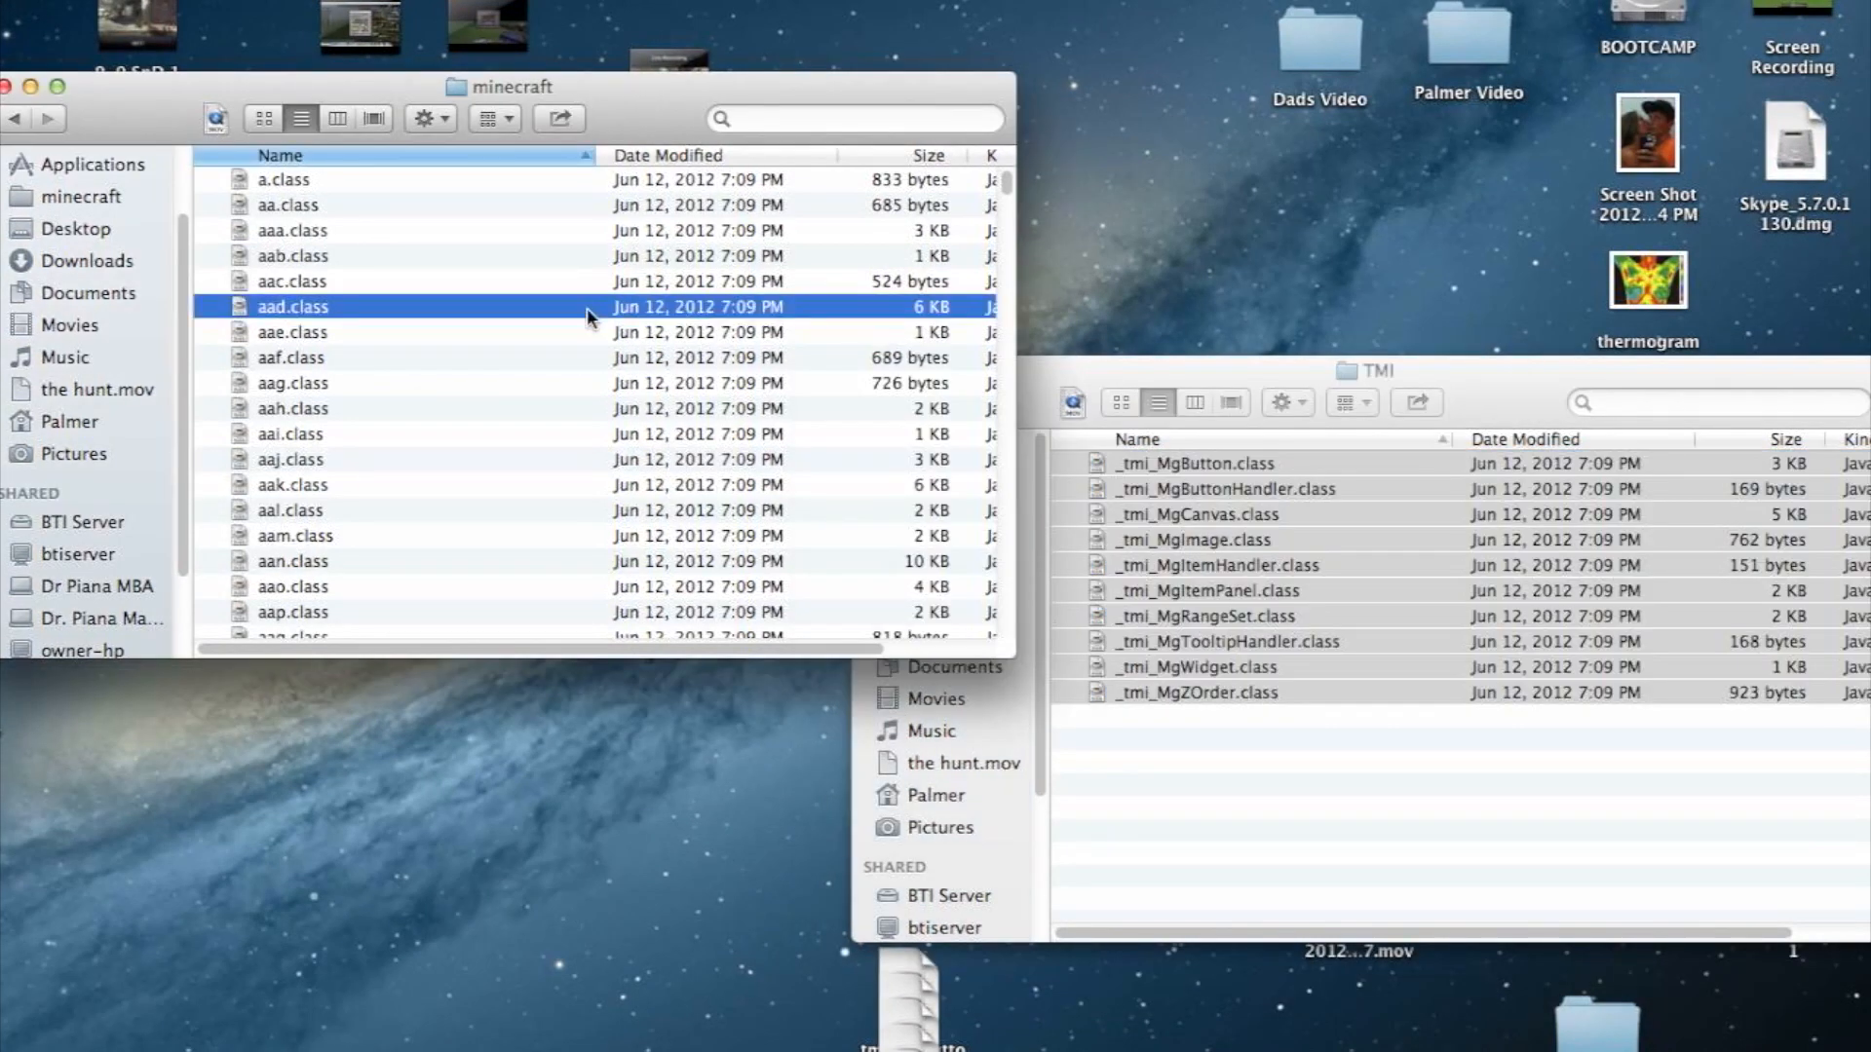
Review the merged class files in the minecraft folder and return to the bin folder.
scroll("up", 3)
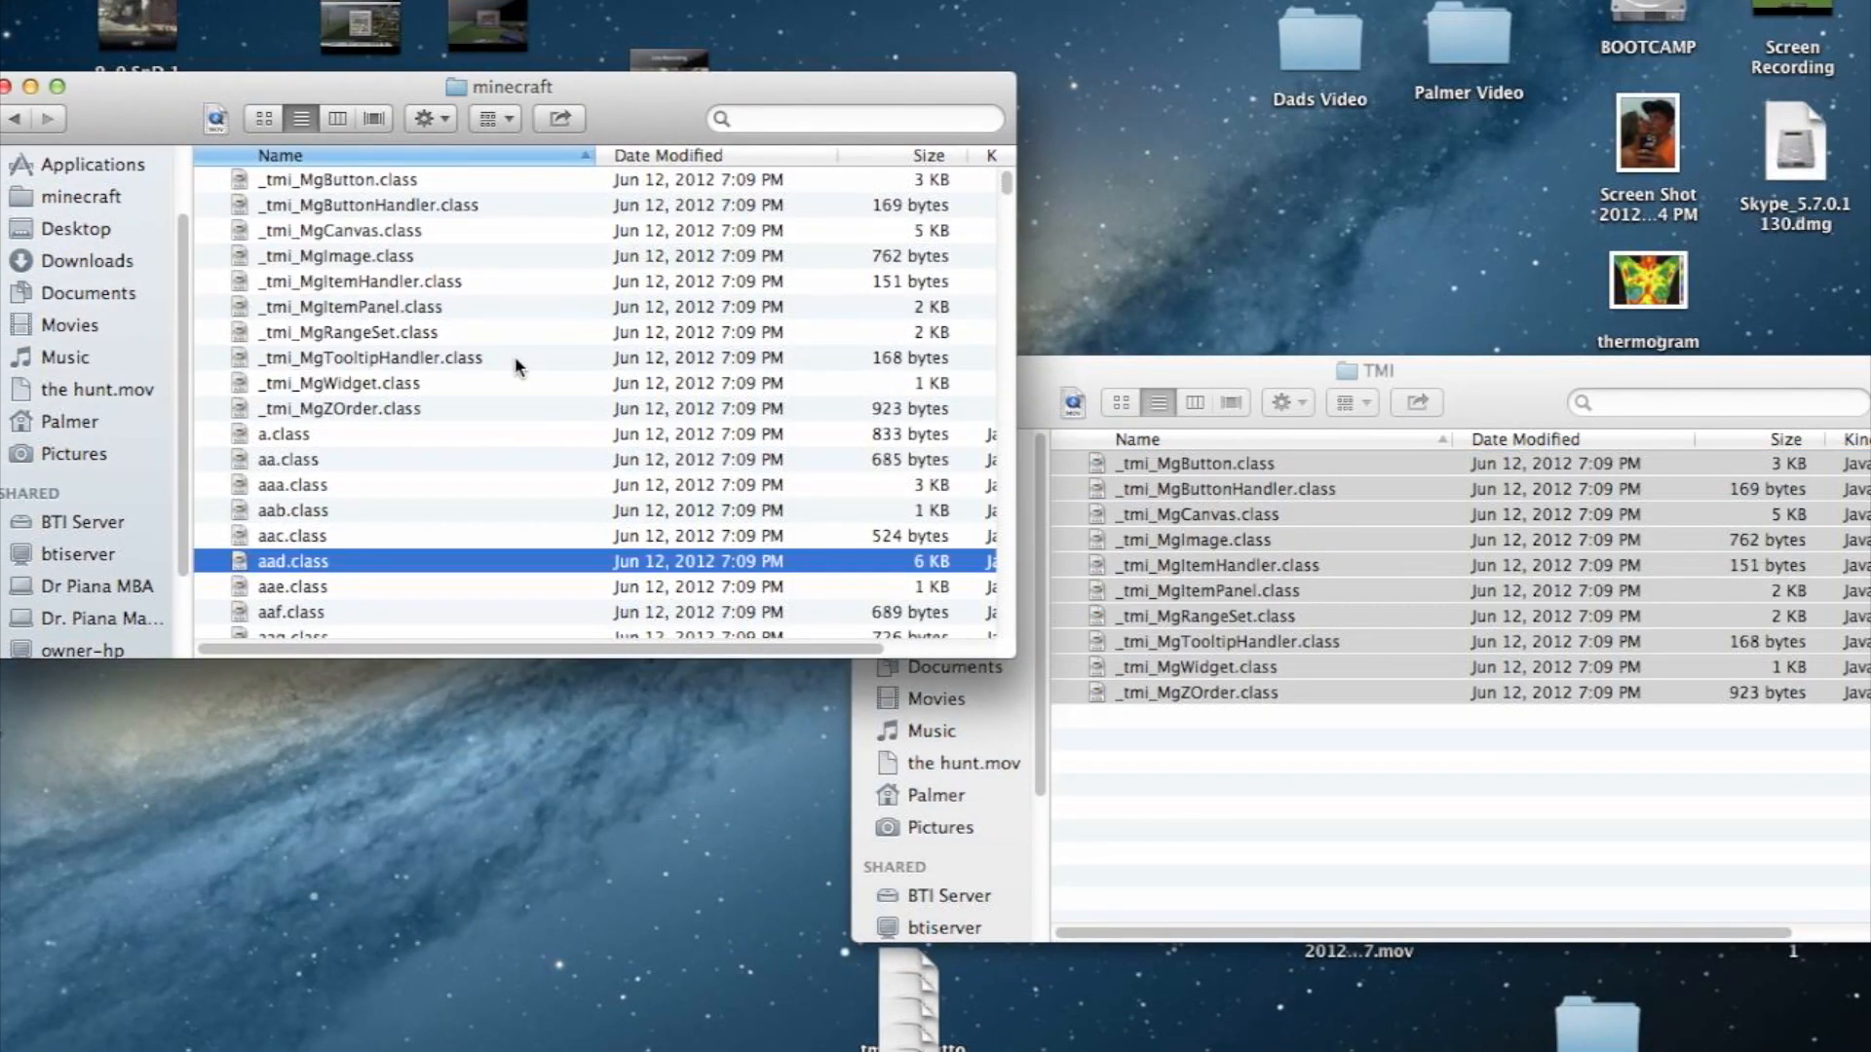
scroll("down", 3)
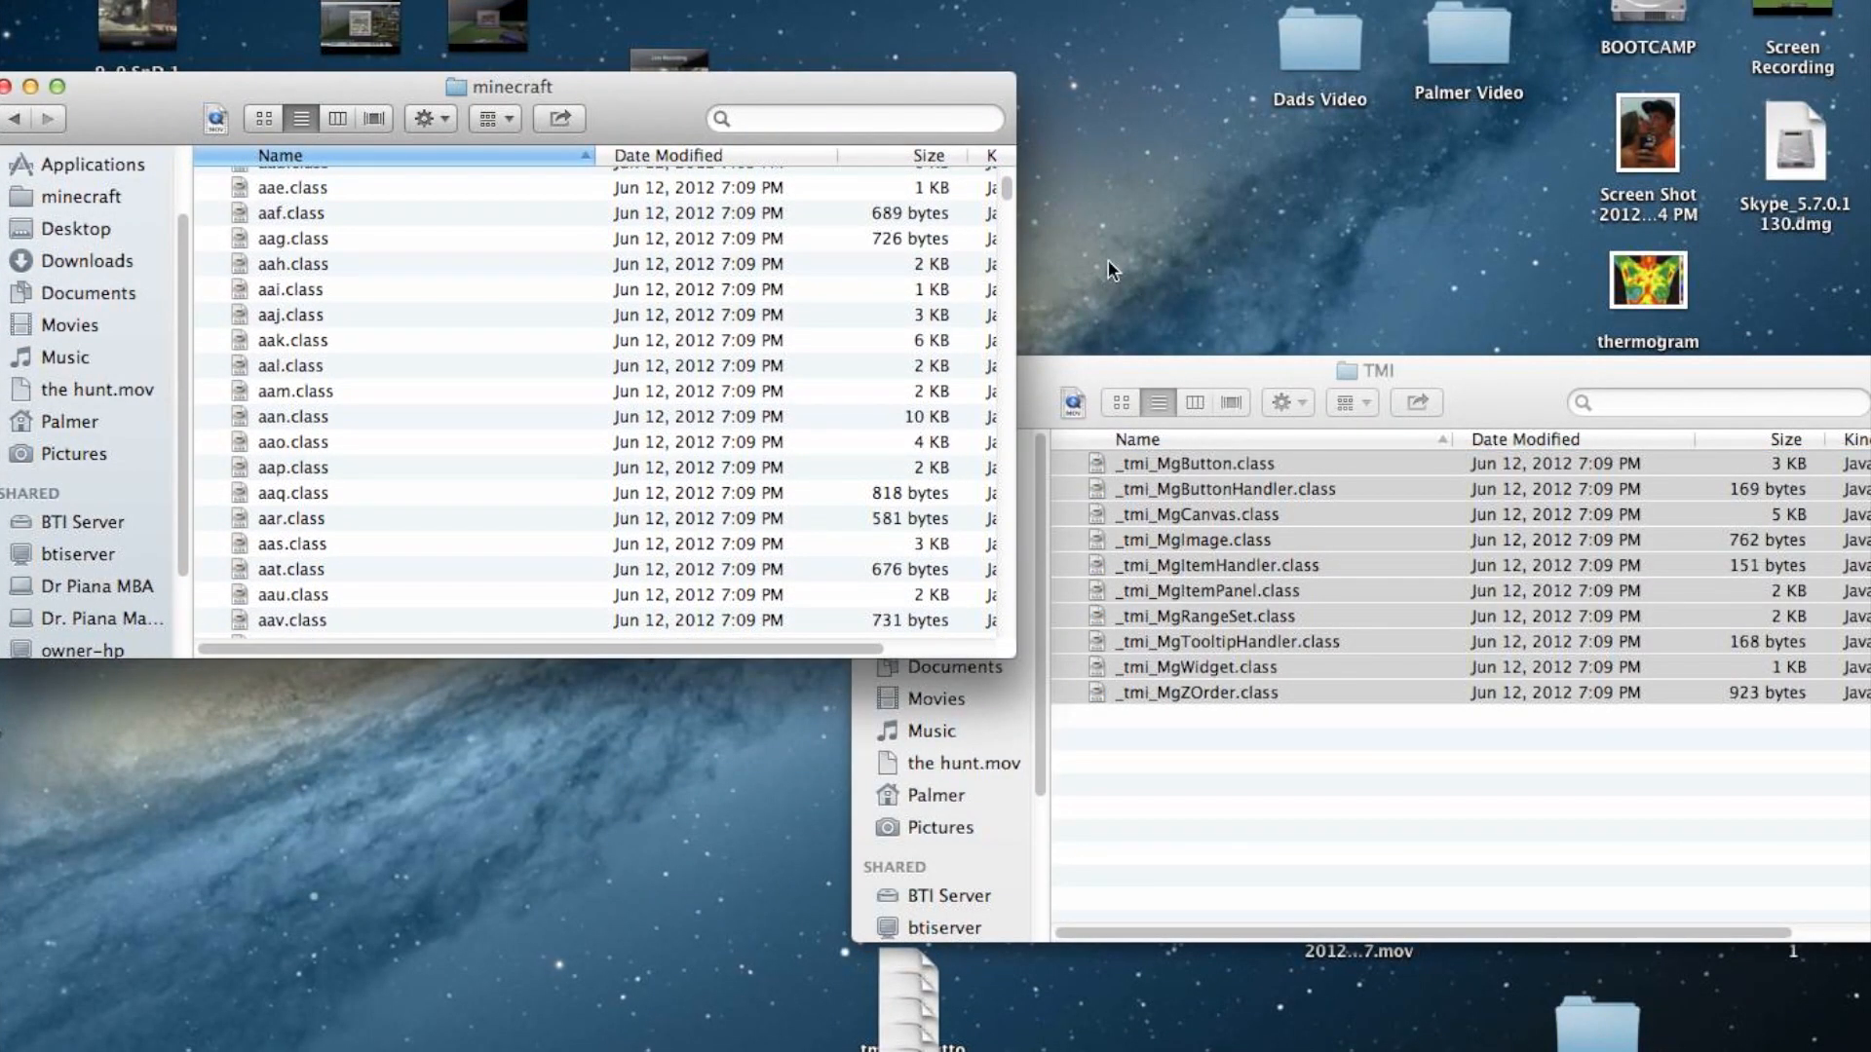
scroll("down", 3)
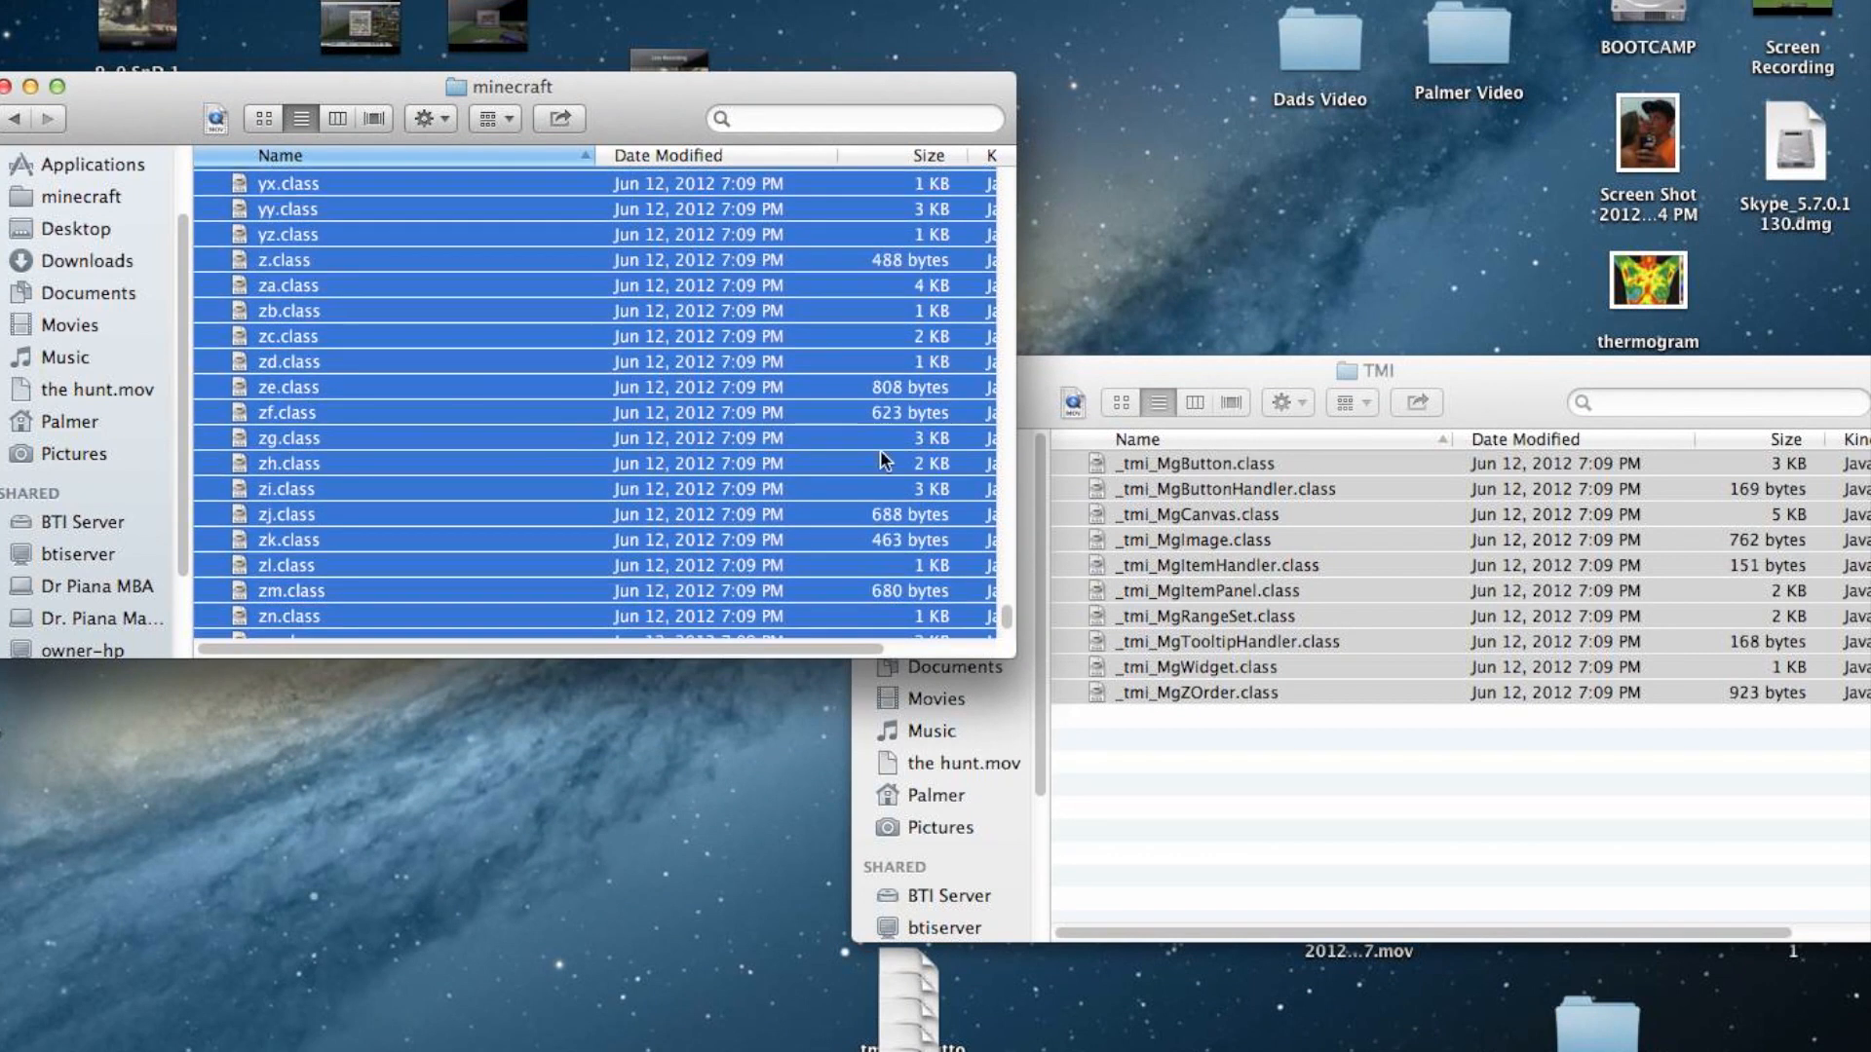
scroll("up", 3)
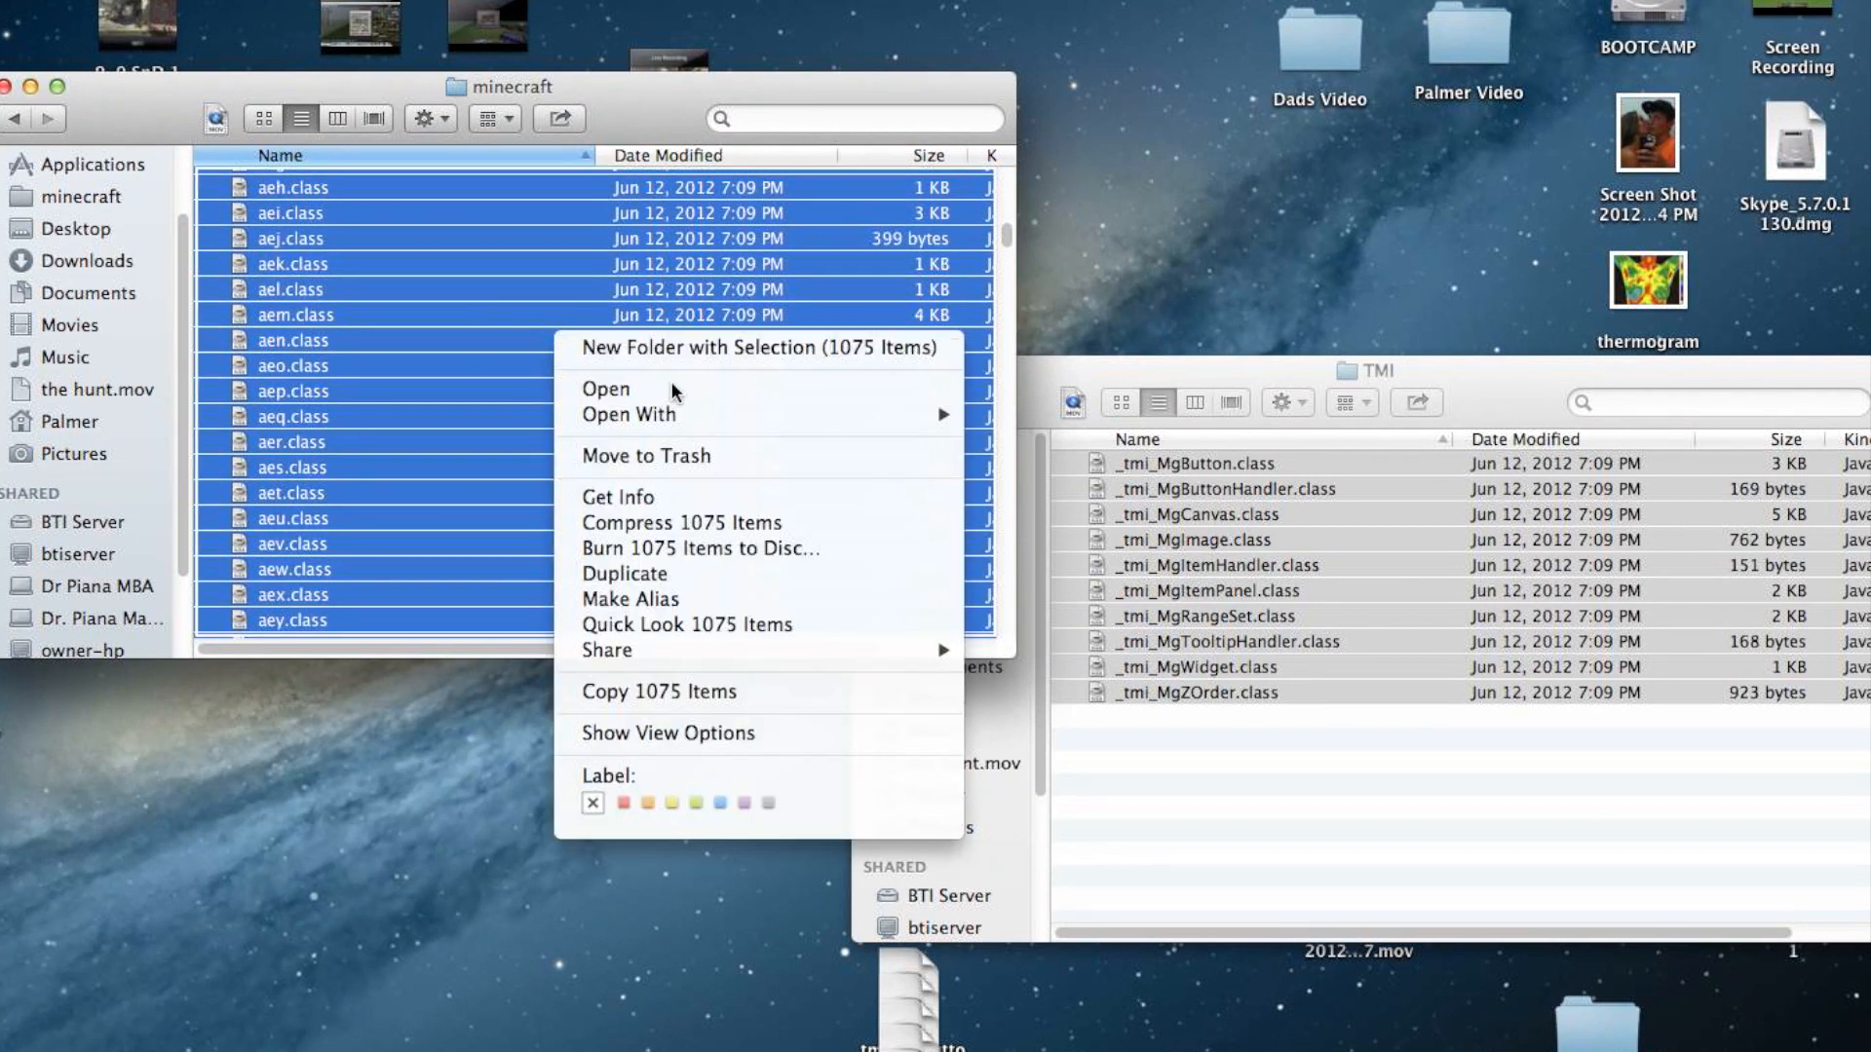
mouse_move(700, 497)
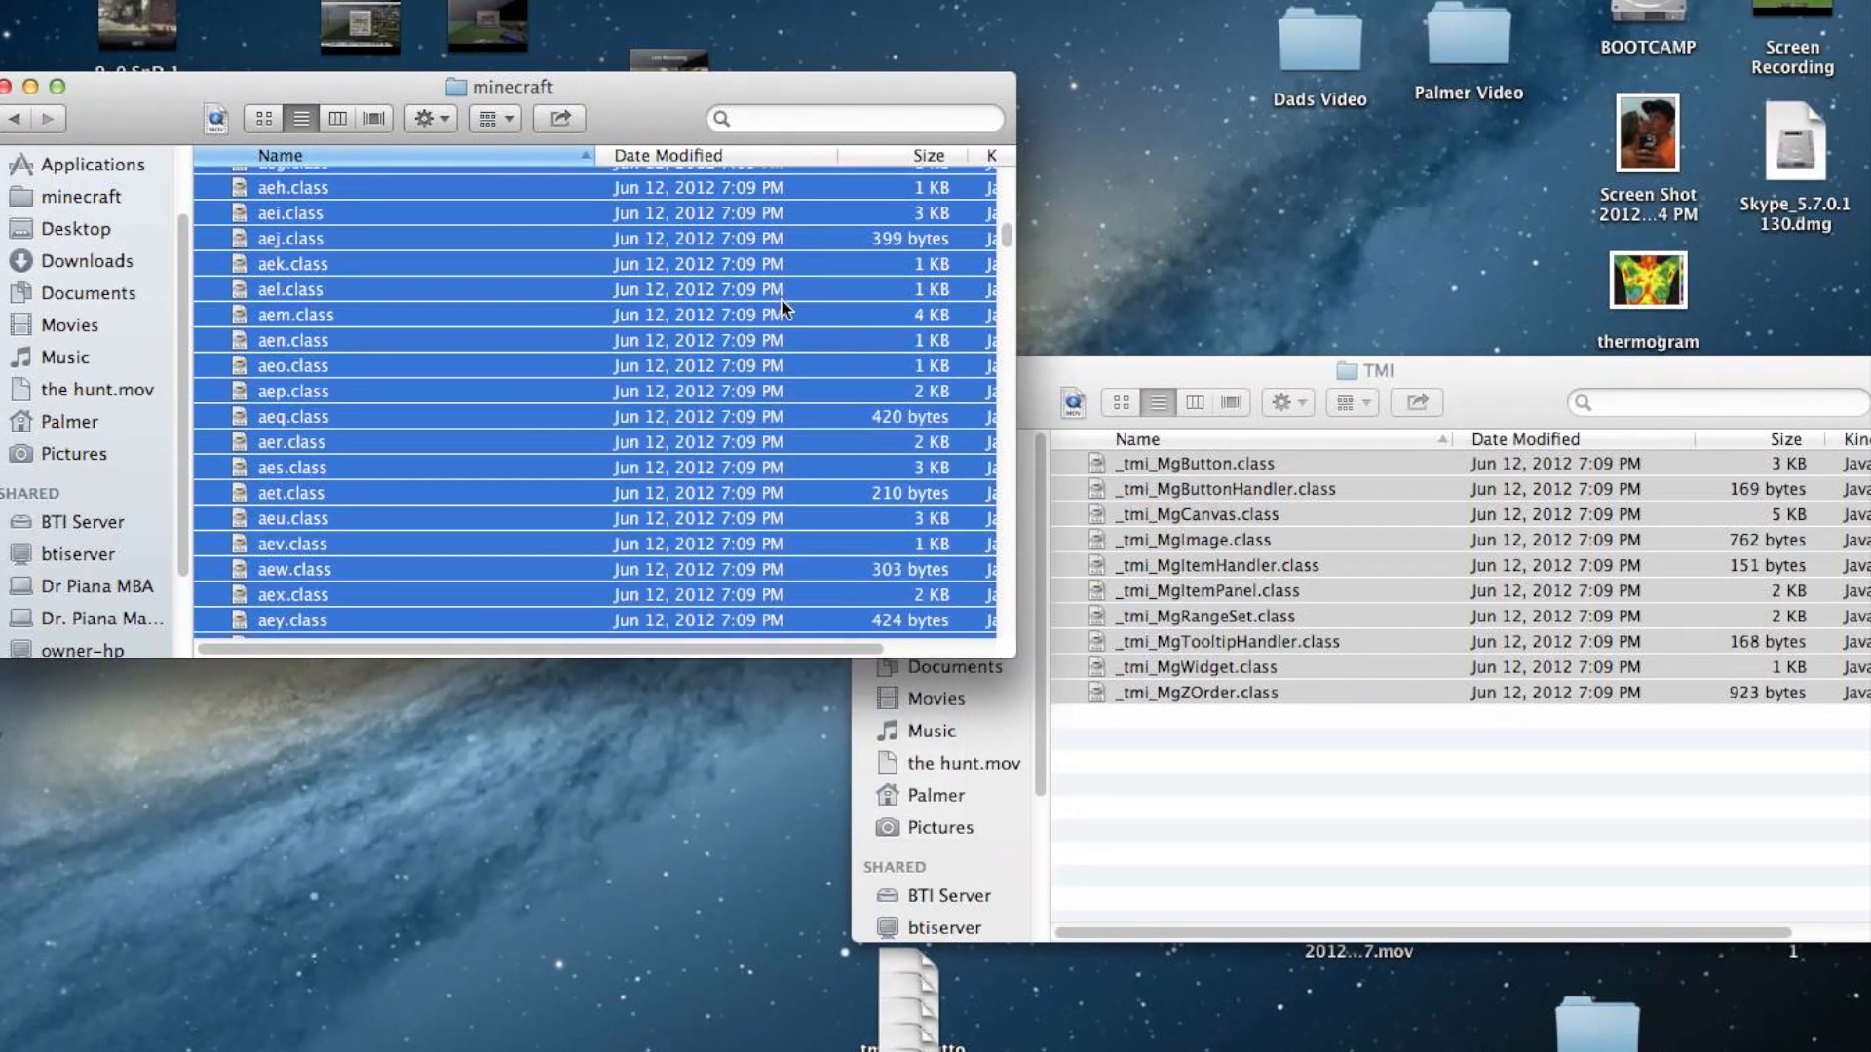
scroll("up", 3)
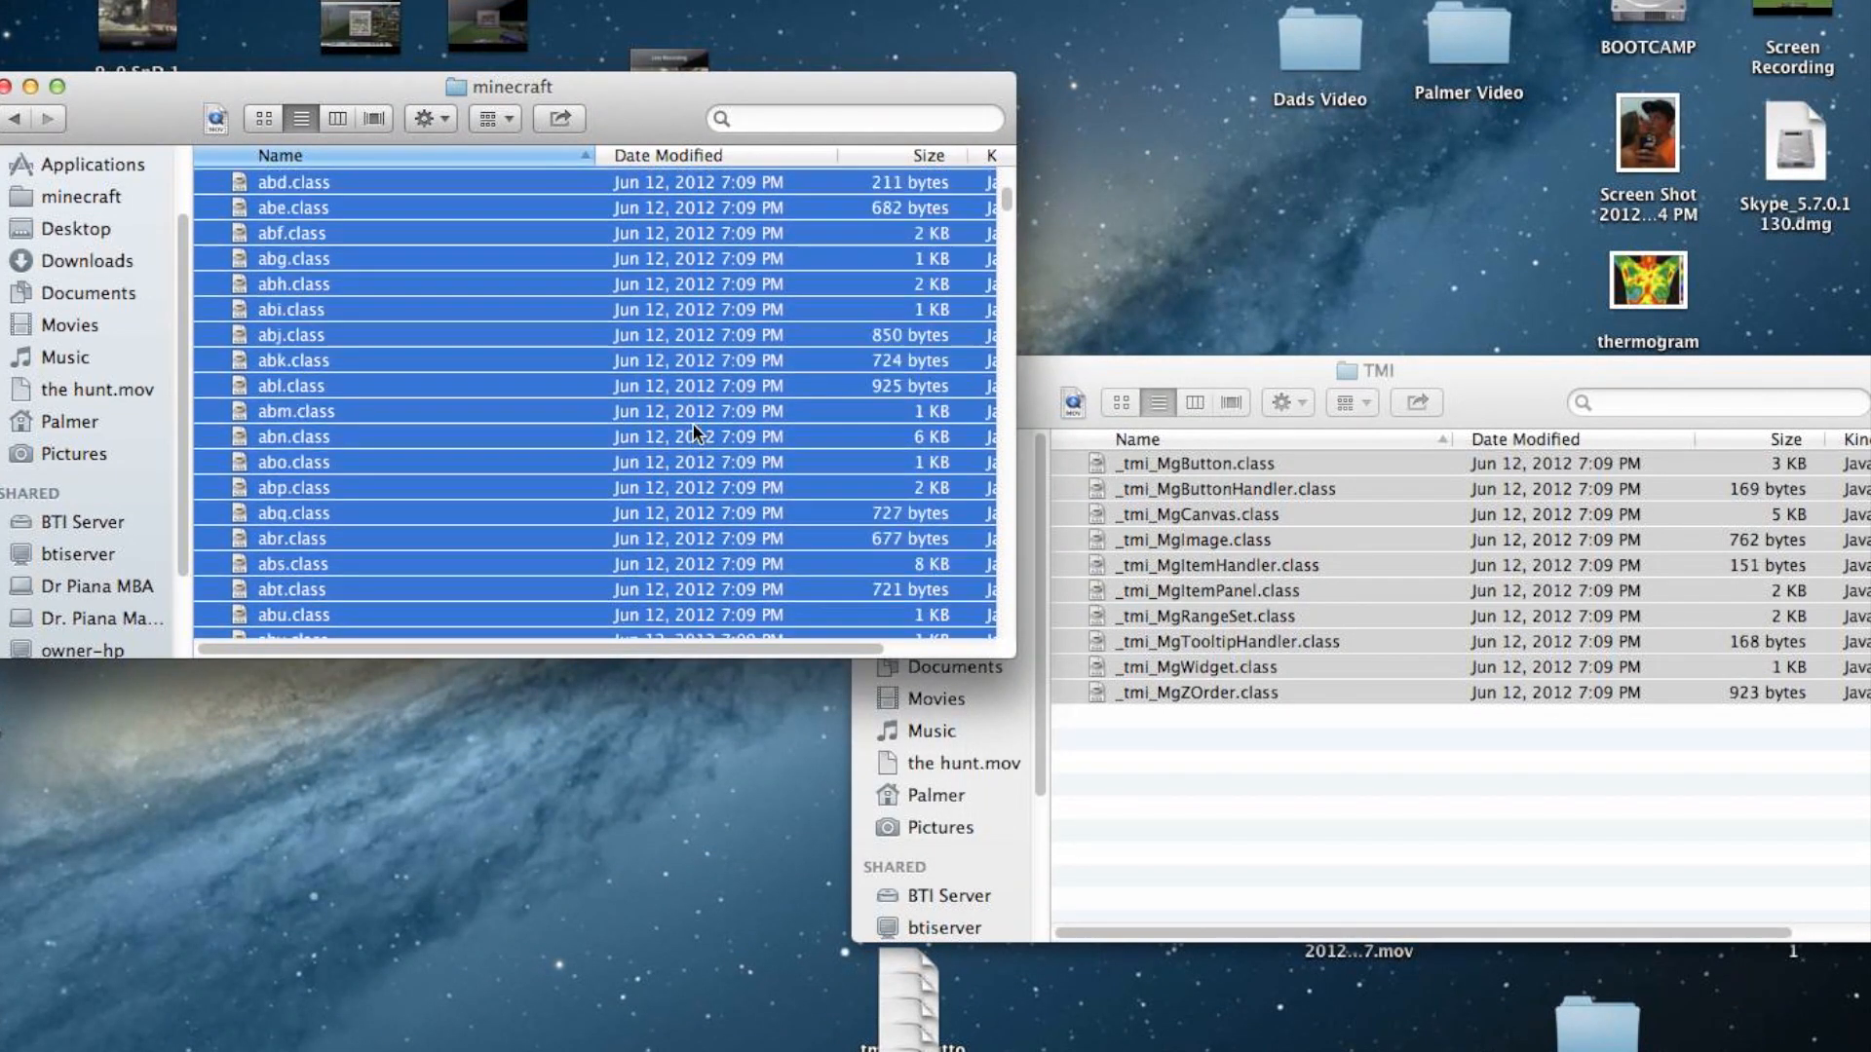
scroll("down", 3)
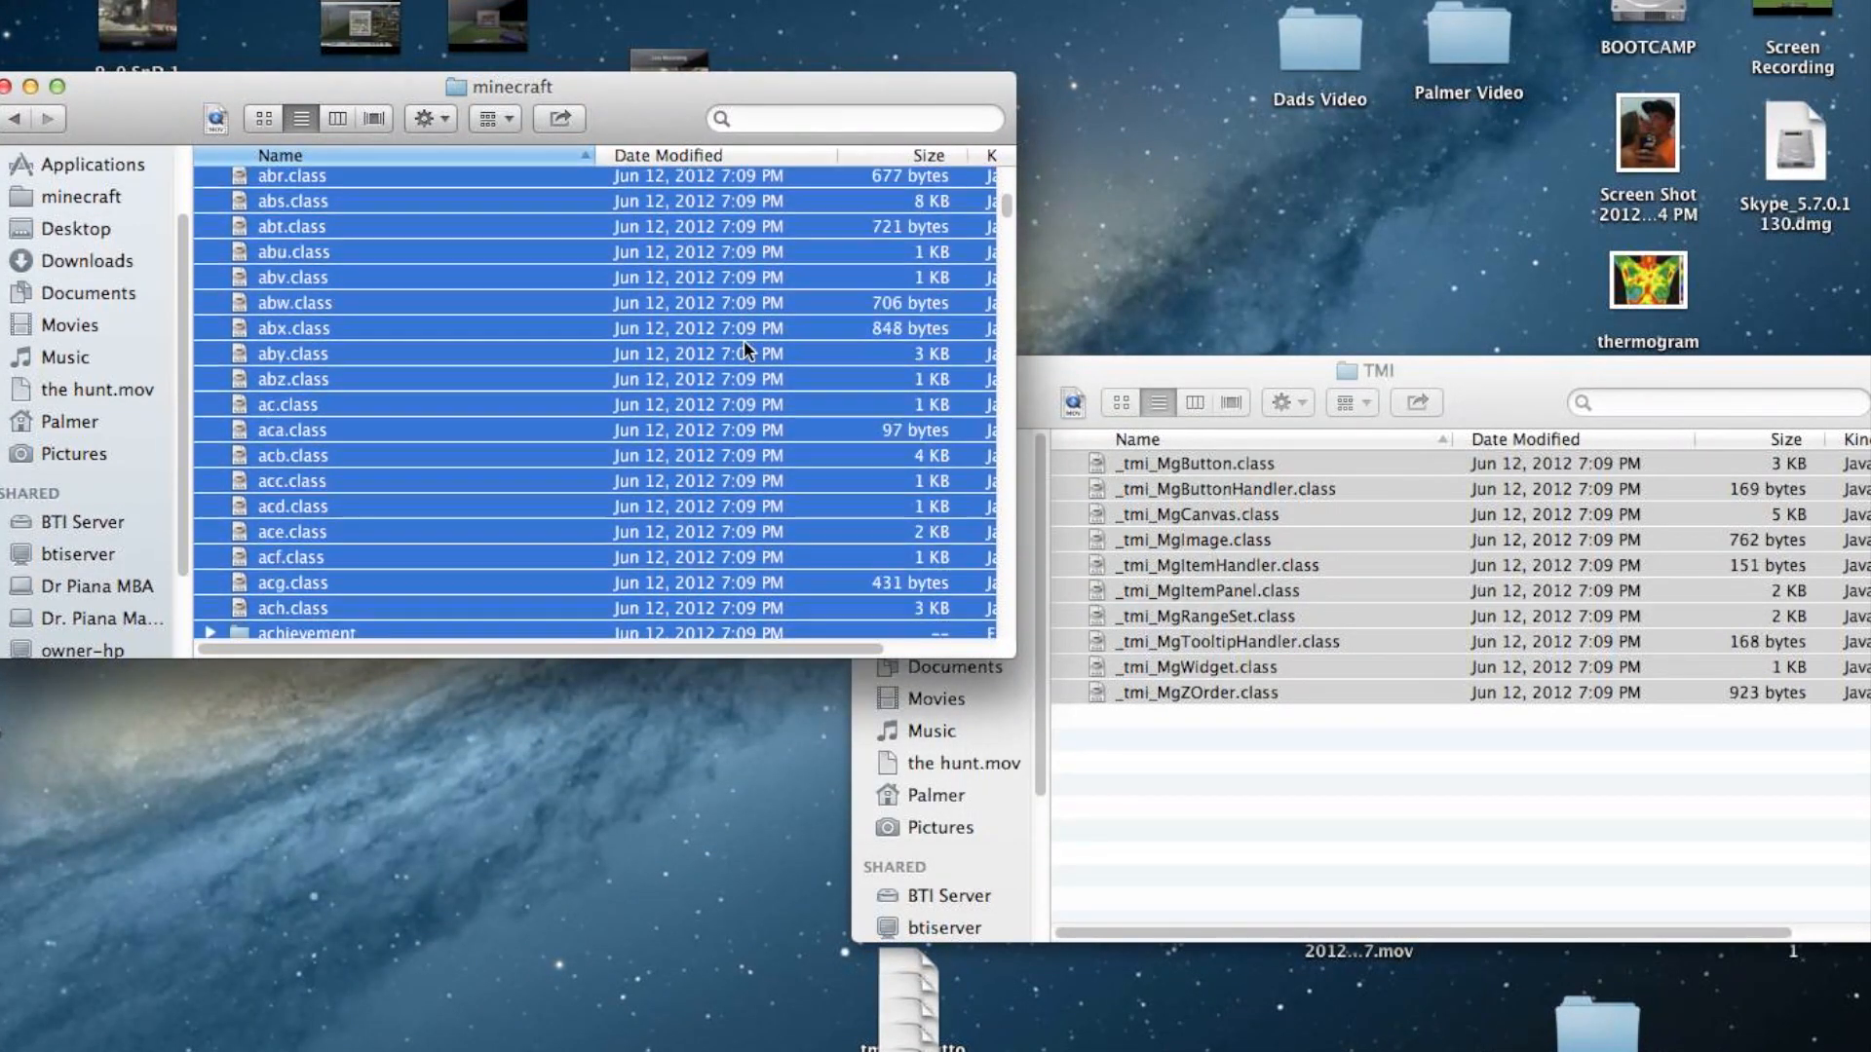
scroll("down", 3)
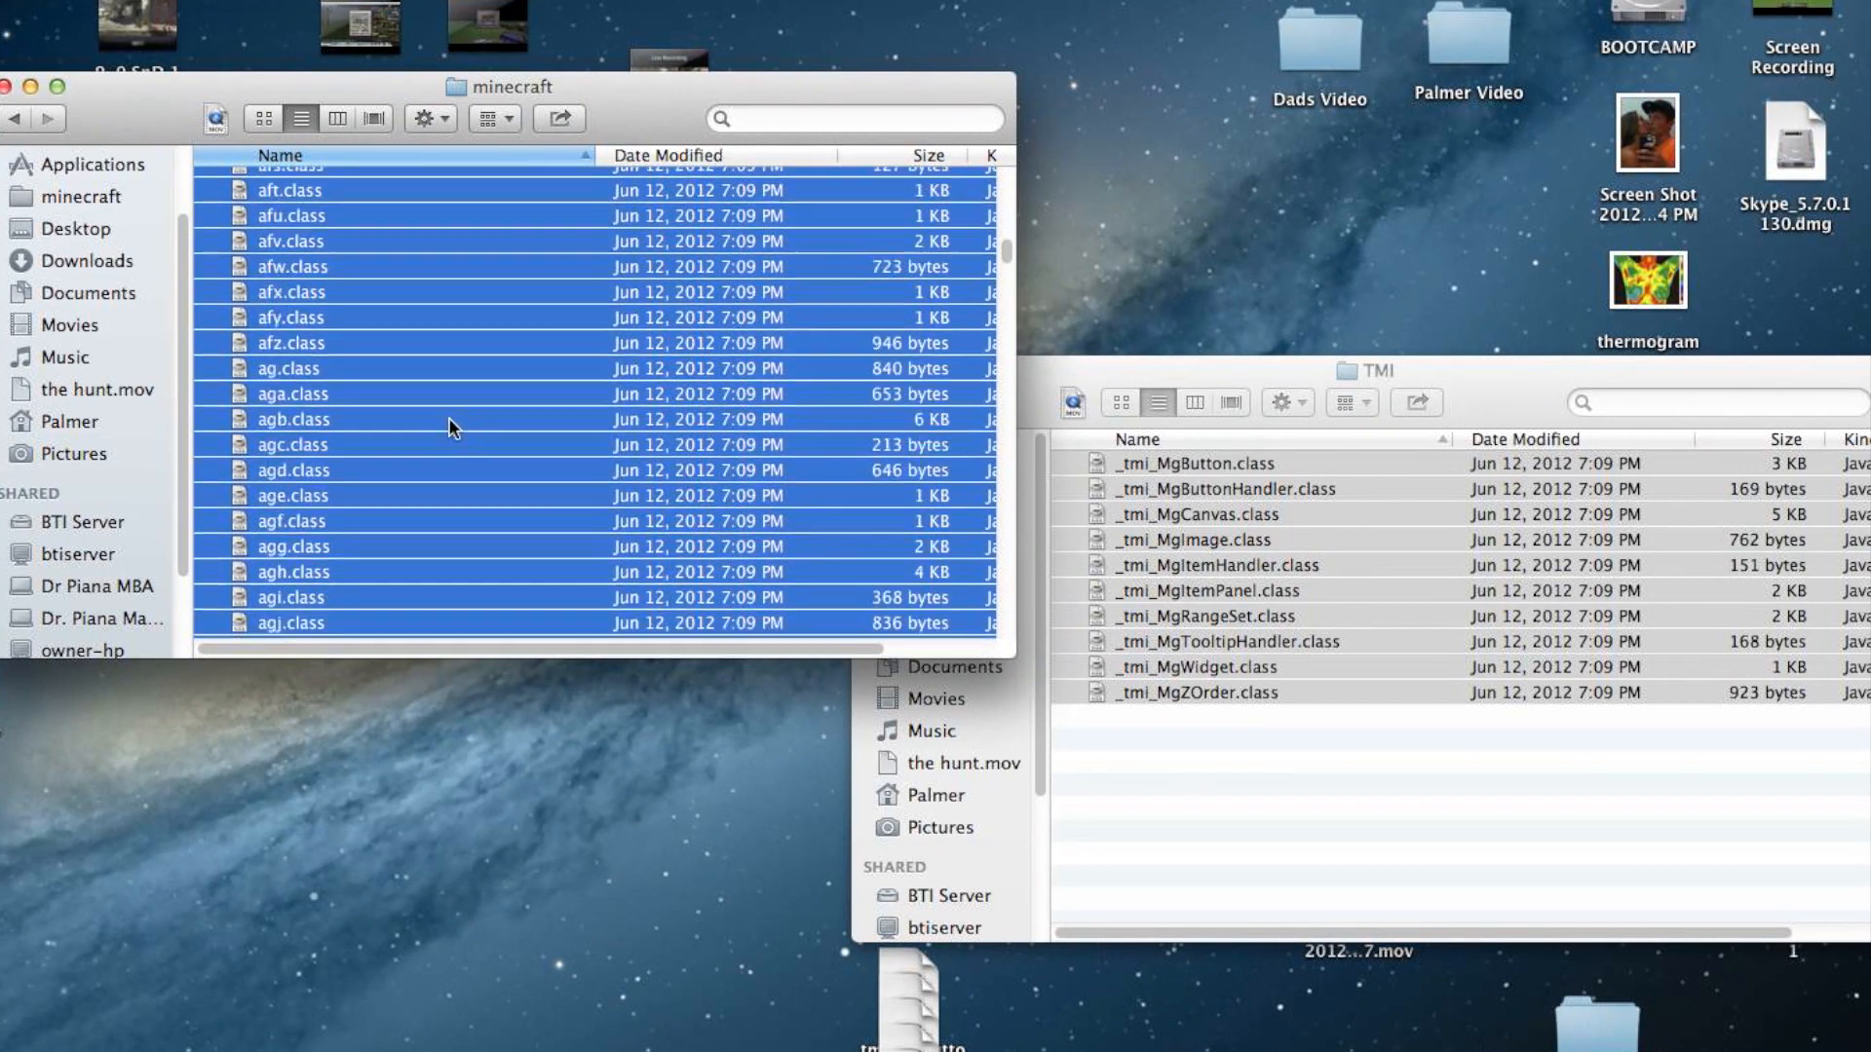
scroll("down", 3)
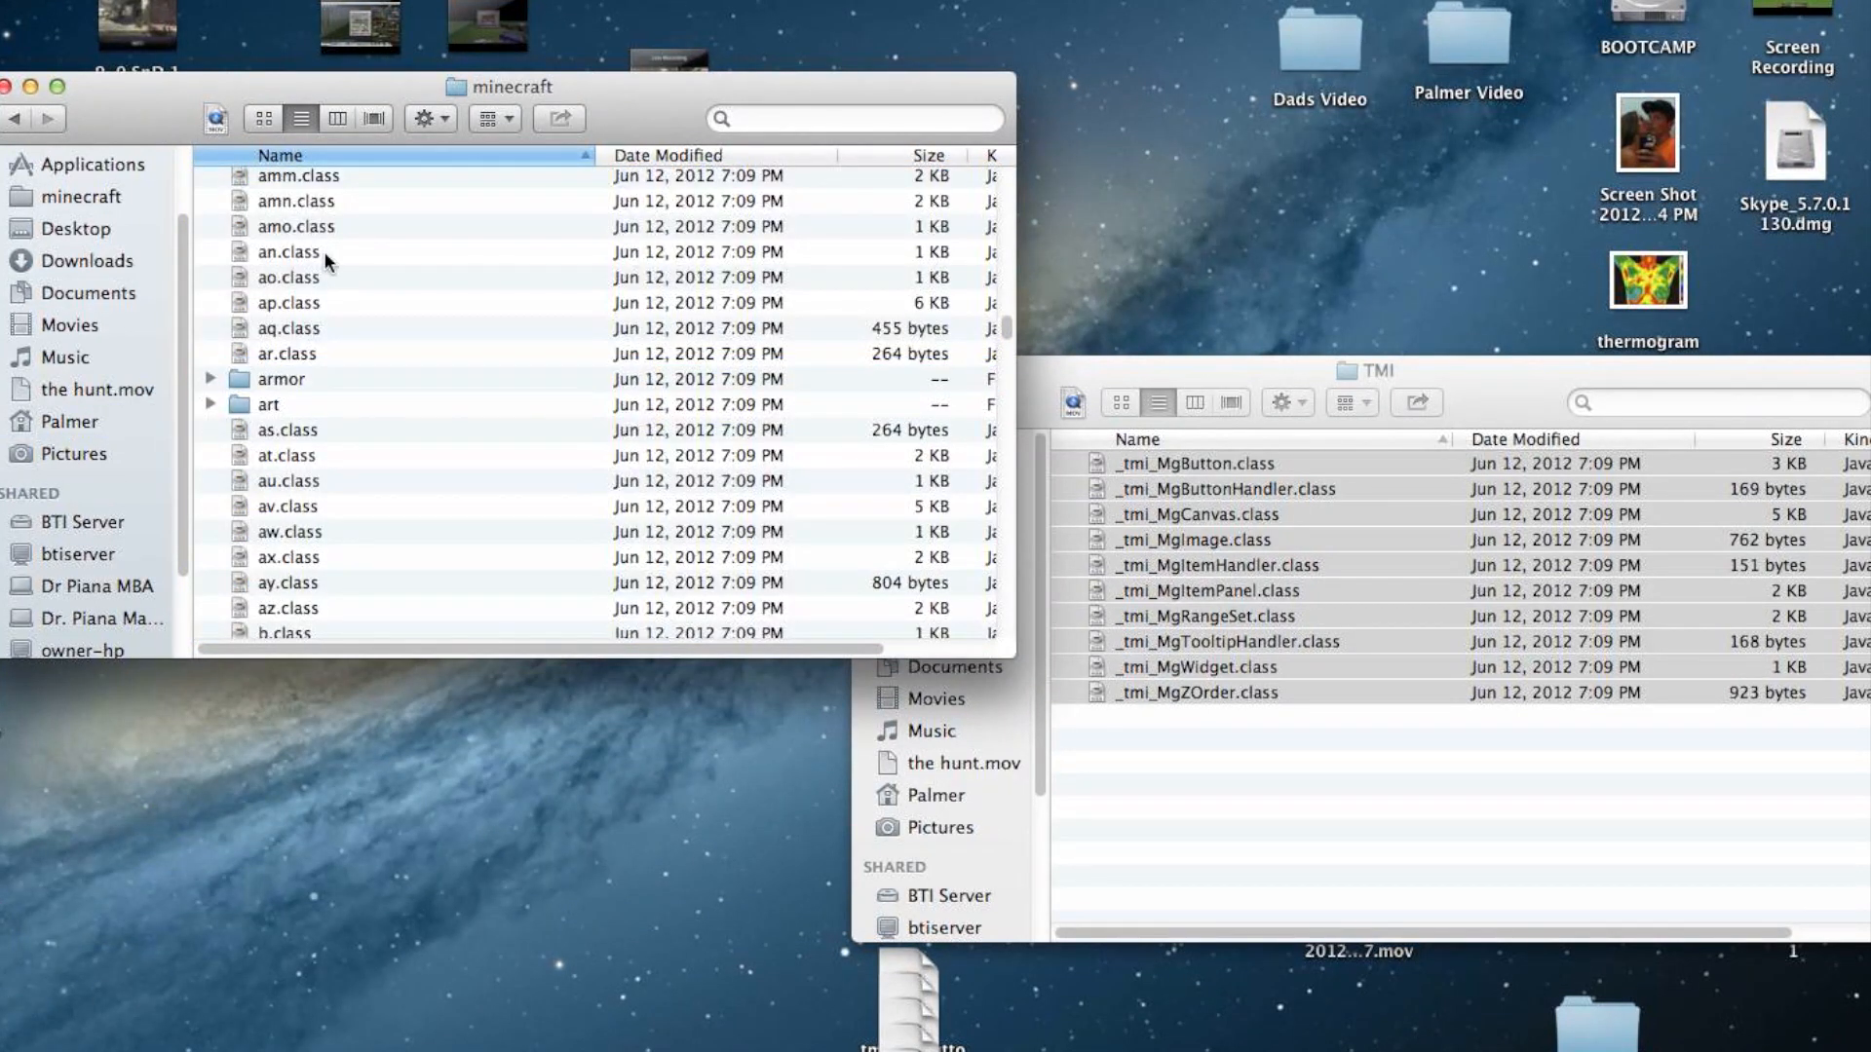
left_click(150, 109)
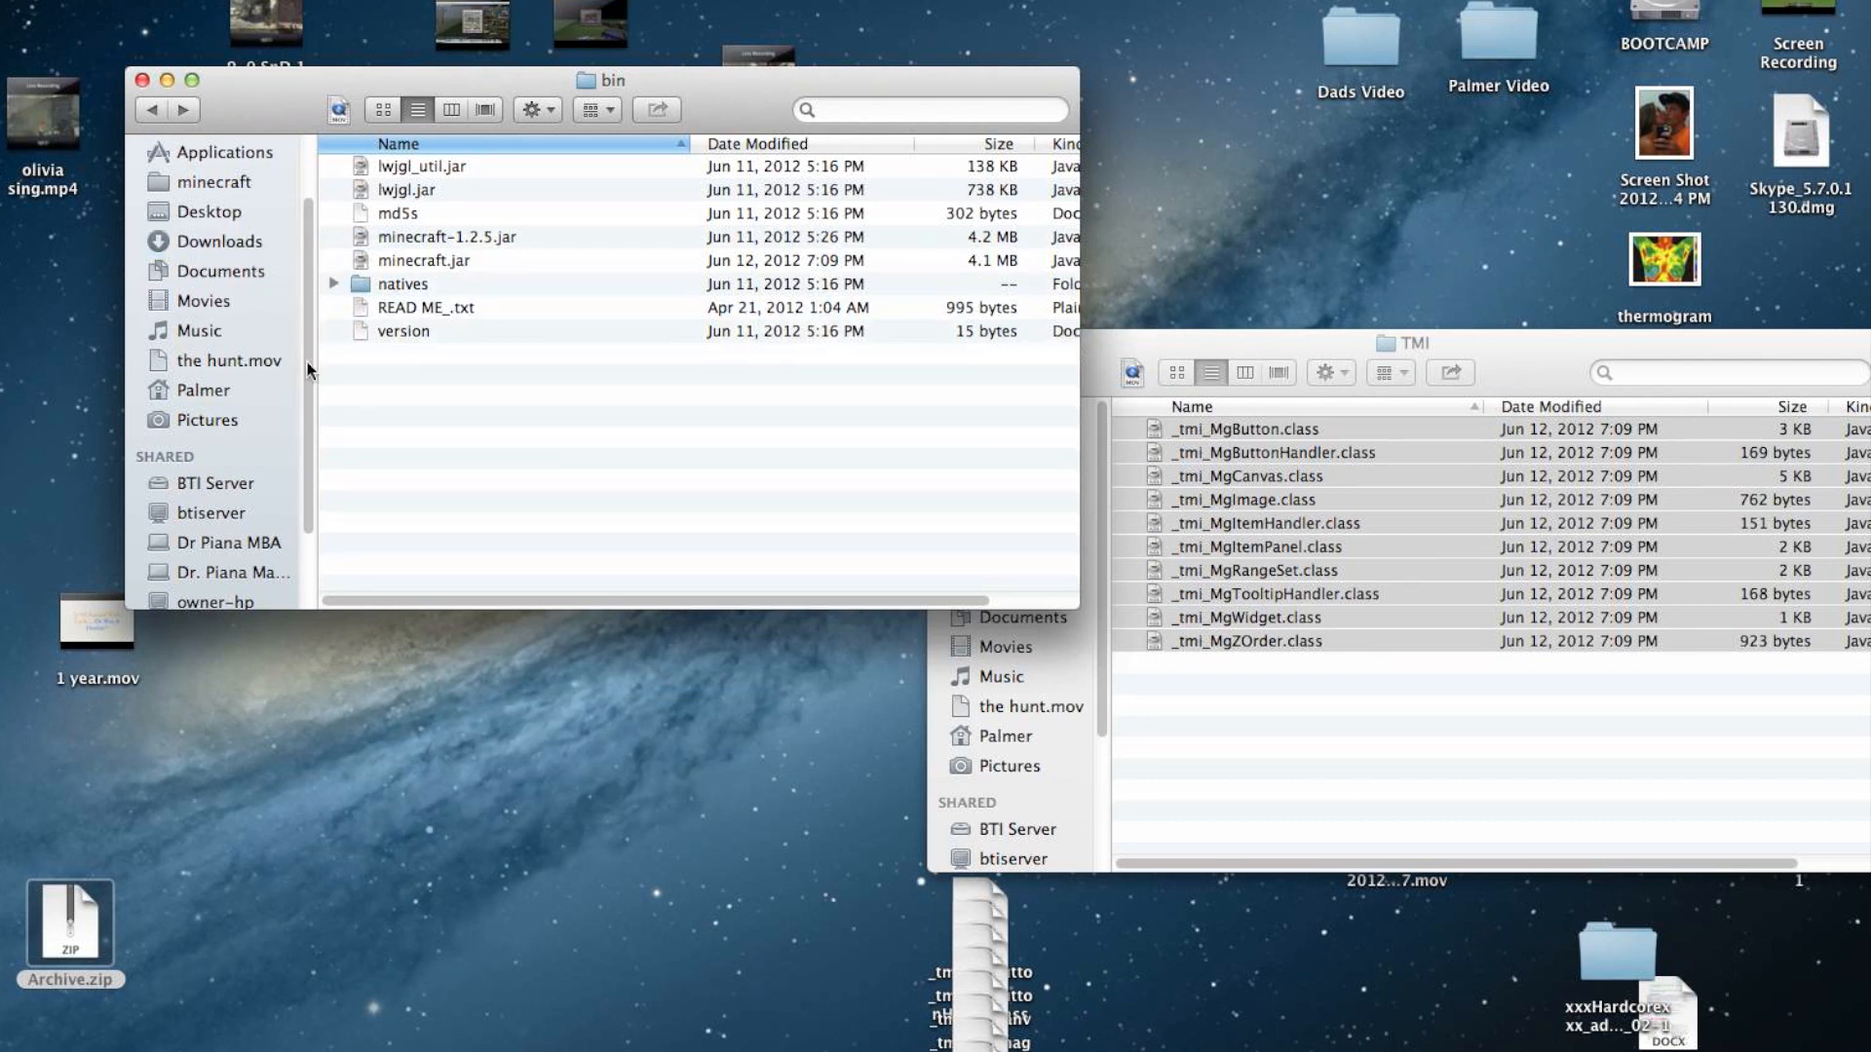
Move Archive.zip from the desktop into the bin folder.
left_click_drag(446, 236, 334, 310)
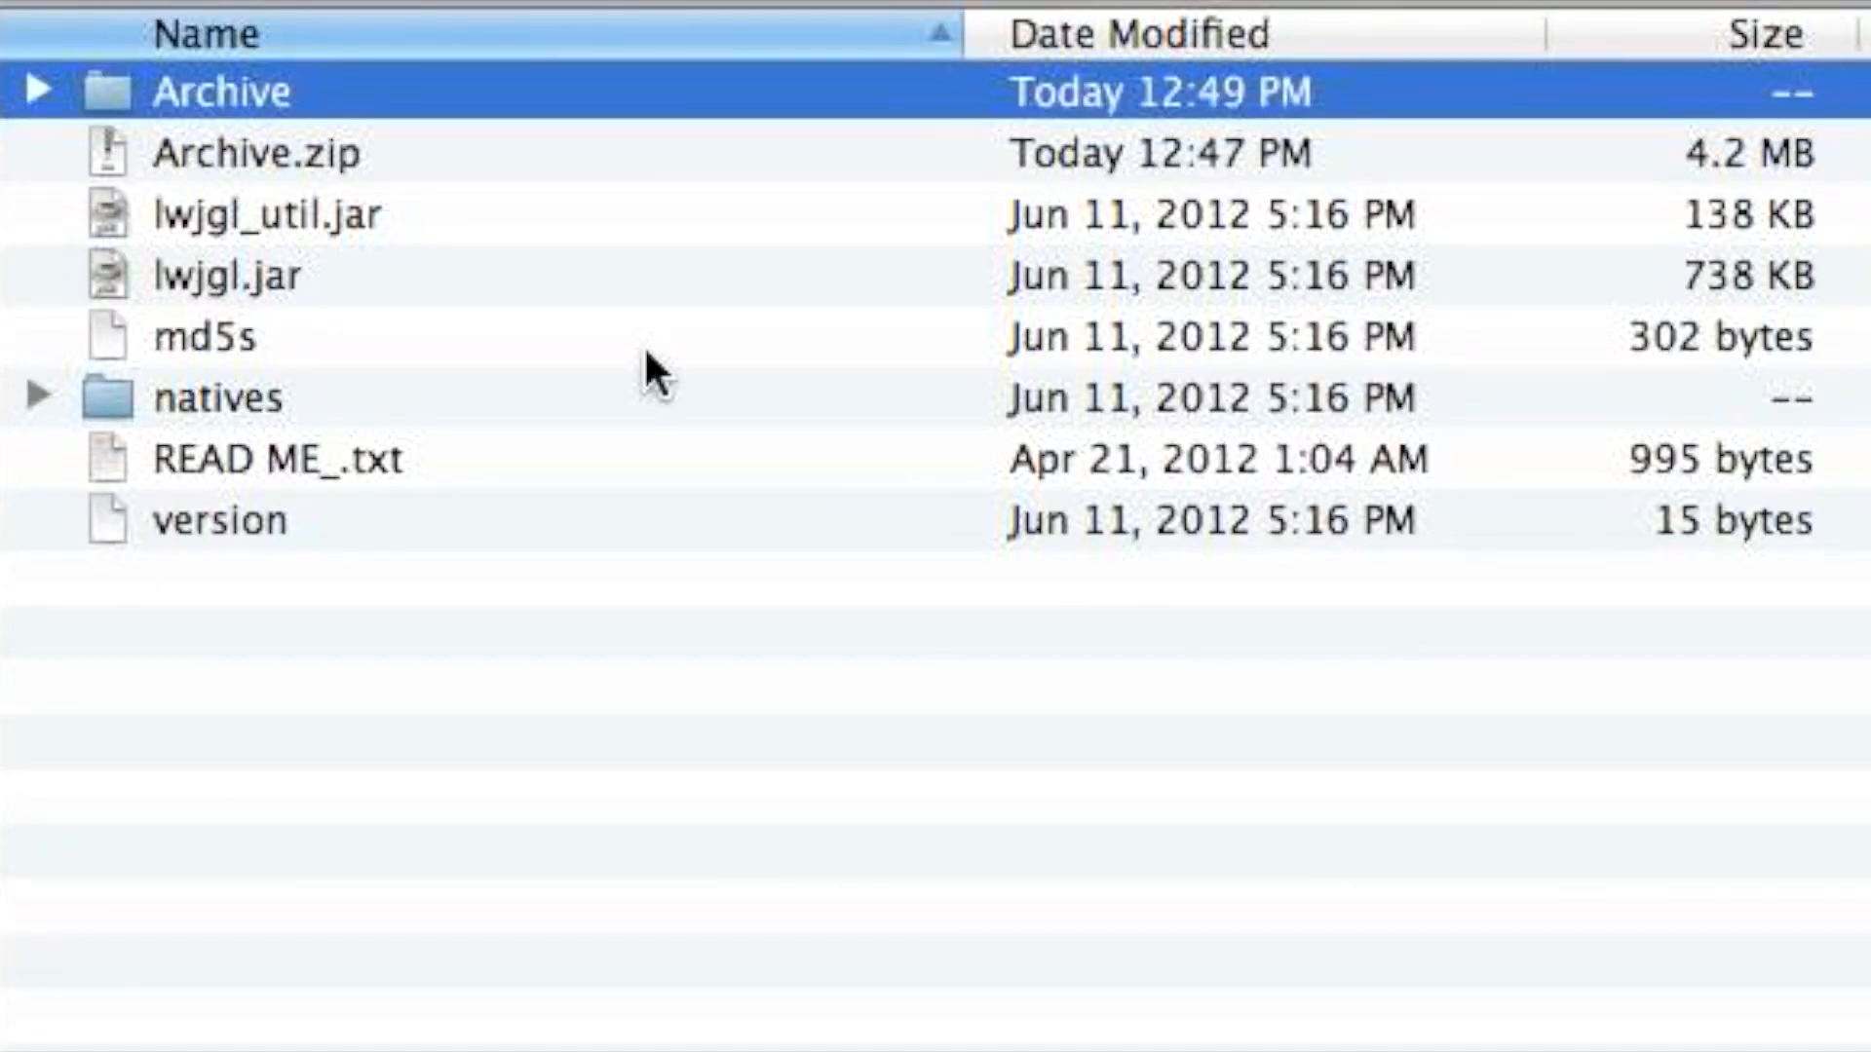
mouse_move(185, 123)
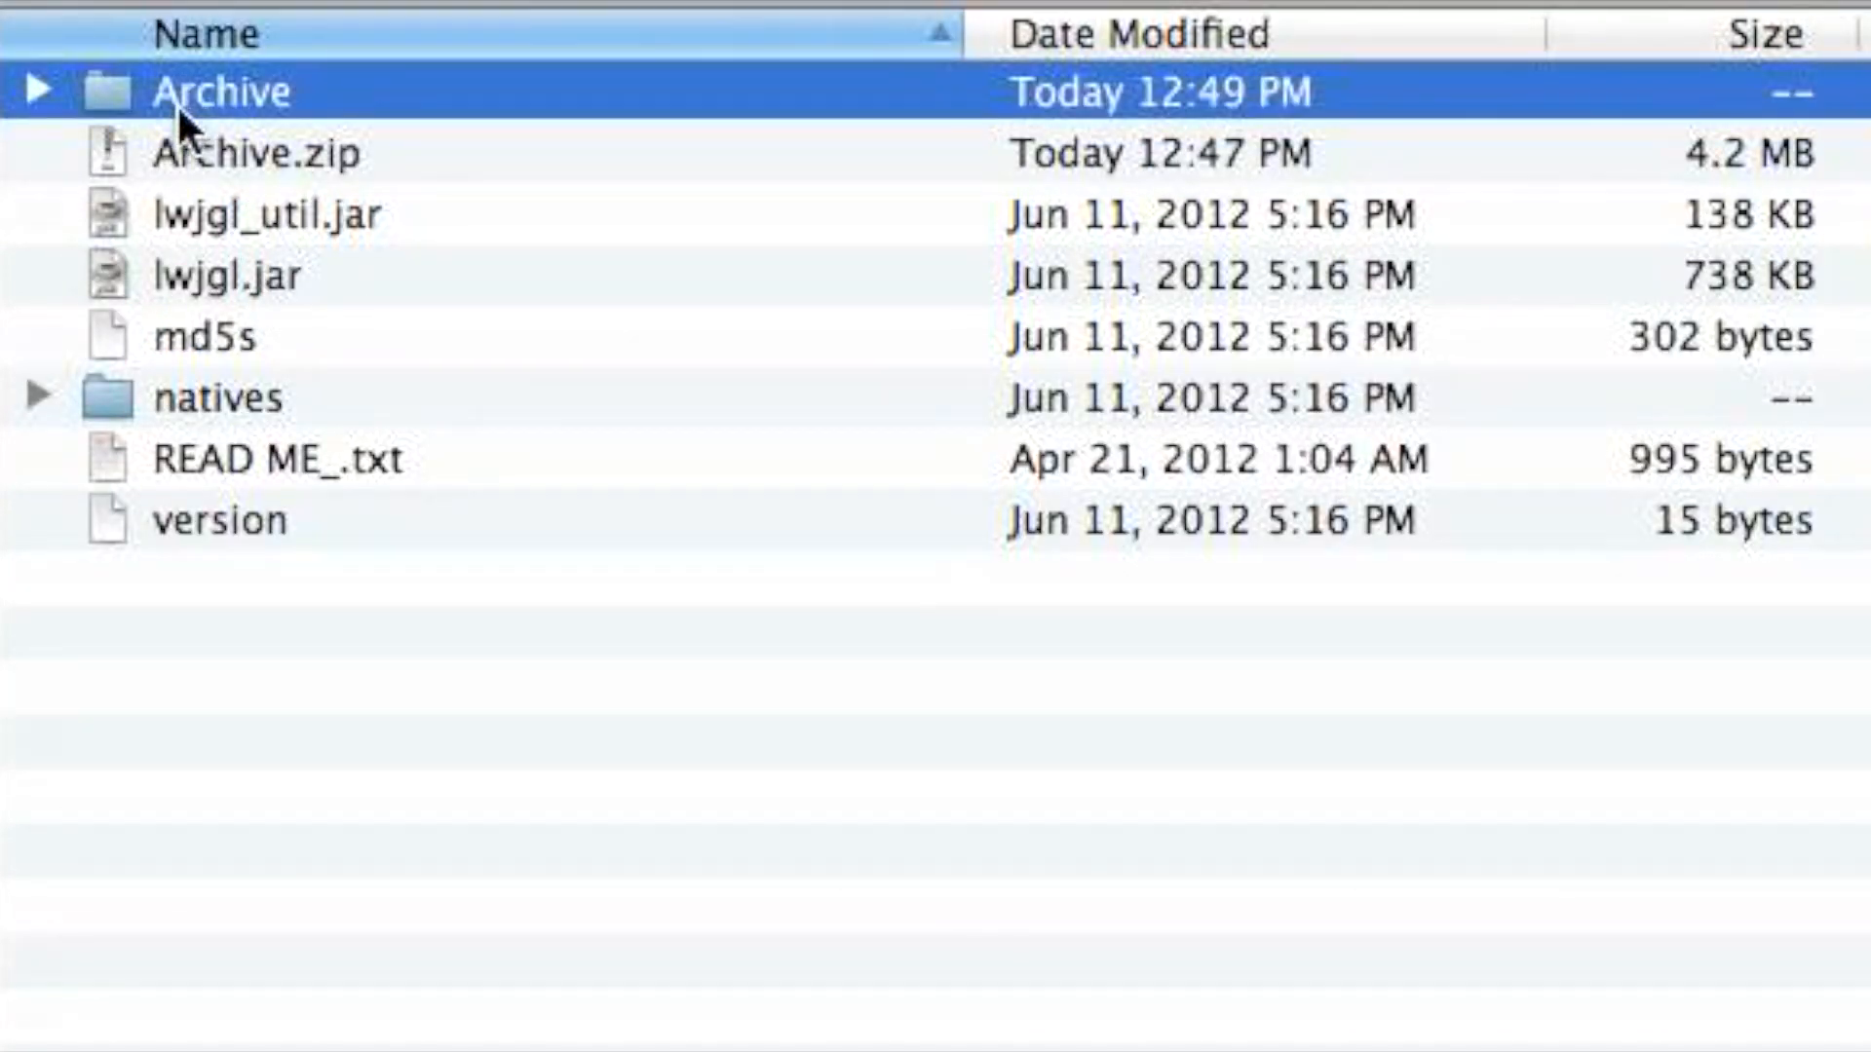
Rename the Archive folder to minecraft.jar, confirming the .jar extension.
right_click(220, 92)
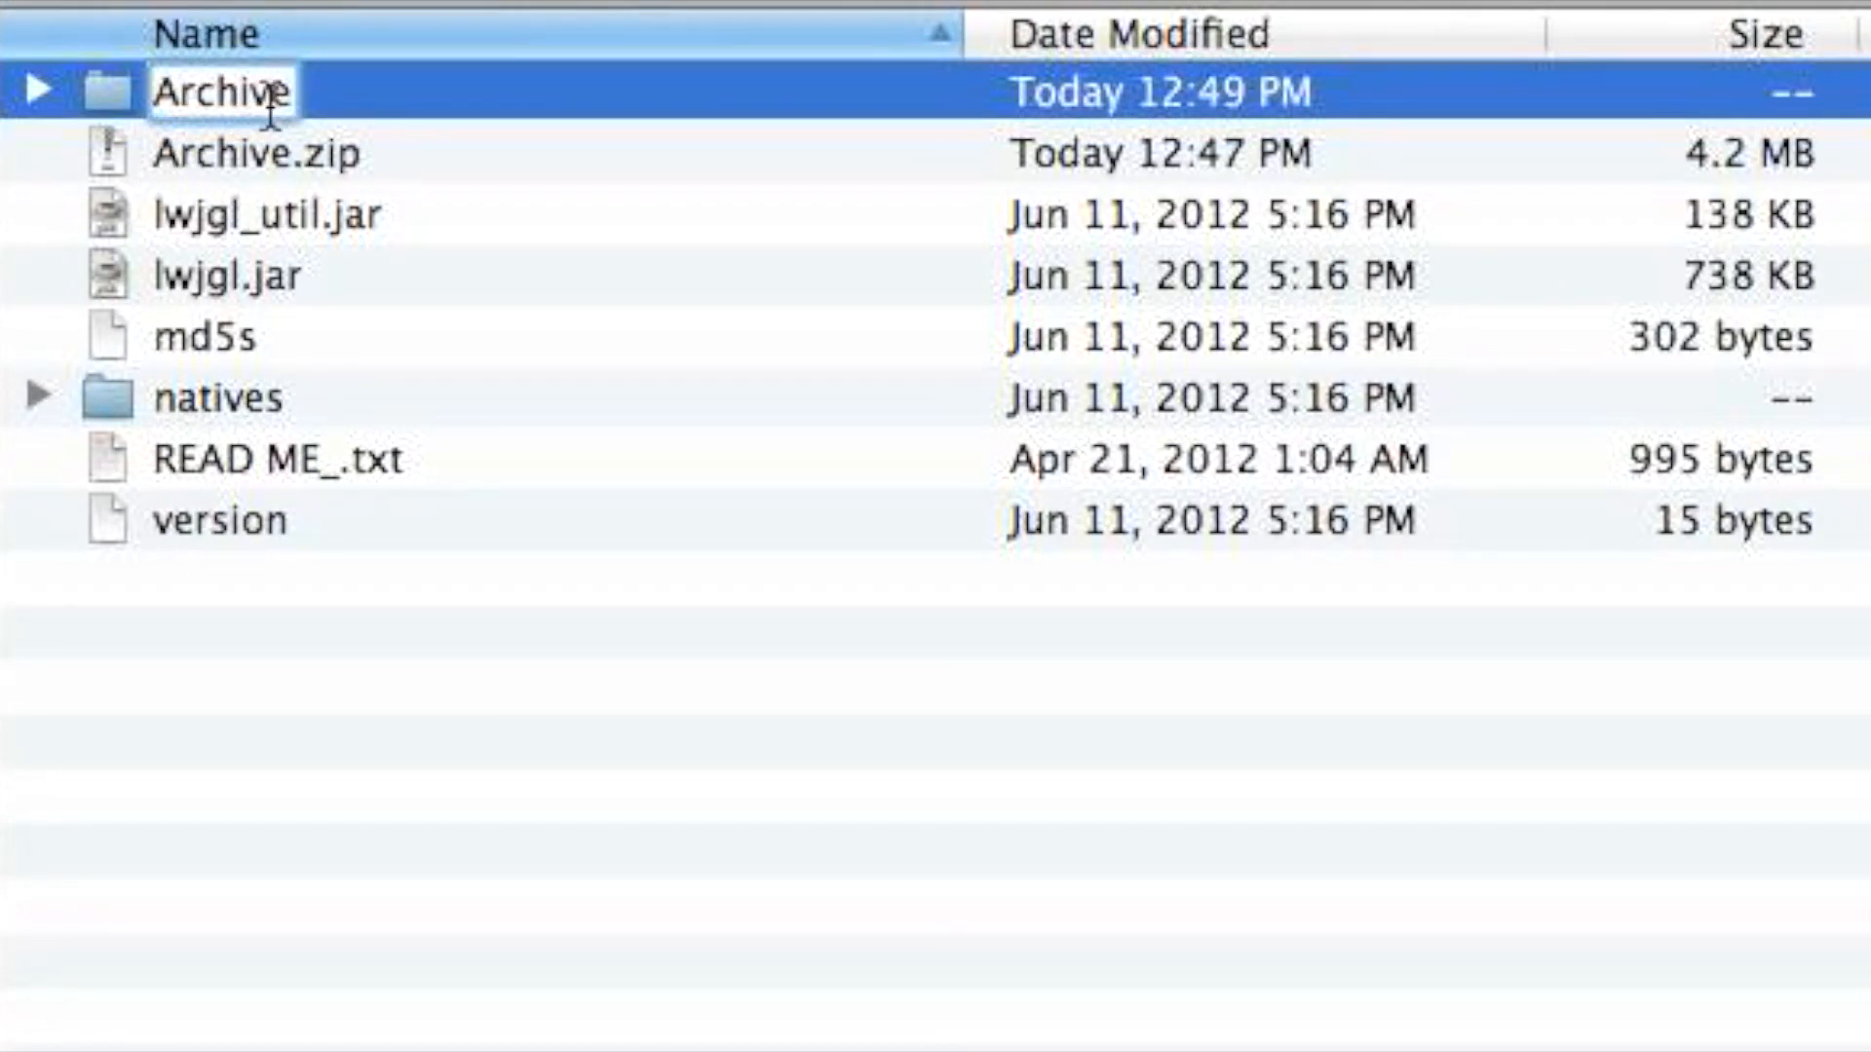
type("min")
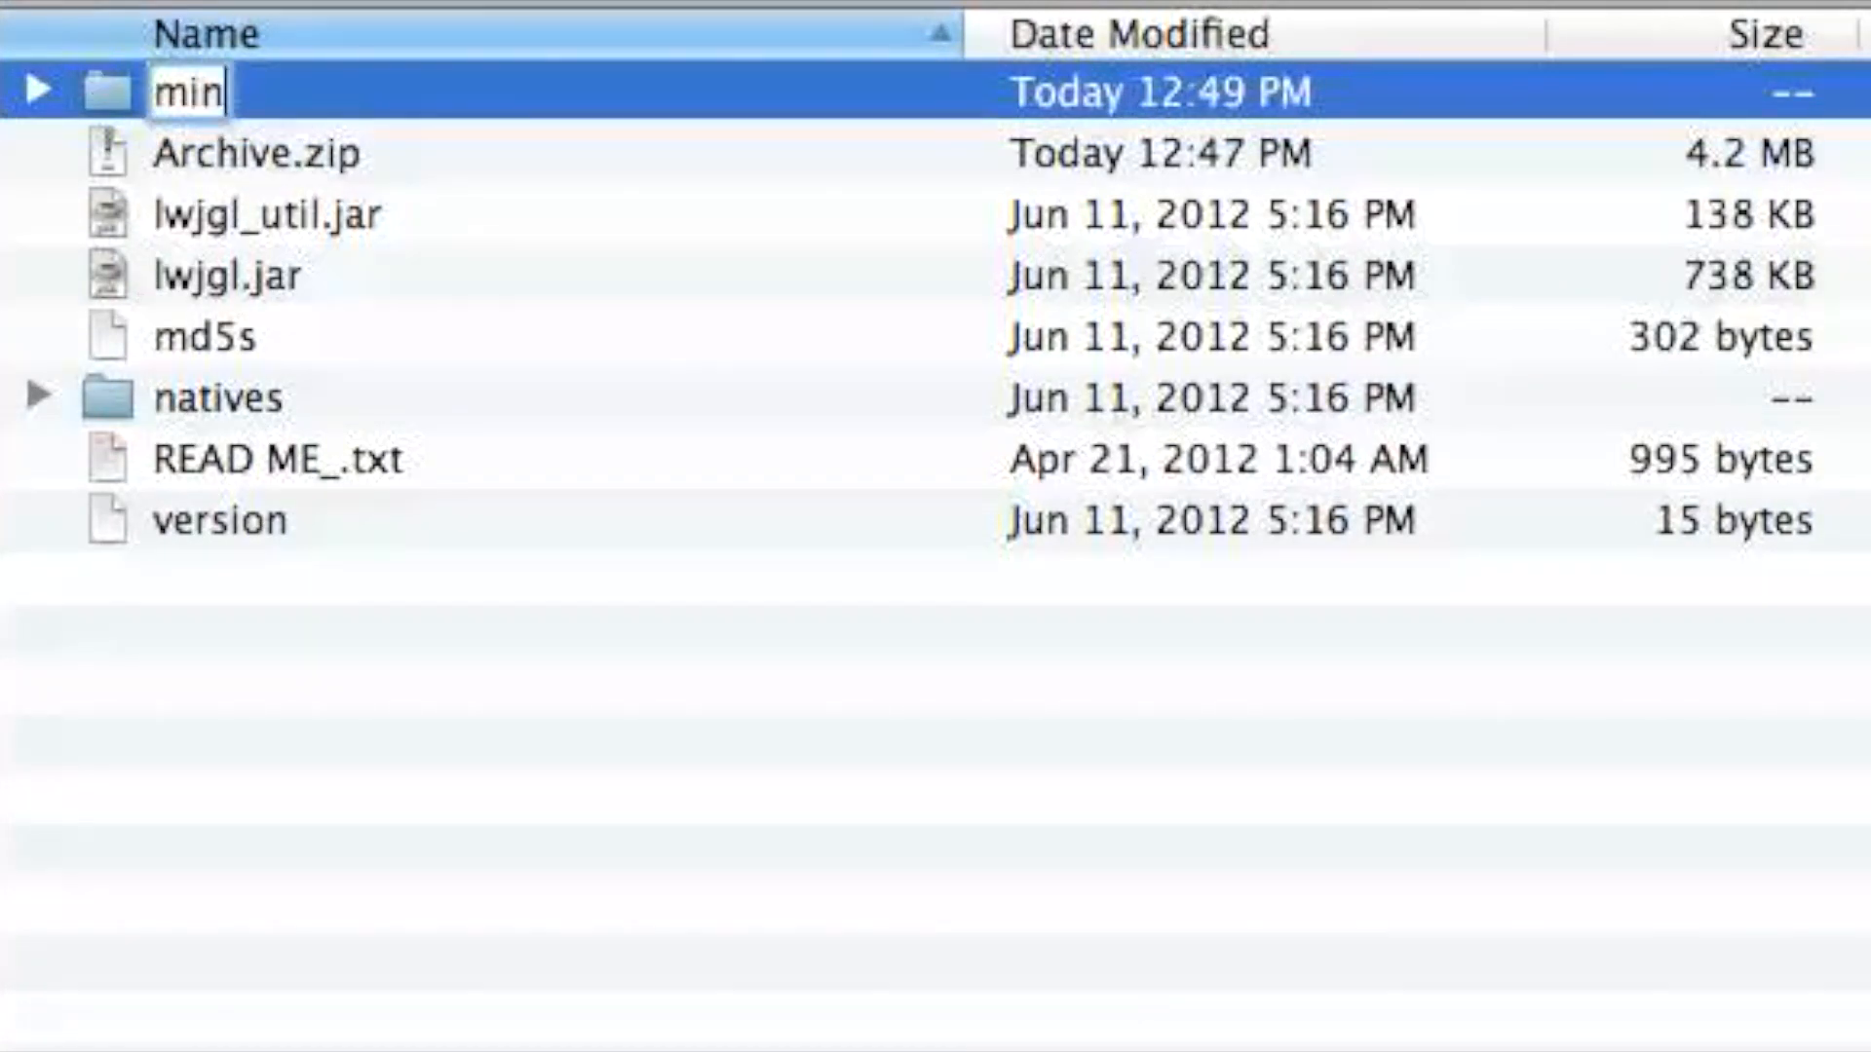
type("ecraft.jar")
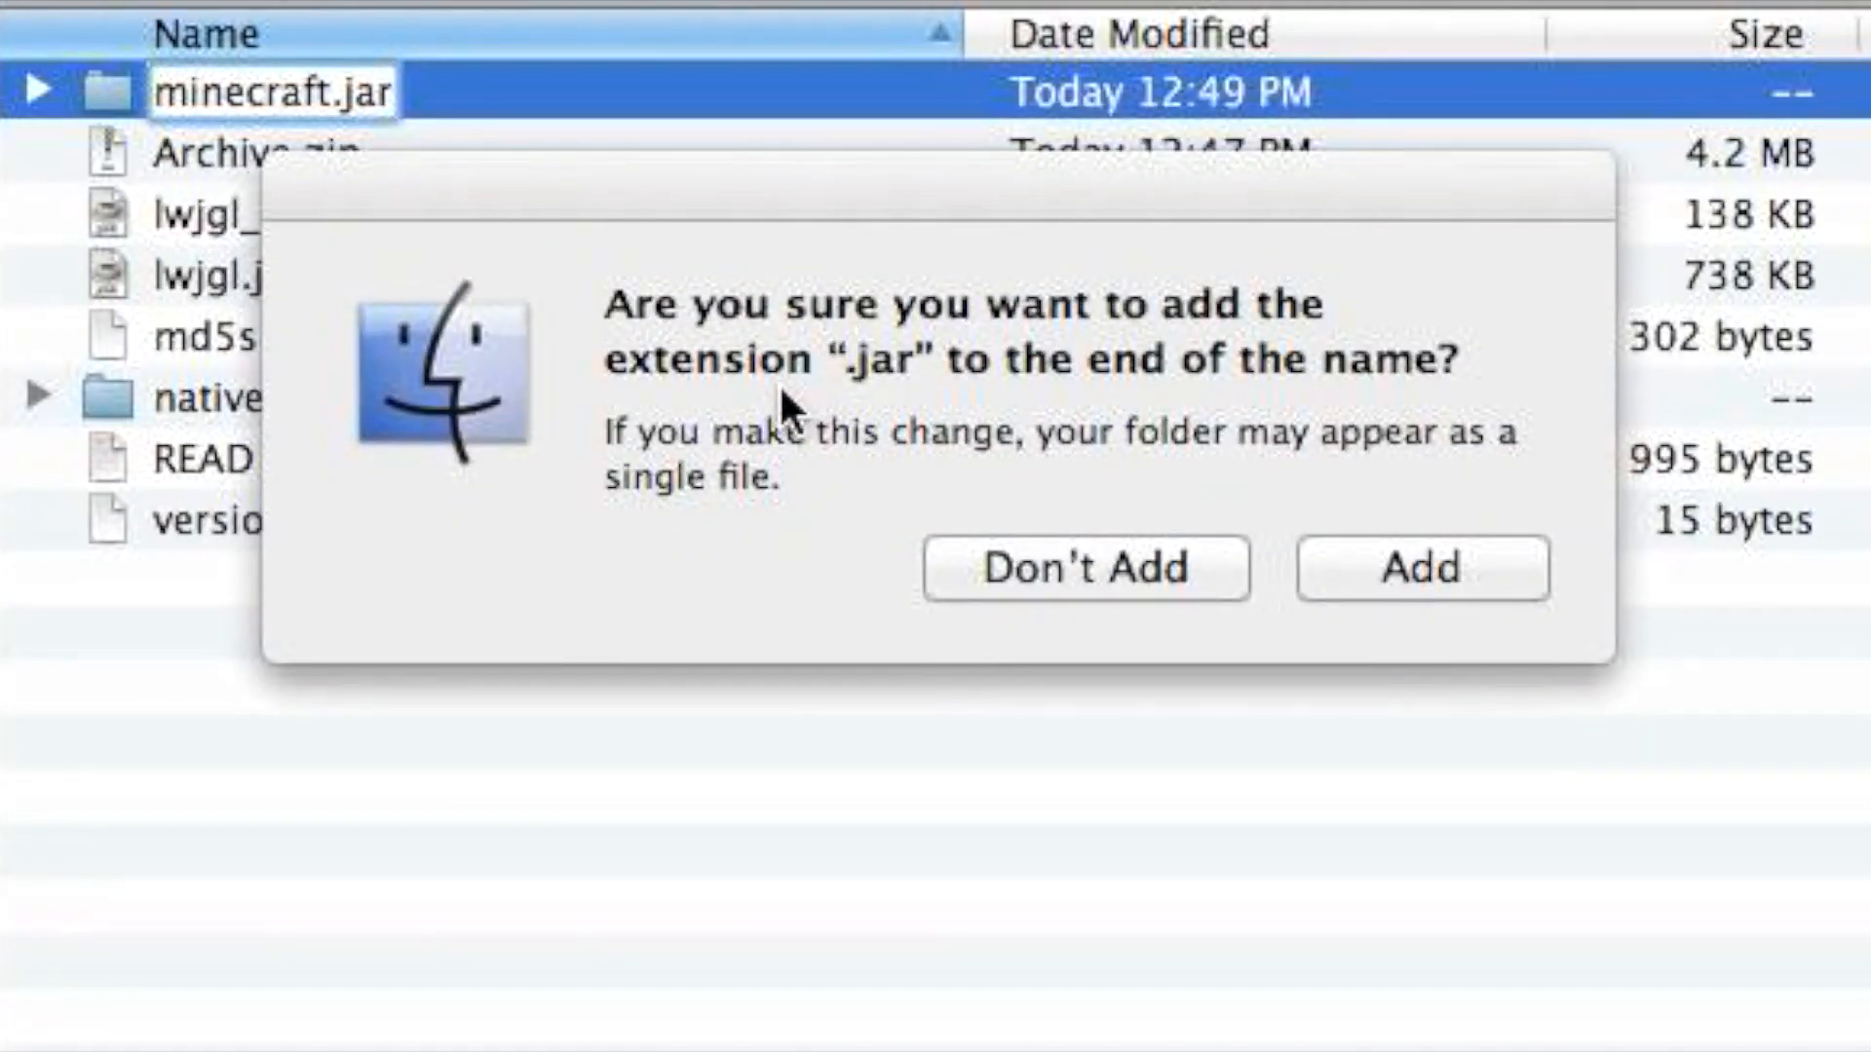
mouse_move(1327, 620)
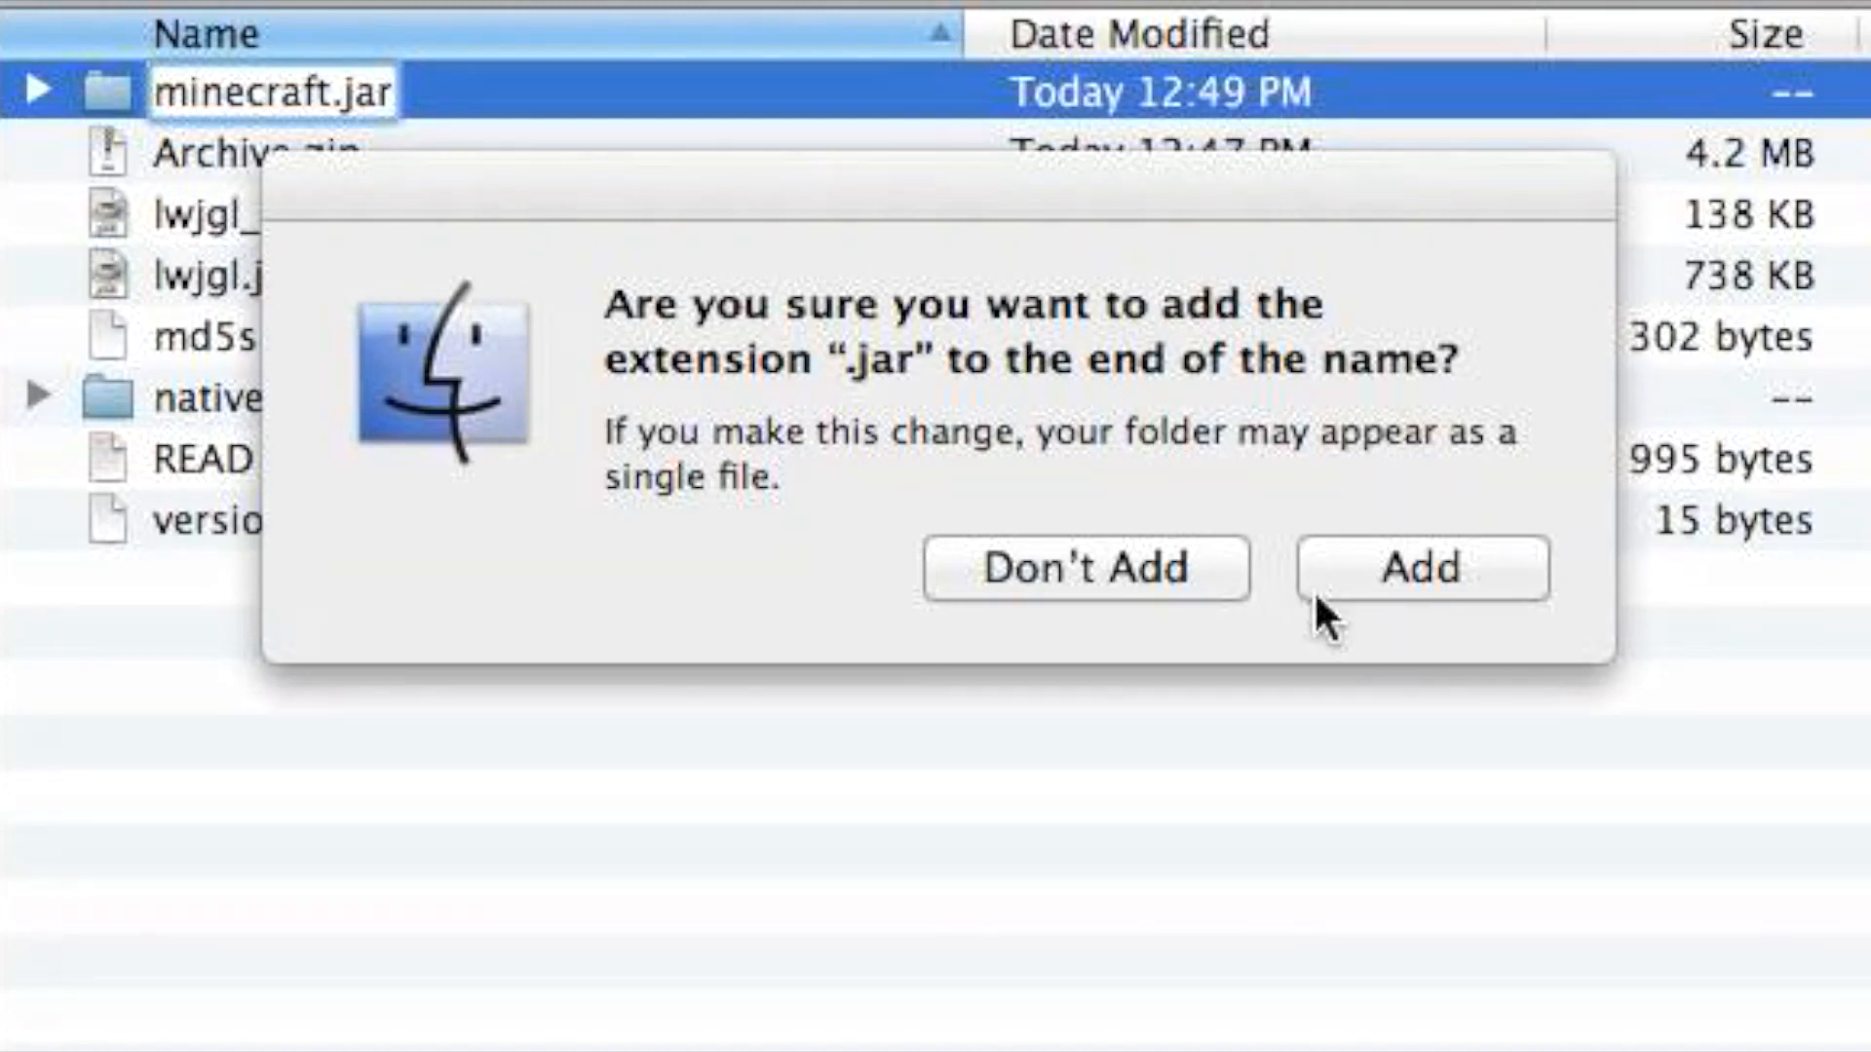
left_click(1418, 567)
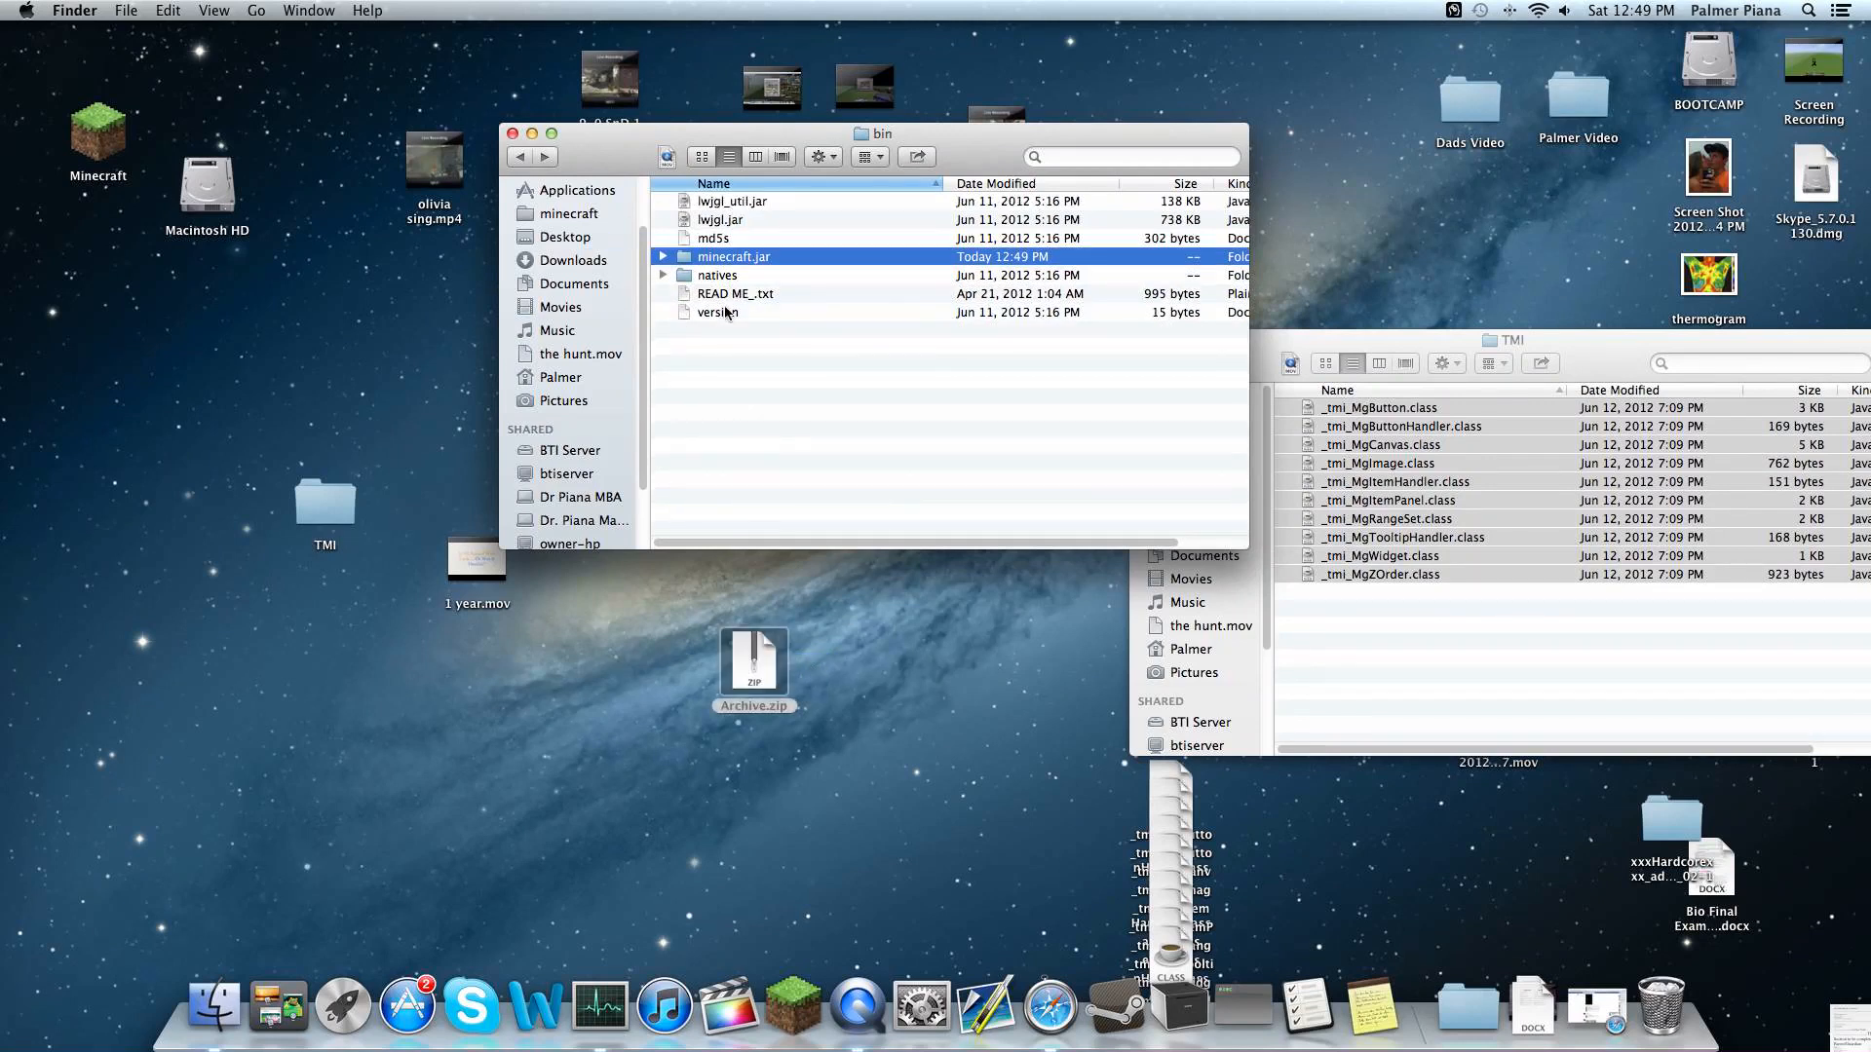
mouse_move(1167, 990)
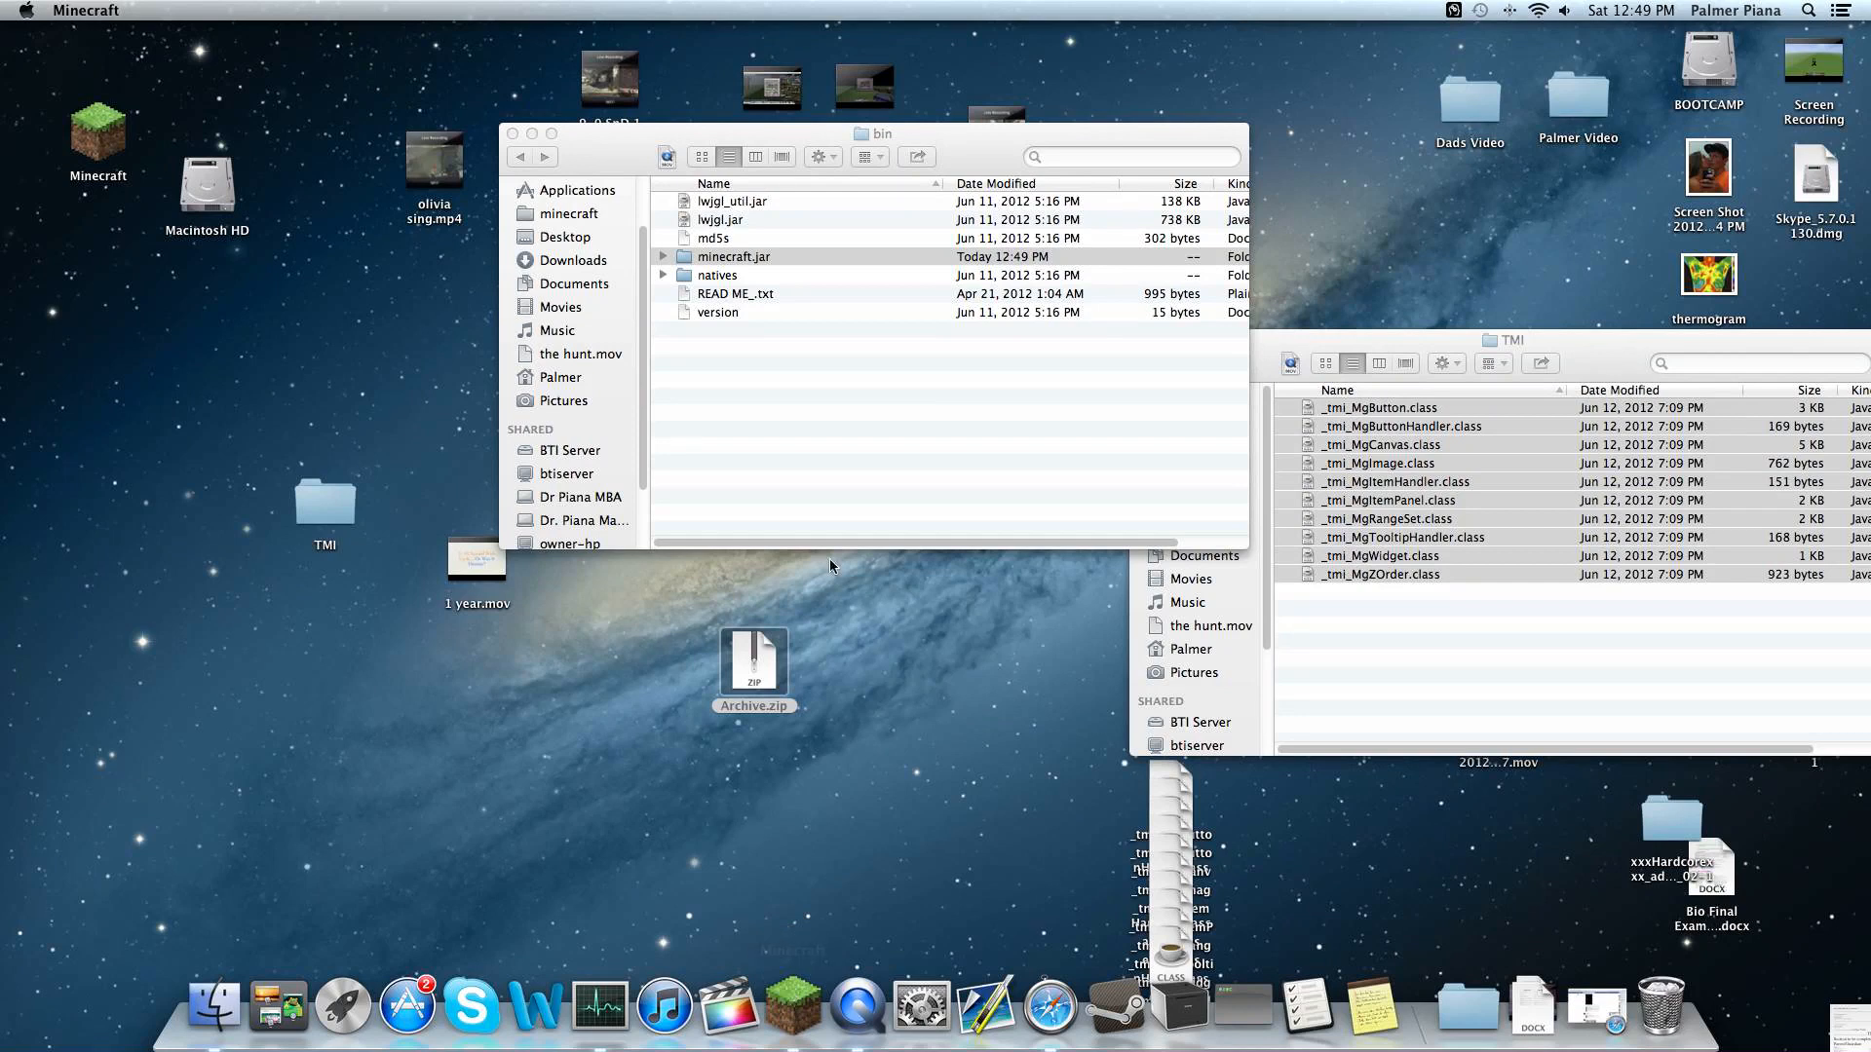
Launch Minecraft from the desktop icon to reach the title menu.
double_click(735, 257)
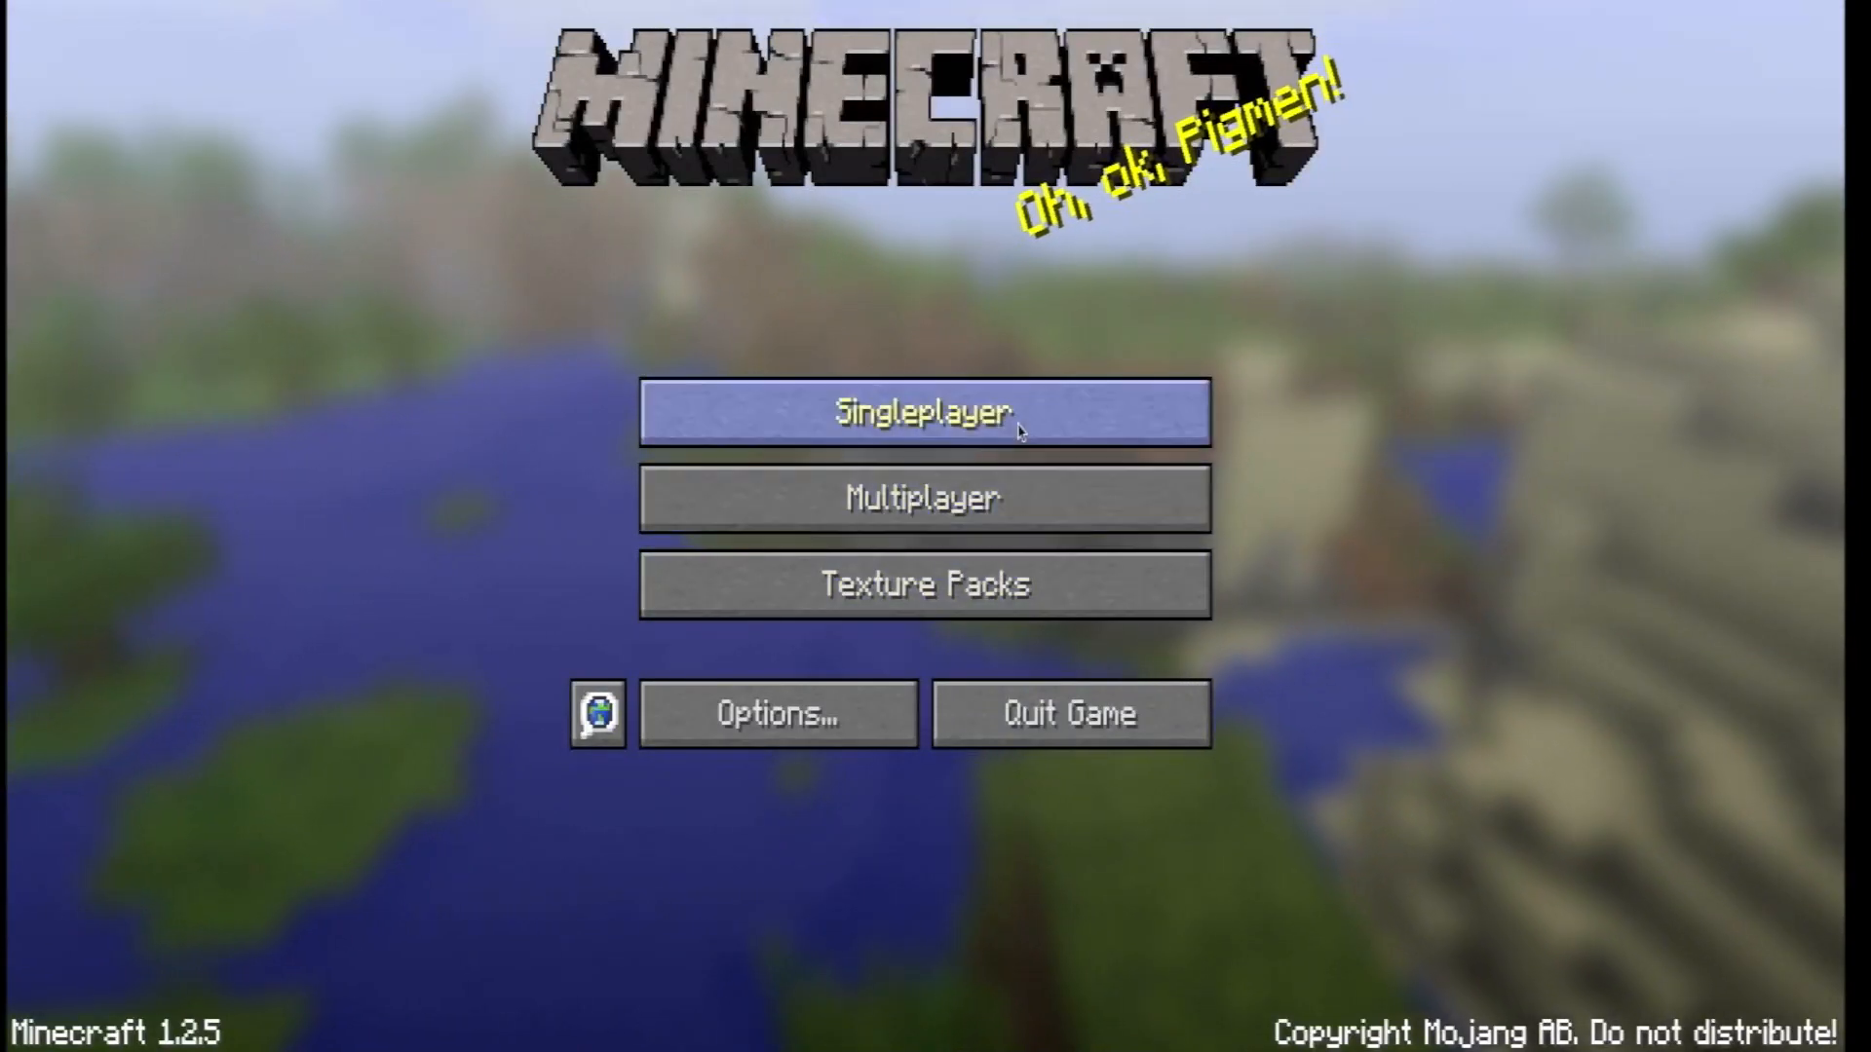
Load a singleplayer world and check the TooManyItems overlay in the inventory.
left_click(923, 411)
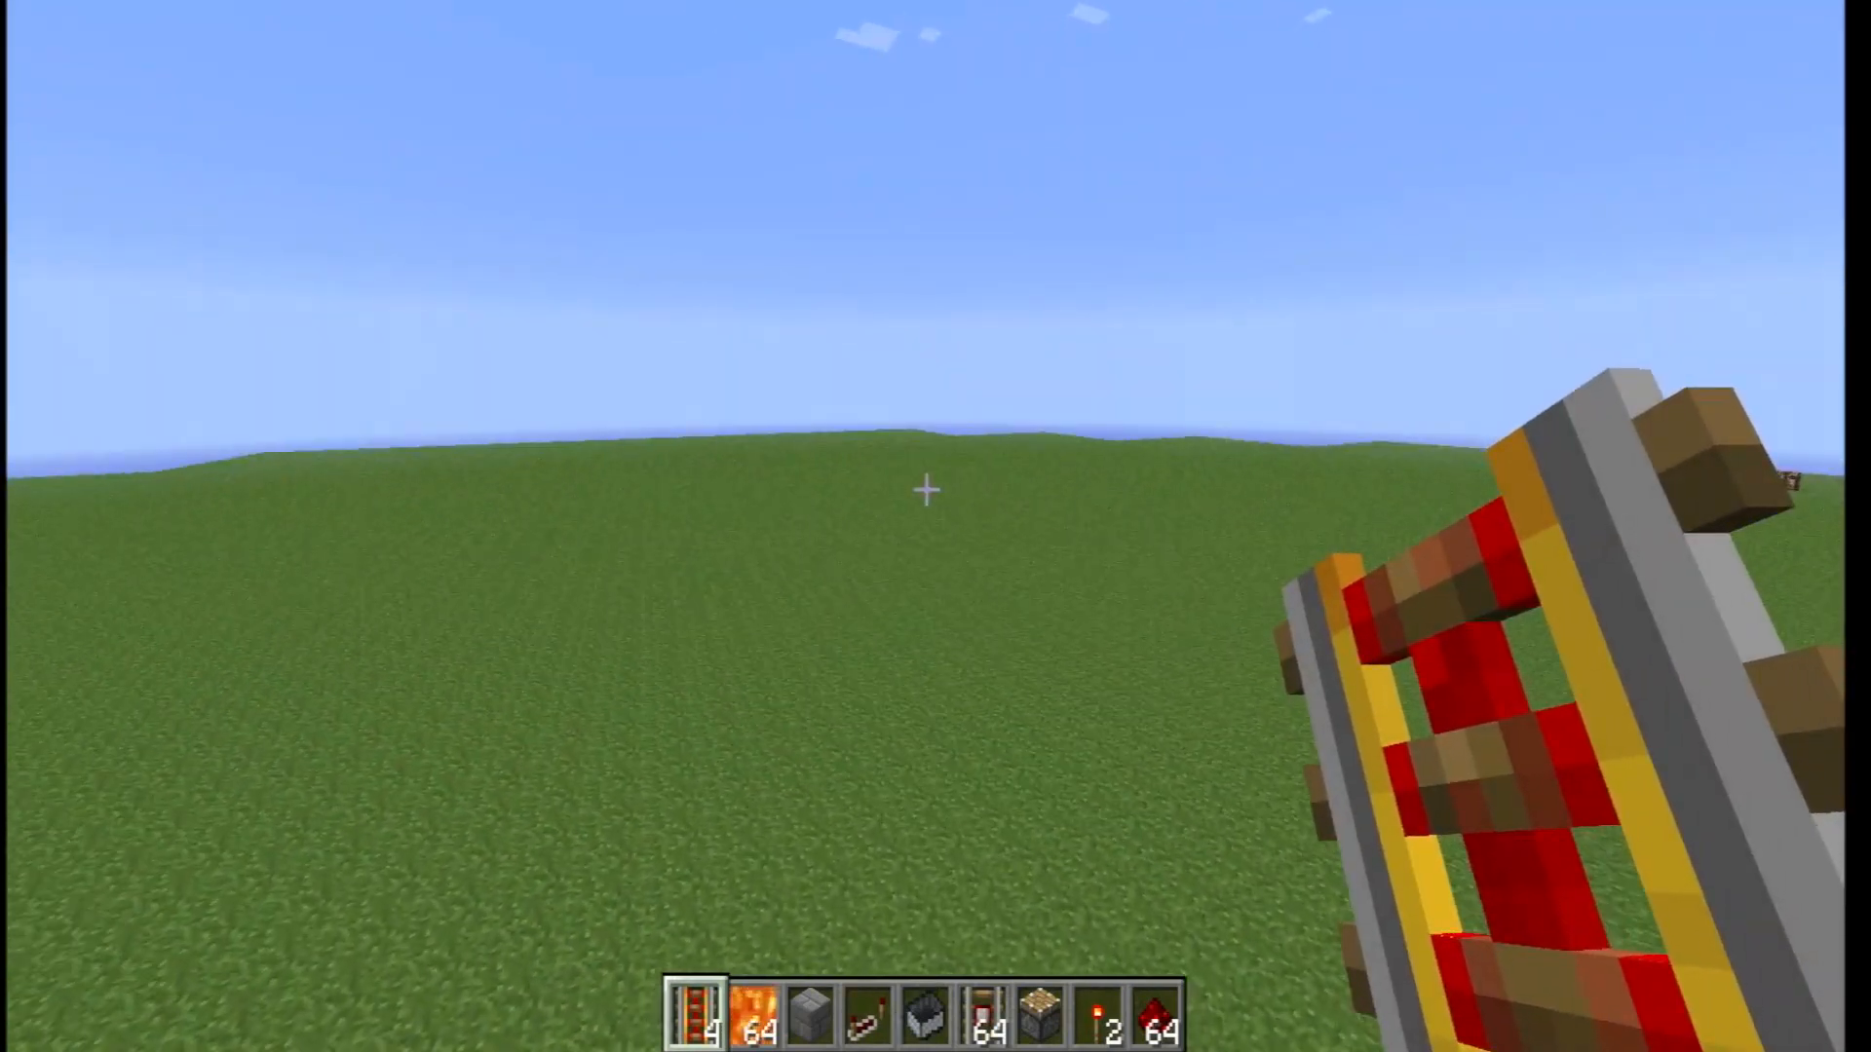
key("Escape")
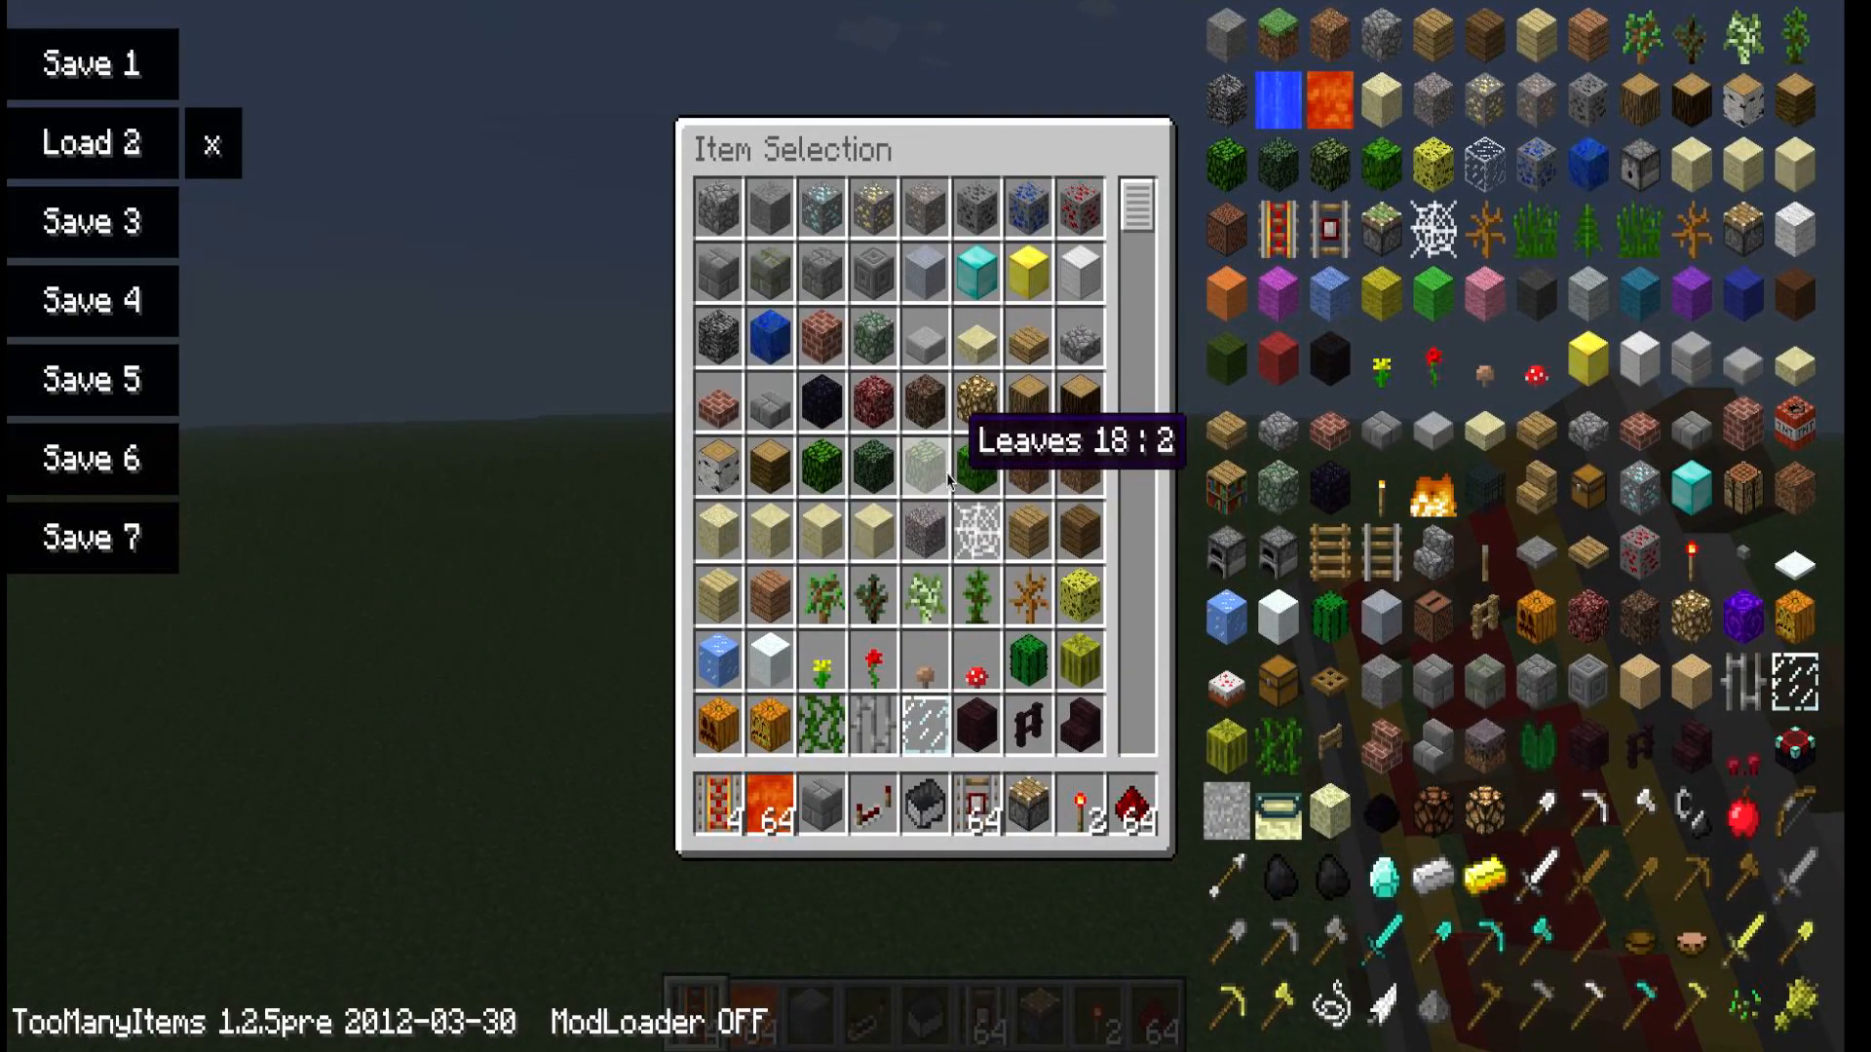
key("Escape")
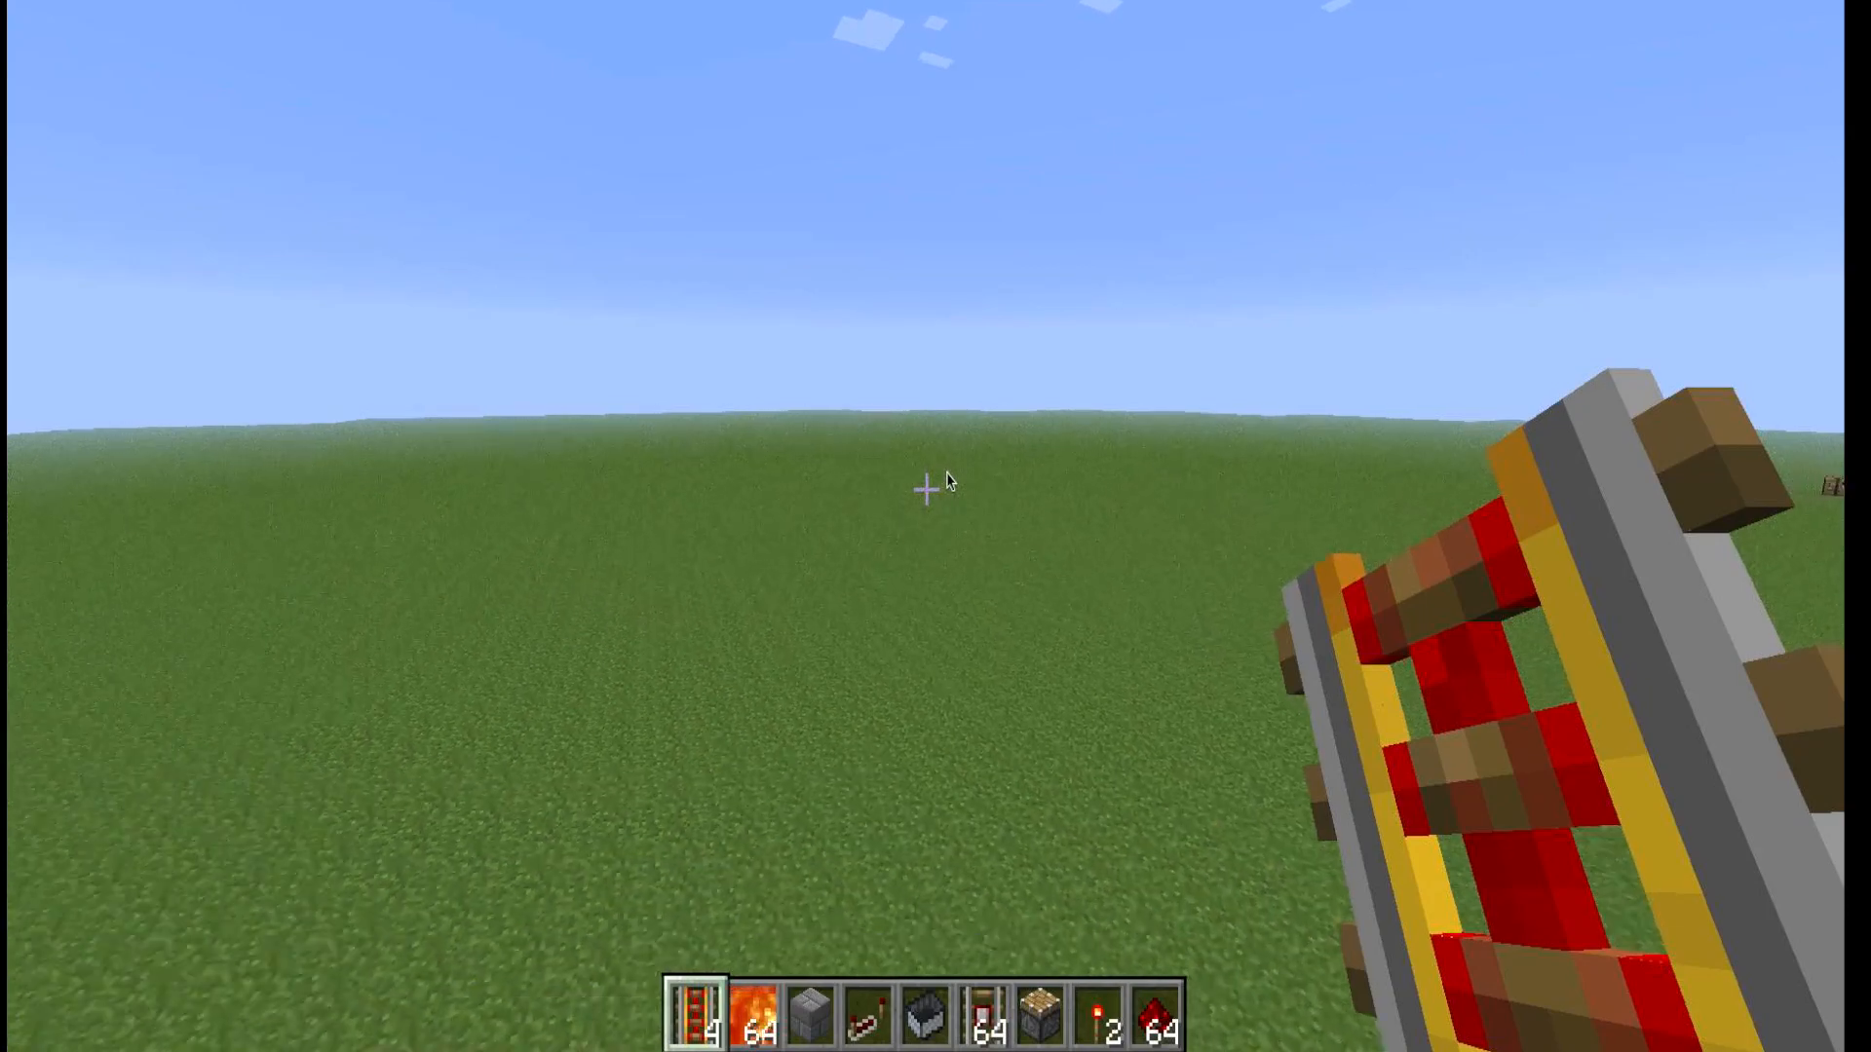